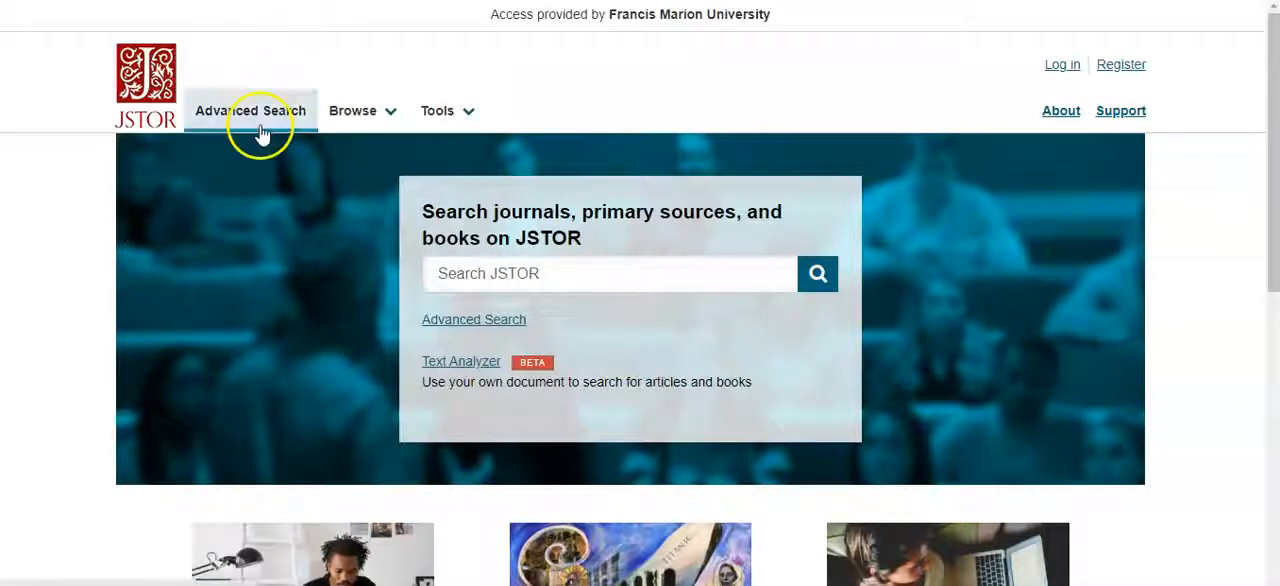
- Go to Advanced Search and review the keyword field options (Author, Item Title, Abstract, Caption) without changing them
{"action": "left_click", "coordinate": [352, 110]}
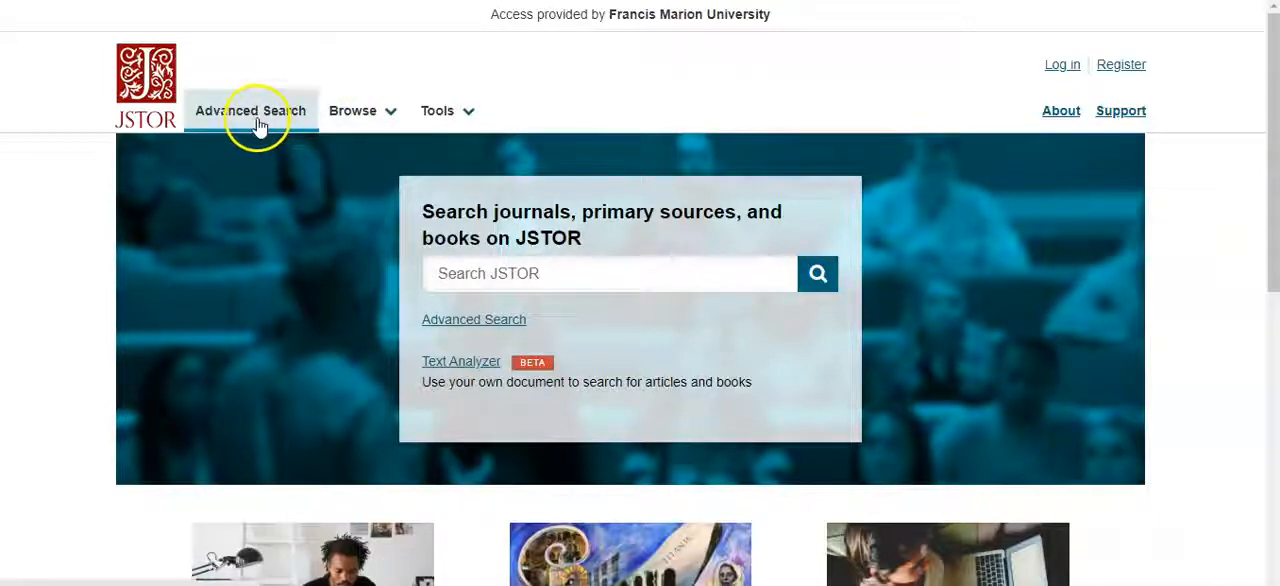
{"action": "left_click", "coordinate": [250, 110]}
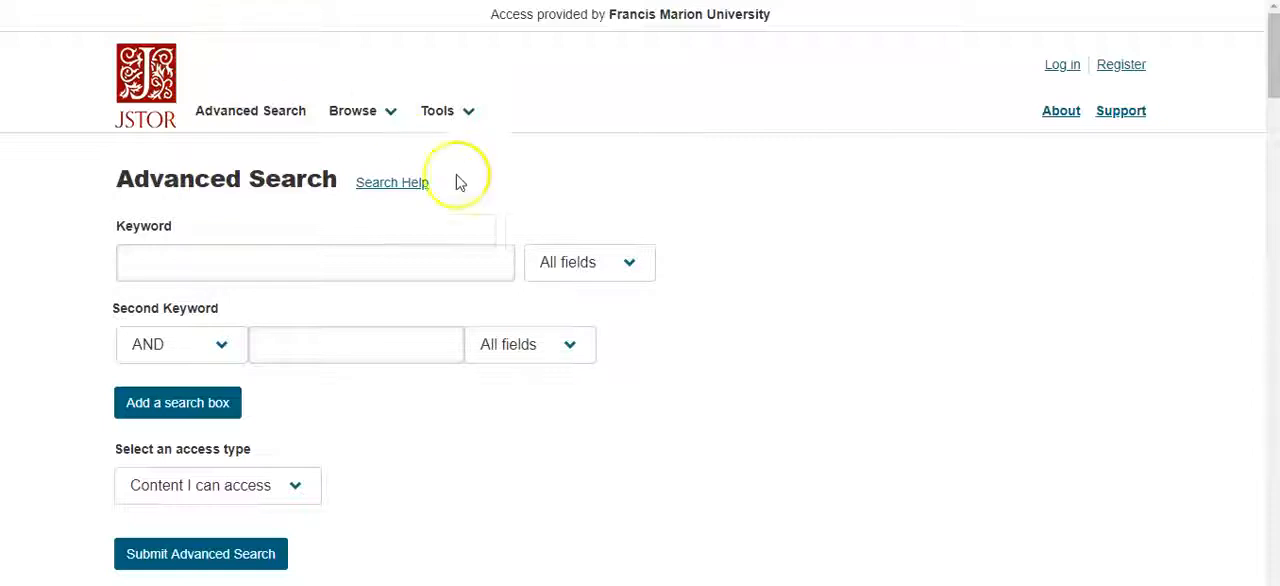
{"action": "mouse_move", "coordinate": [508, 230]}
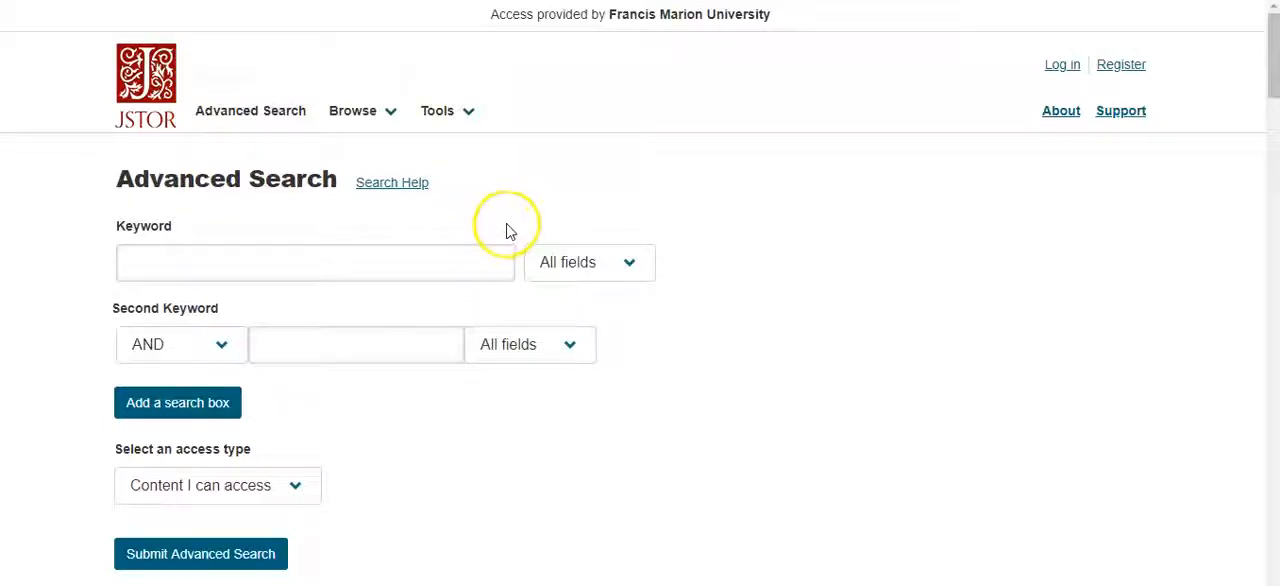
{"action": "left_click", "coordinate": [588, 262]}
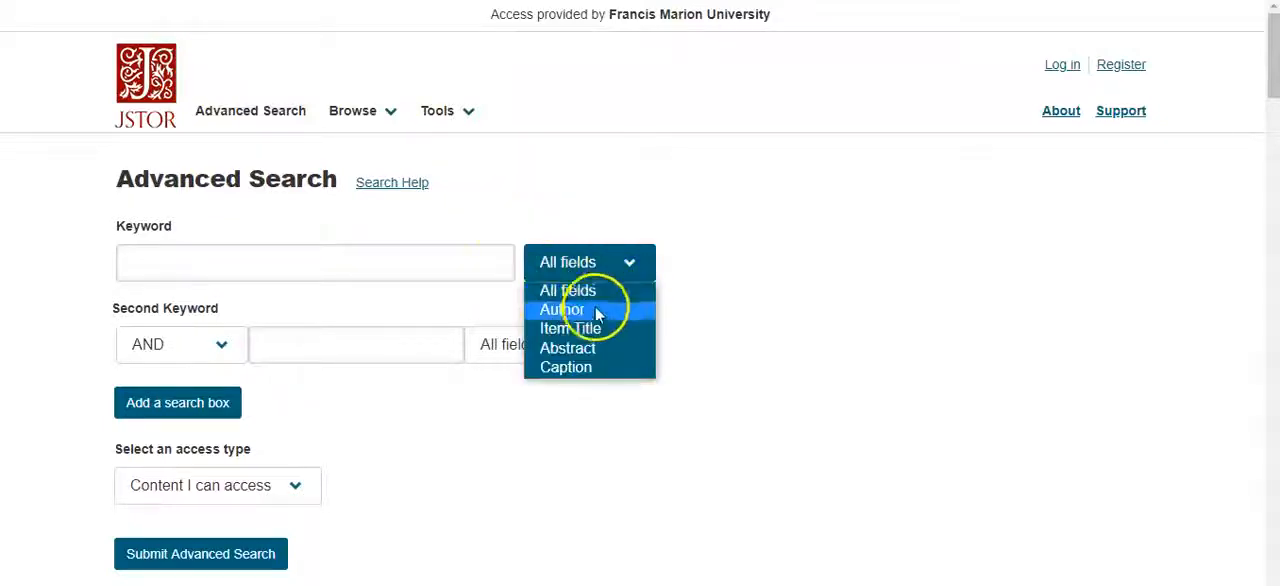
{"action": "mouse_move", "coordinate": [570, 328]}
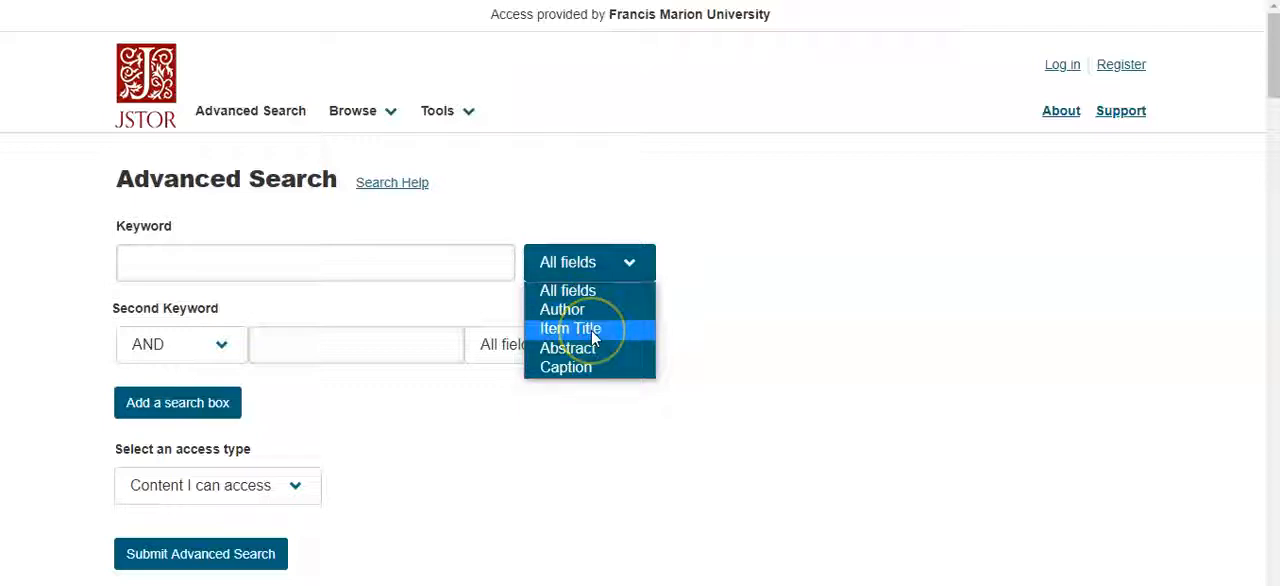
{"action": "mouse_move", "coordinate": [568, 348]}
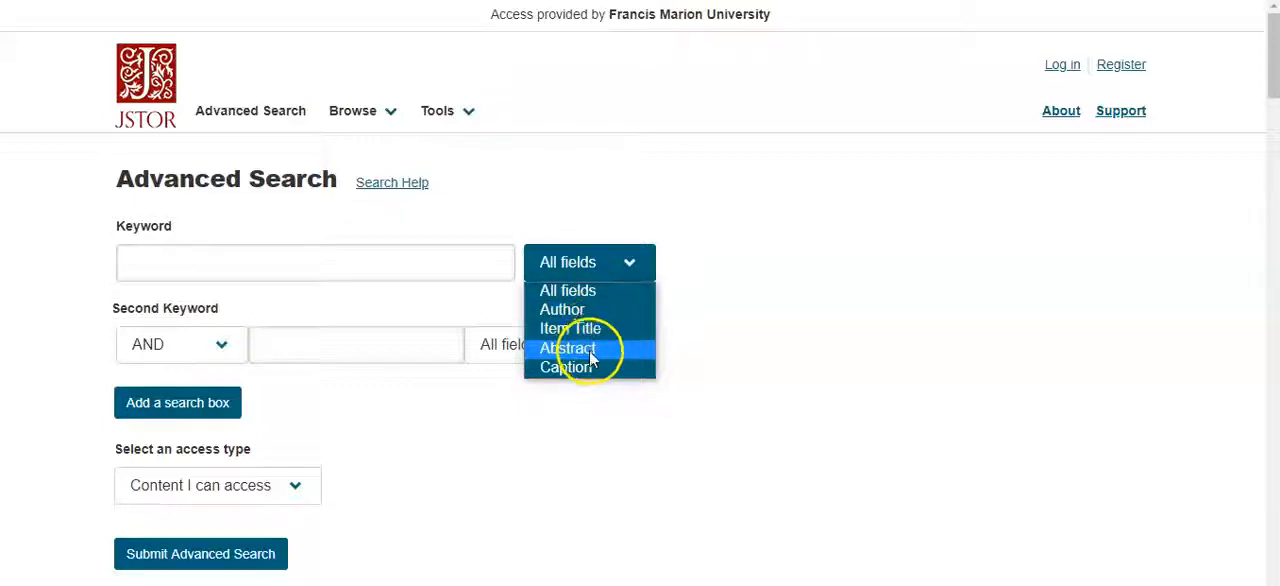
{"action": "mouse_move", "coordinate": [568, 368]}
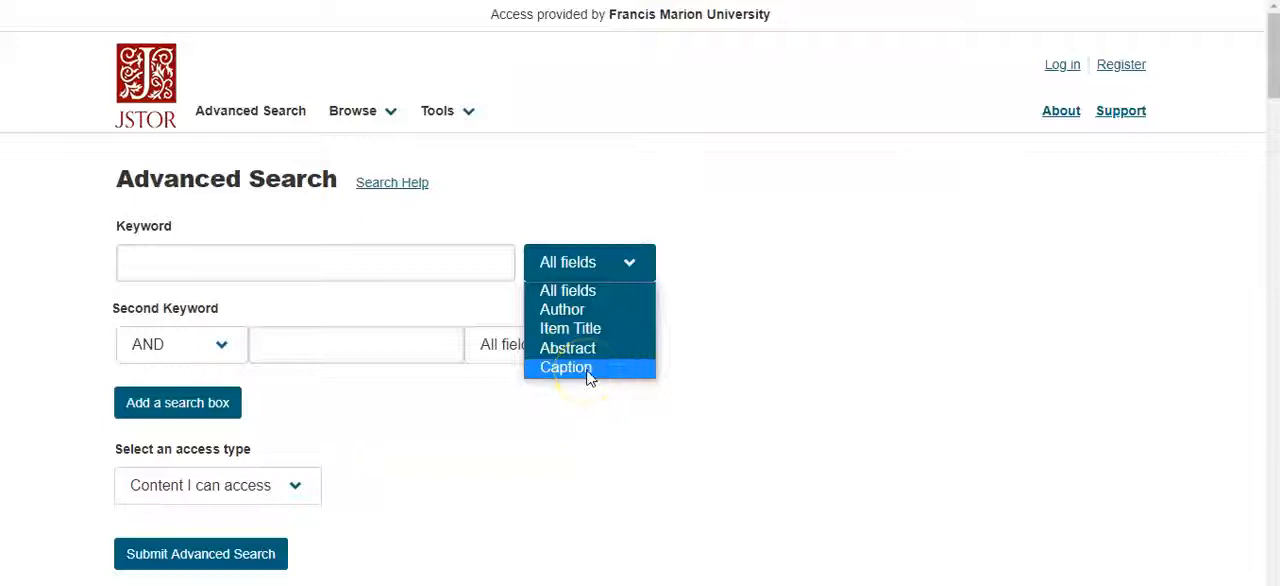
{"action": "left_click", "coordinate": [316, 262]}
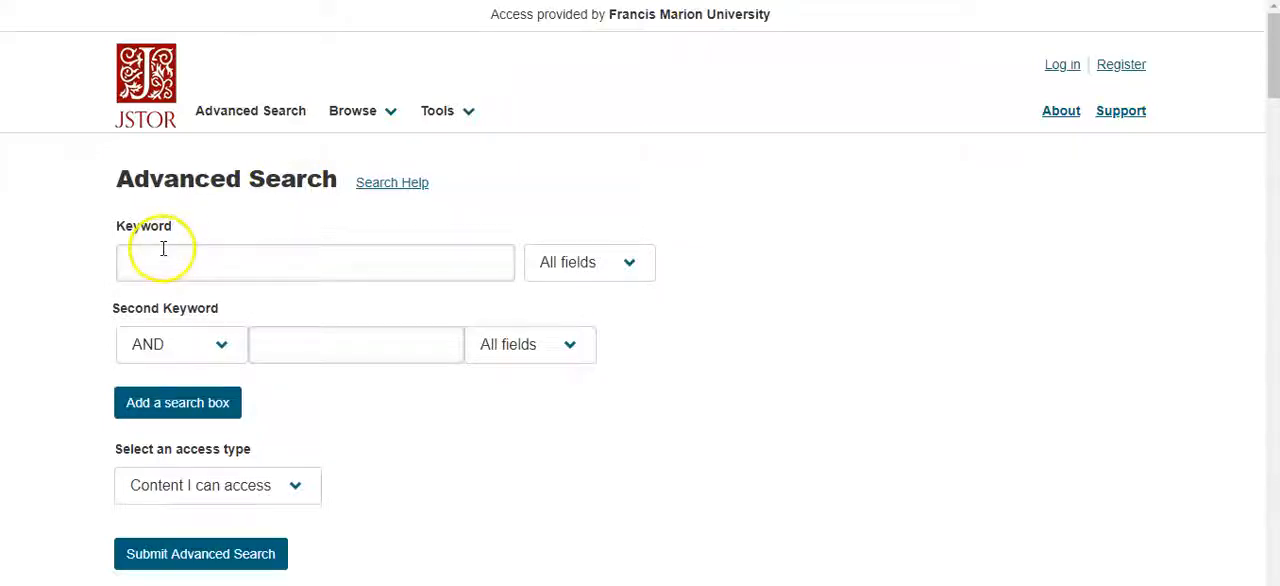
- Enter "Civil War" as the first keyword, limited to Item Title, keeping the AND operator
{"action": "left_click", "coordinate": [316, 262]}
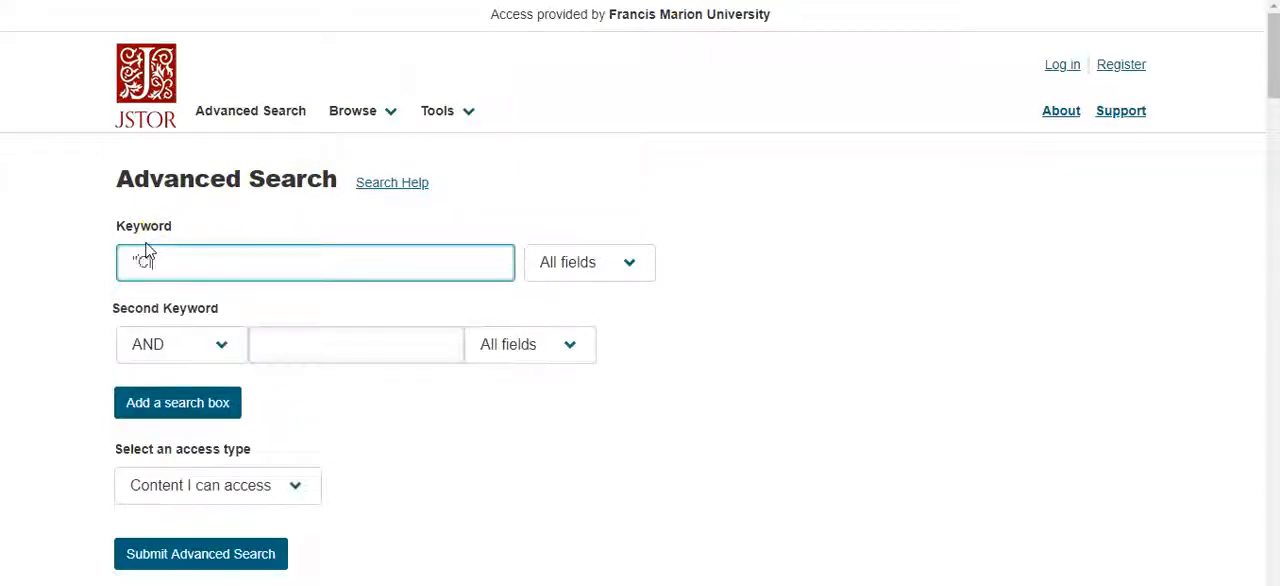
{"action": "type", "text": "\"Civil War\""}
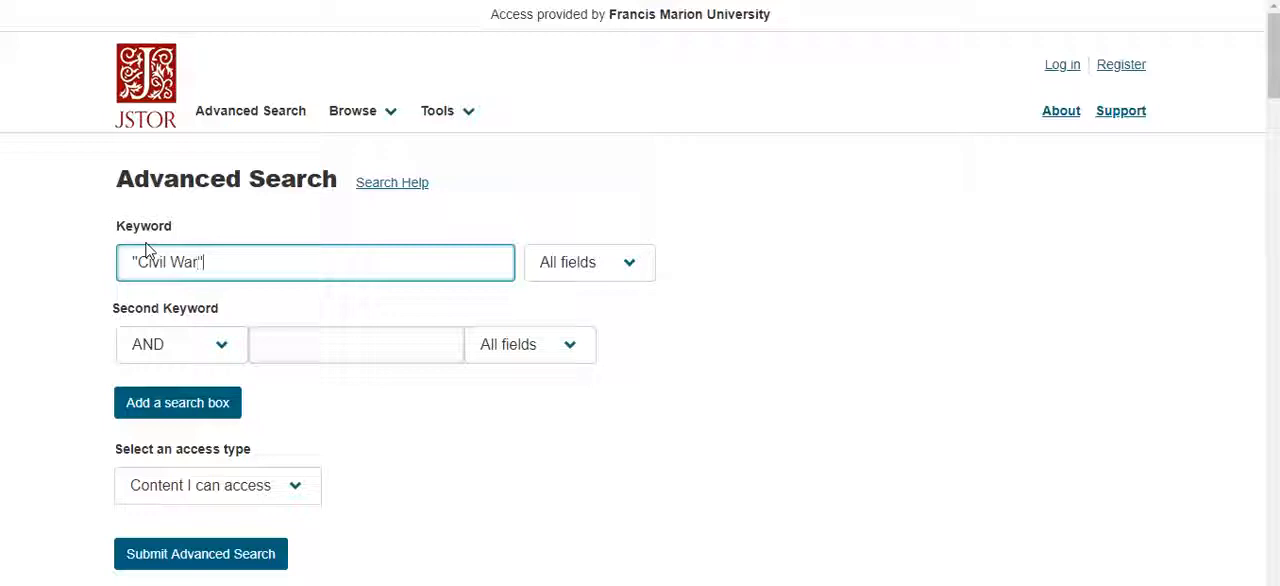
{"action": "mouse_move", "coordinate": [638, 240]}
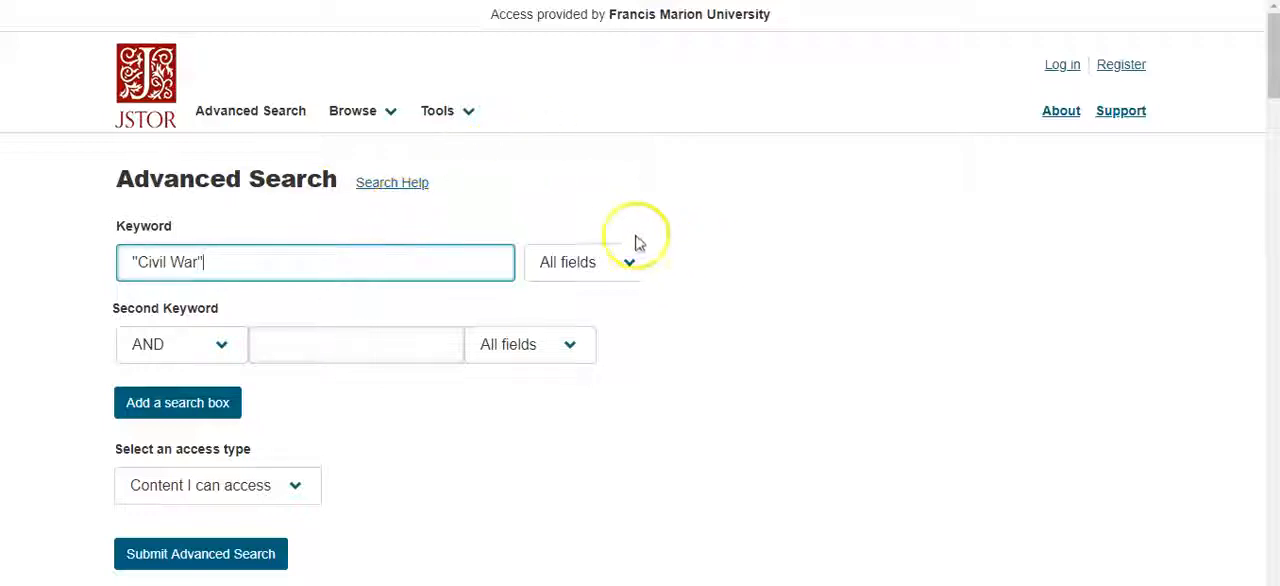
{"action": "left_click", "coordinate": [588, 262]}
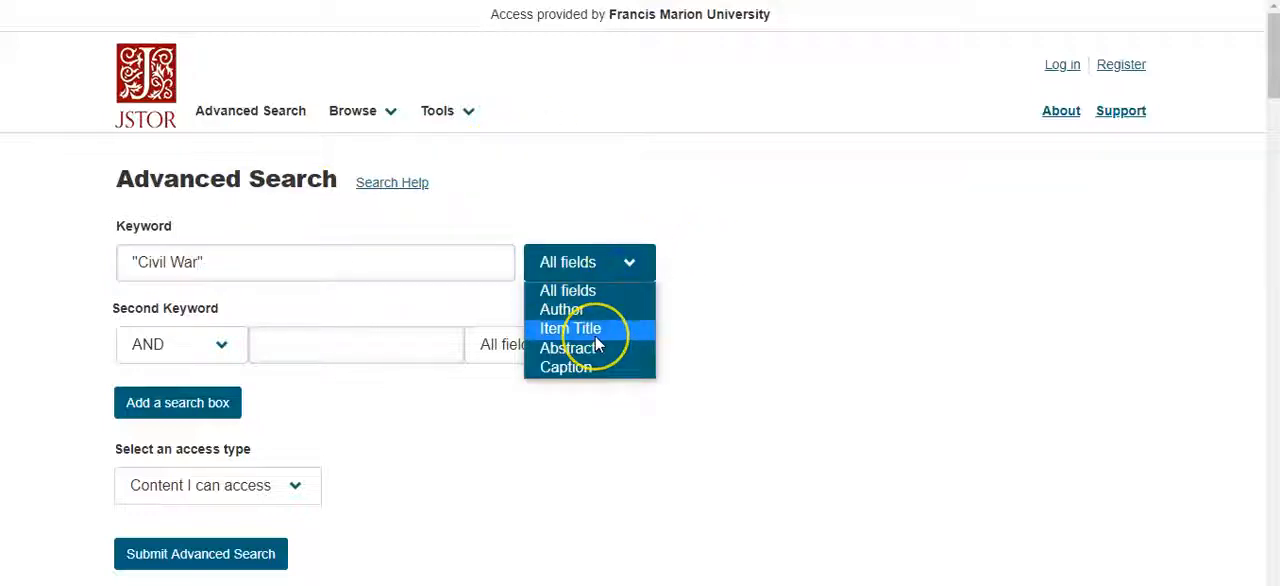
{"action": "left_click", "coordinate": [572, 328]}
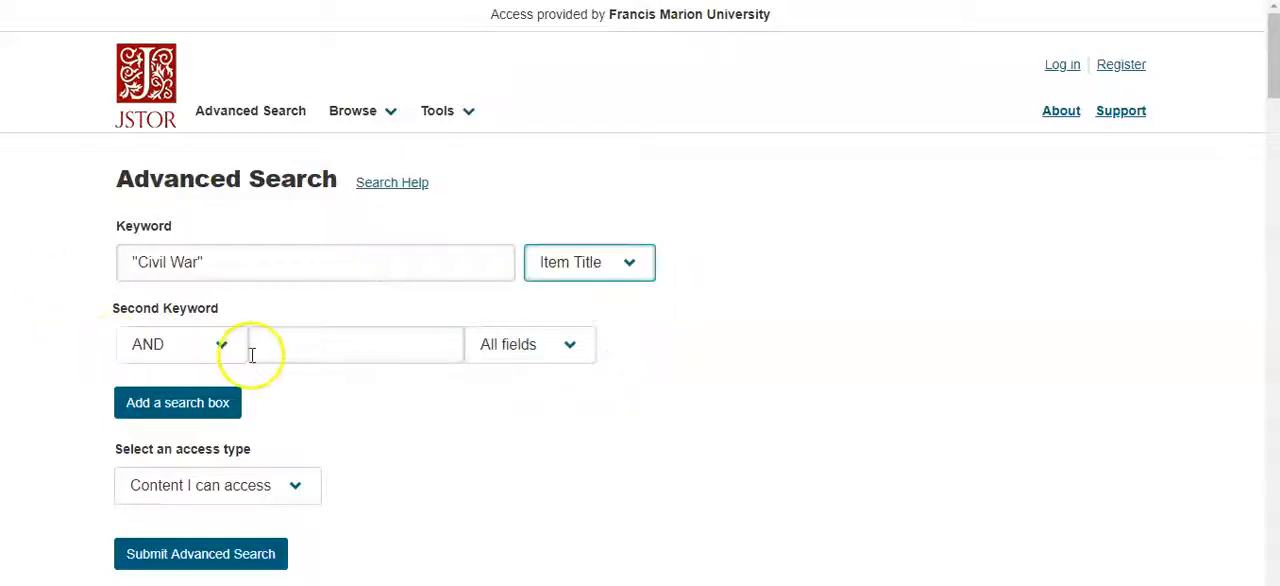
{"action": "left_click", "coordinate": [180, 344]}
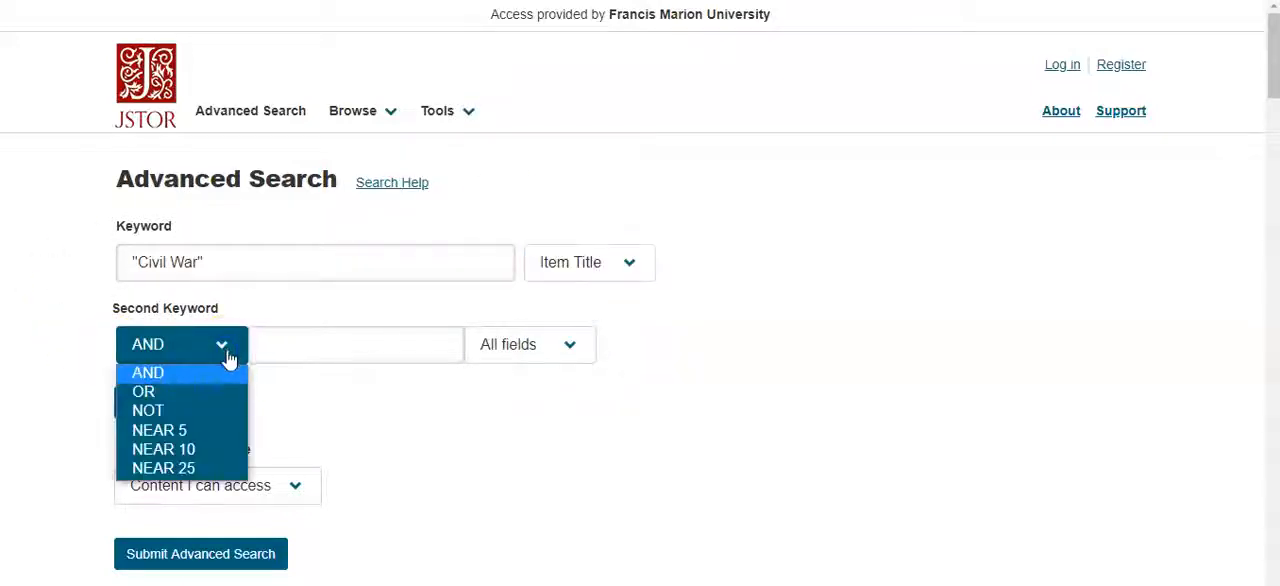
{"action": "mouse_move", "coordinate": [178, 378]}
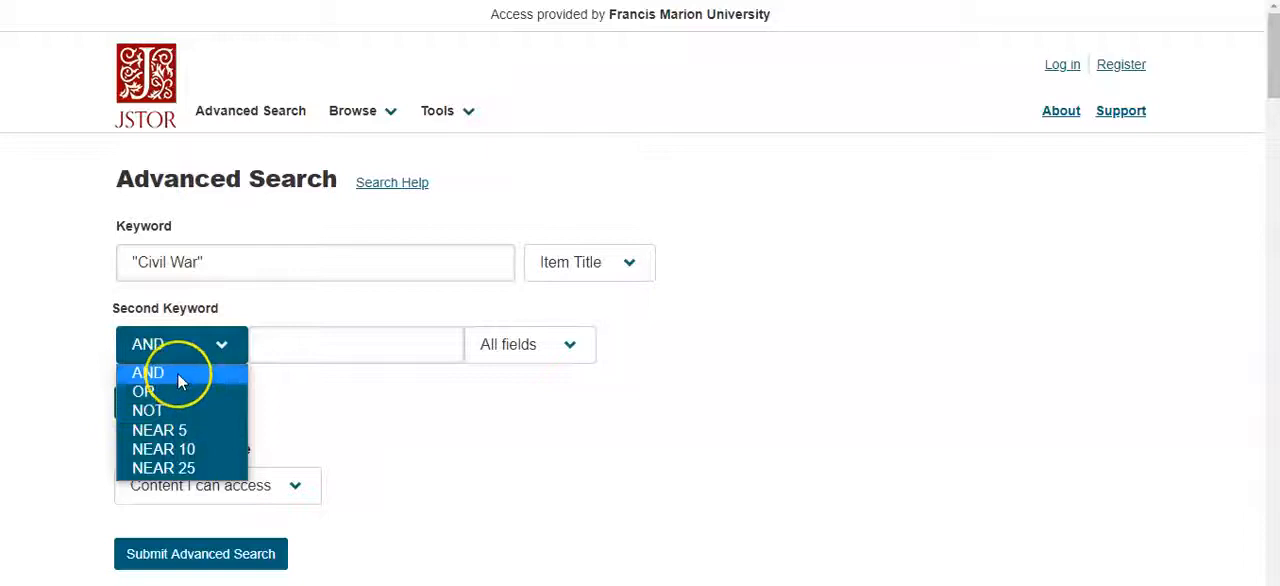
{"action": "mouse_move", "coordinate": [144, 392]}
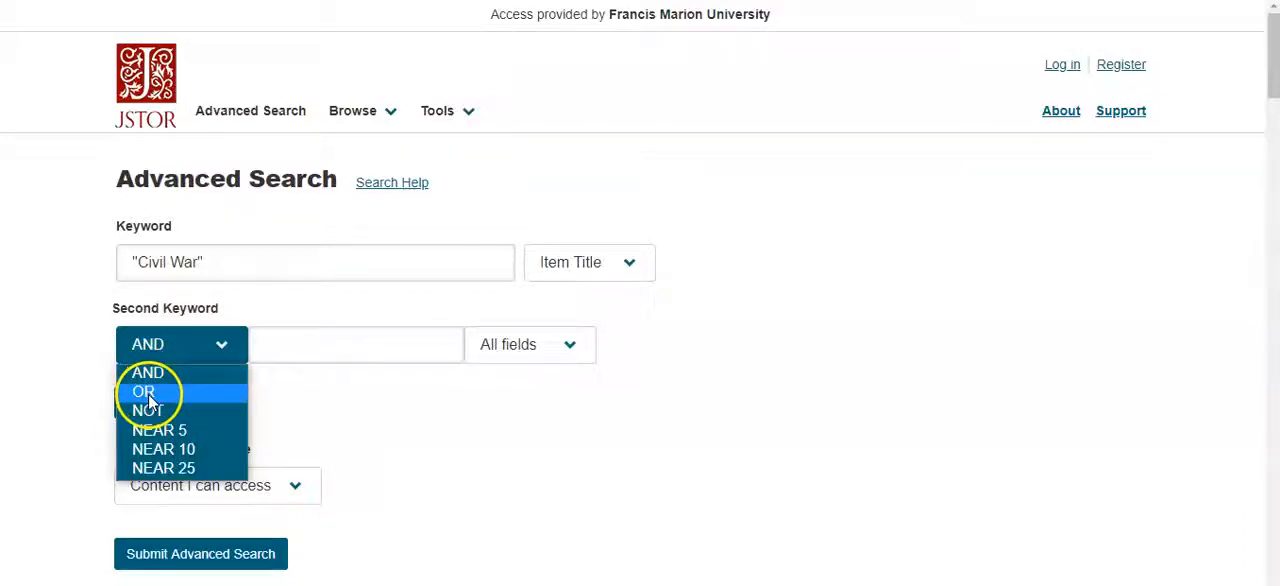
- Enter "Black Soldiers" as the second keyword, also limited to Item Title
{"action": "left_click", "coordinate": [356, 344]}
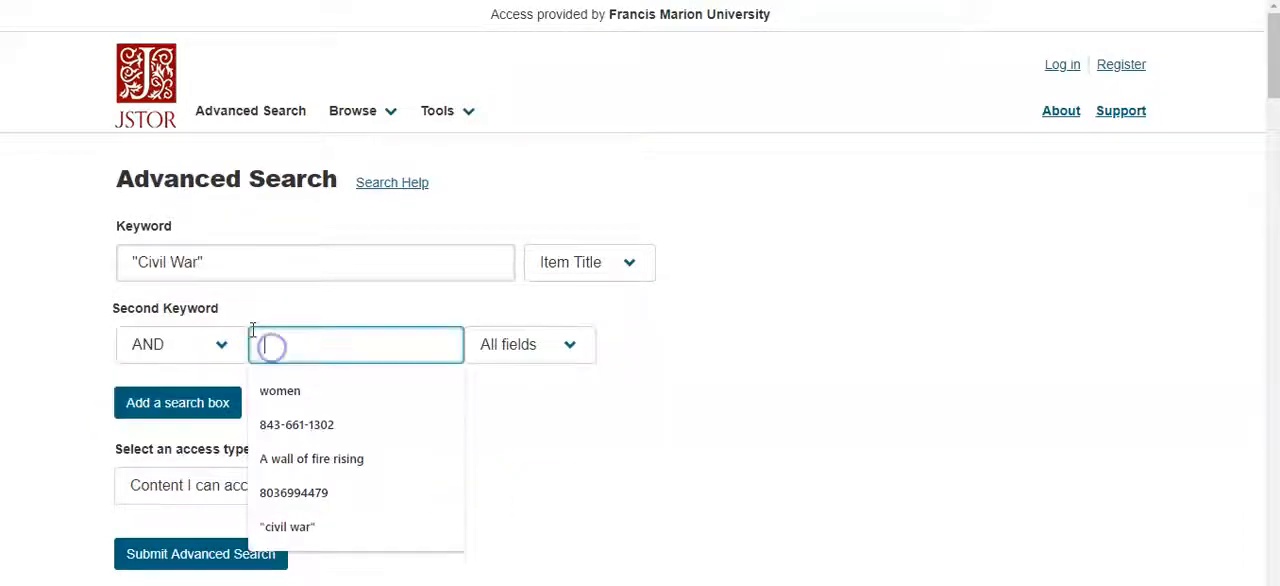
{"action": "type", "text": "\"Black so"}
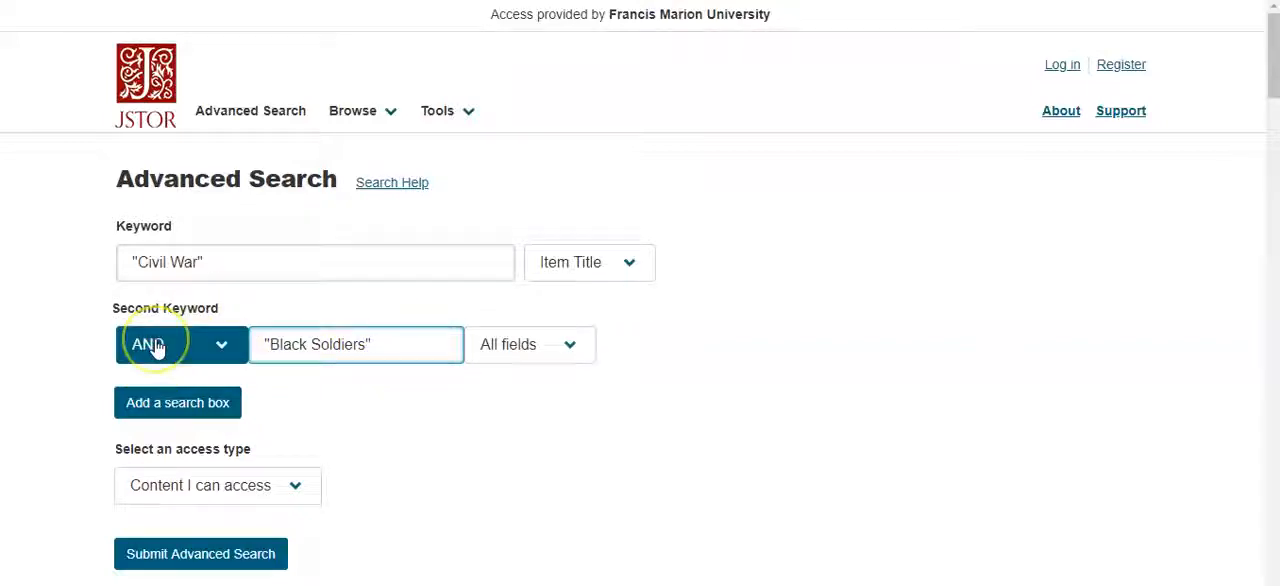
{"action": "left_click", "coordinate": [530, 344]}
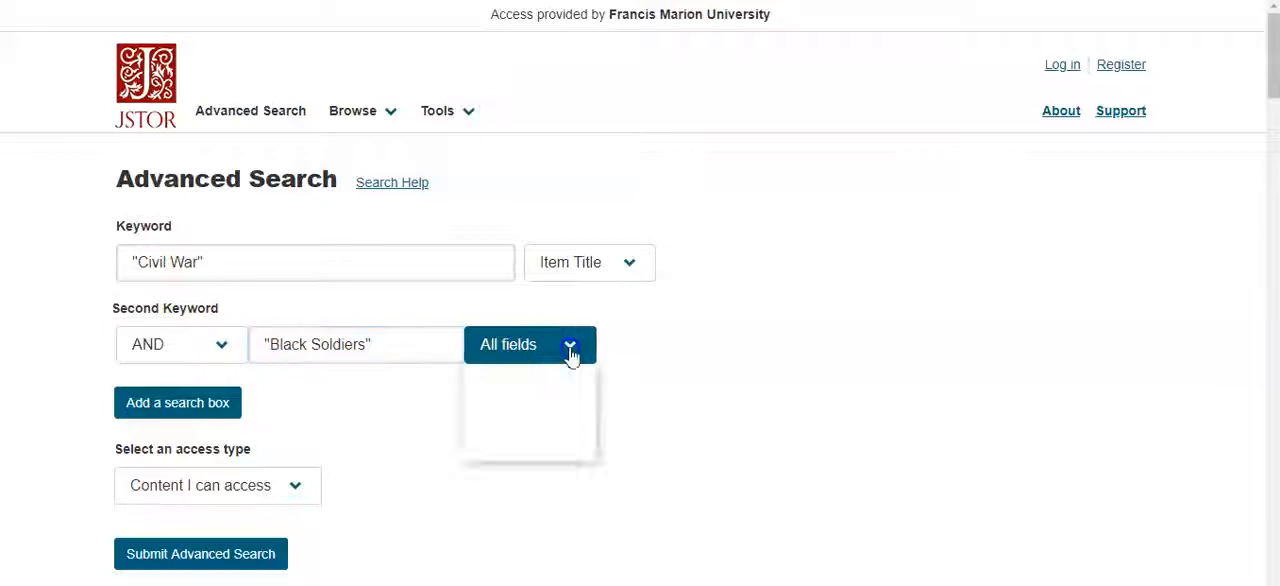
{"action": "left_click", "coordinate": [530, 344]}
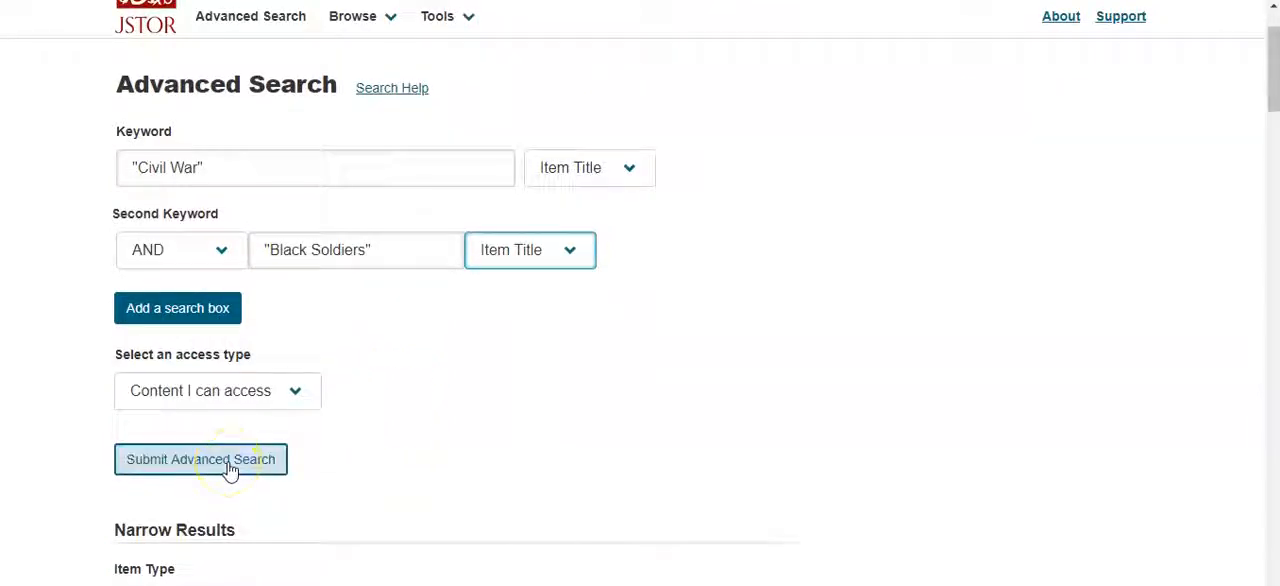
- Run the search to list 67 results for titles with Civil War and Black Soldiers
{"action": "left_click", "coordinate": [200, 460]}
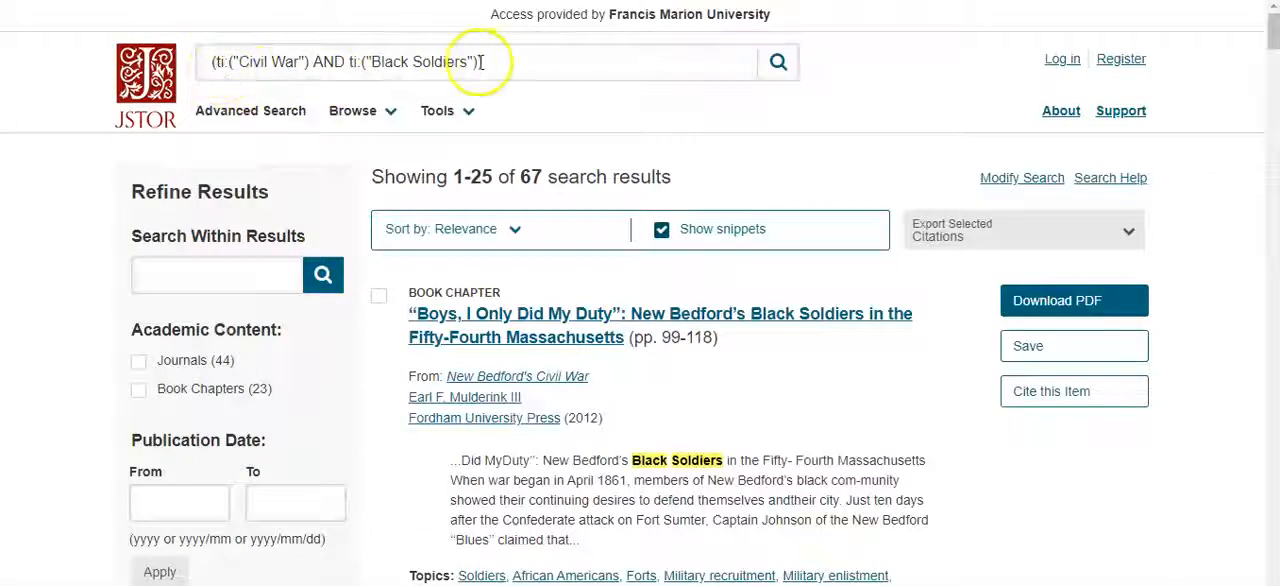
{"action": "mouse_move", "coordinate": [508, 68]}
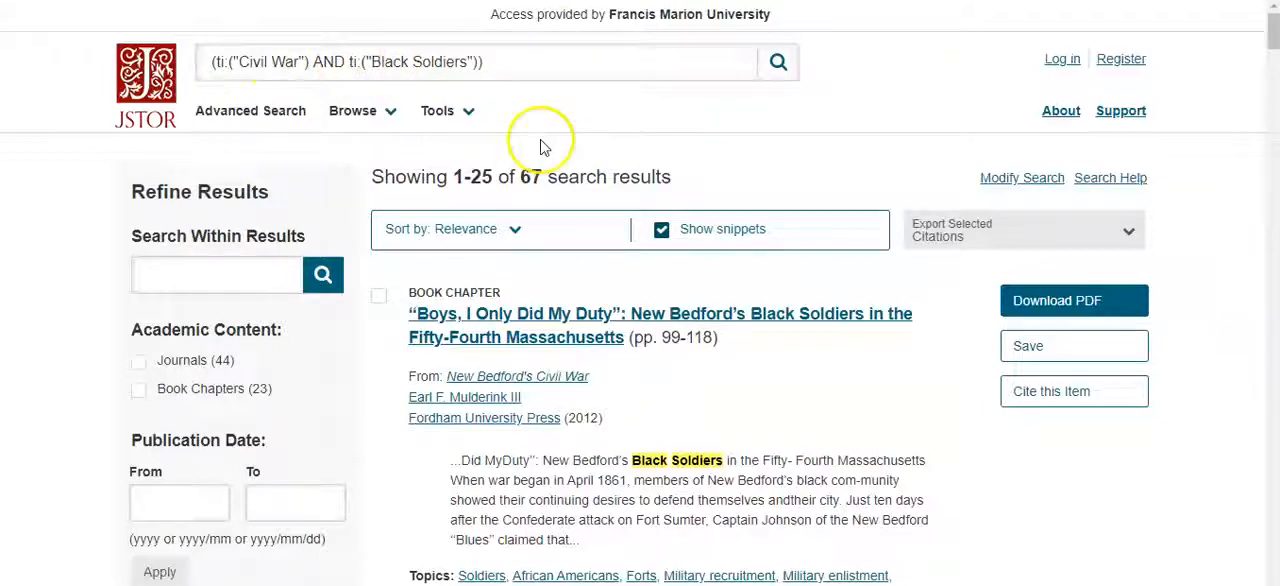
{"action": "mouse_move", "coordinate": [550, 170]}
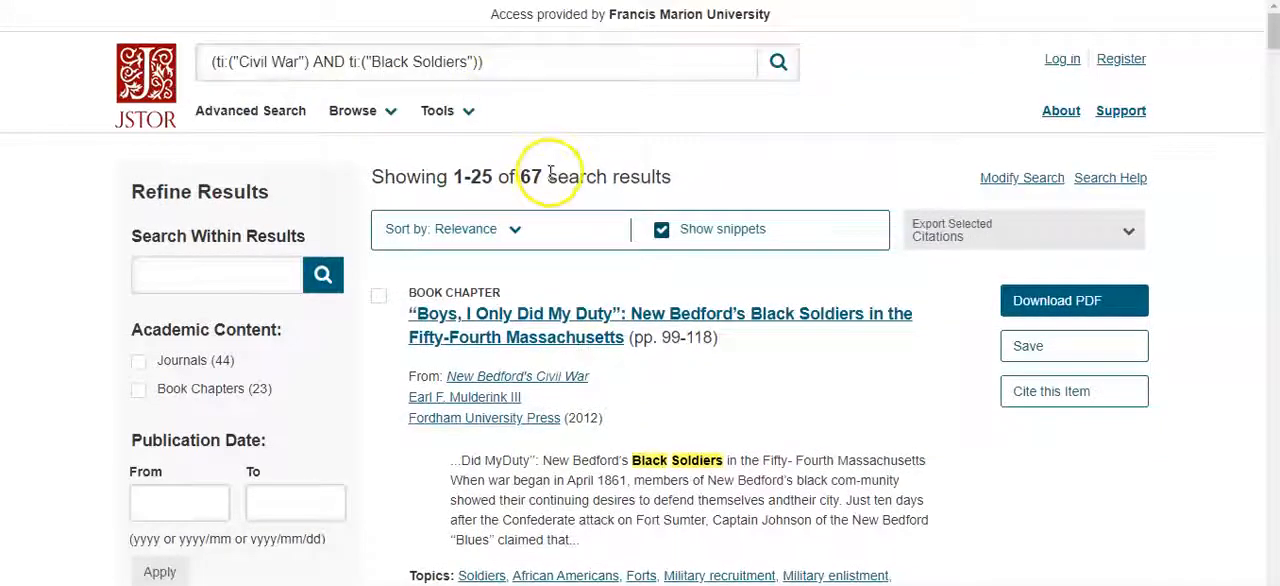
{"action": "scroll", "scroll_direction": "down", "scroll_amount": 3}
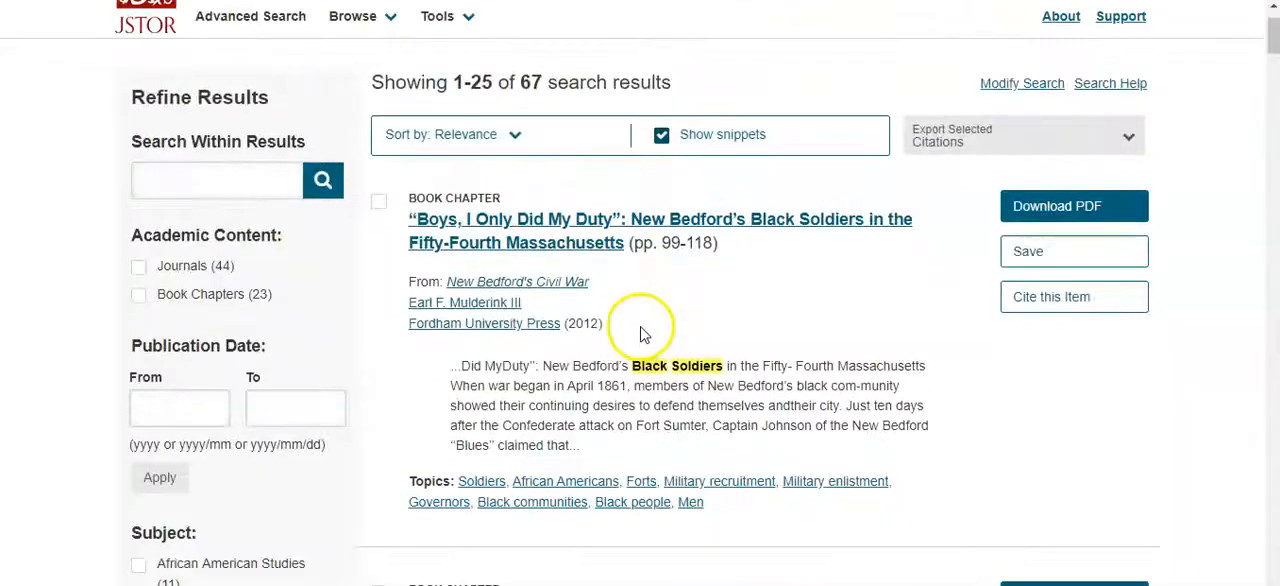
{"action": "scroll", "scroll_direction": "down", "scroll_amount": 3}
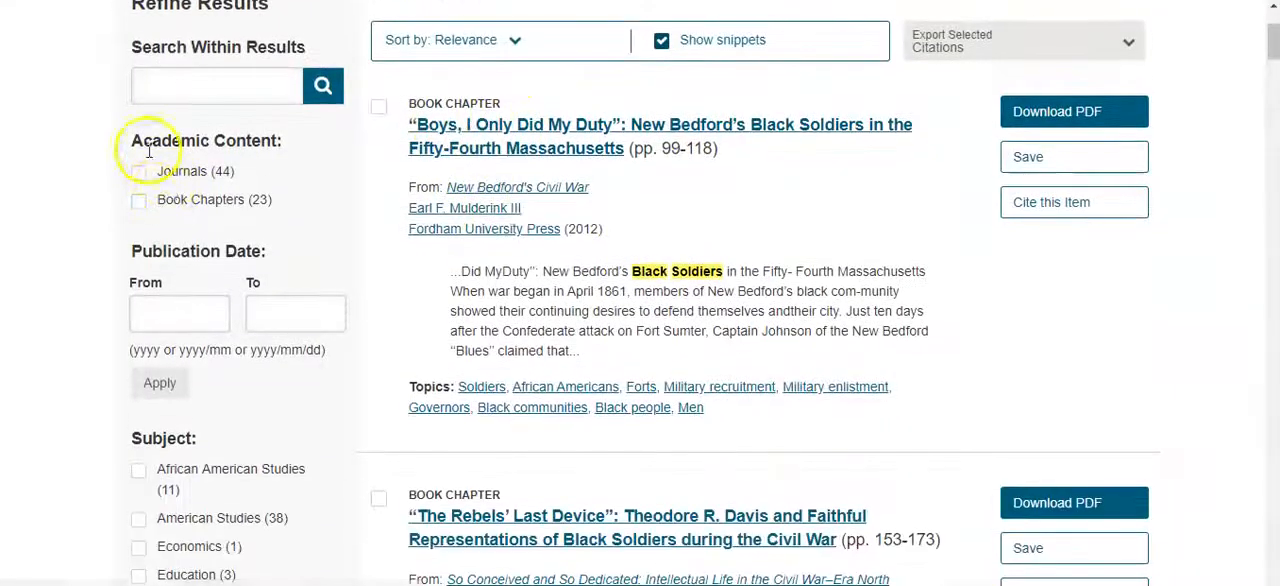
{"action": "mouse_move", "coordinate": [170, 140]}
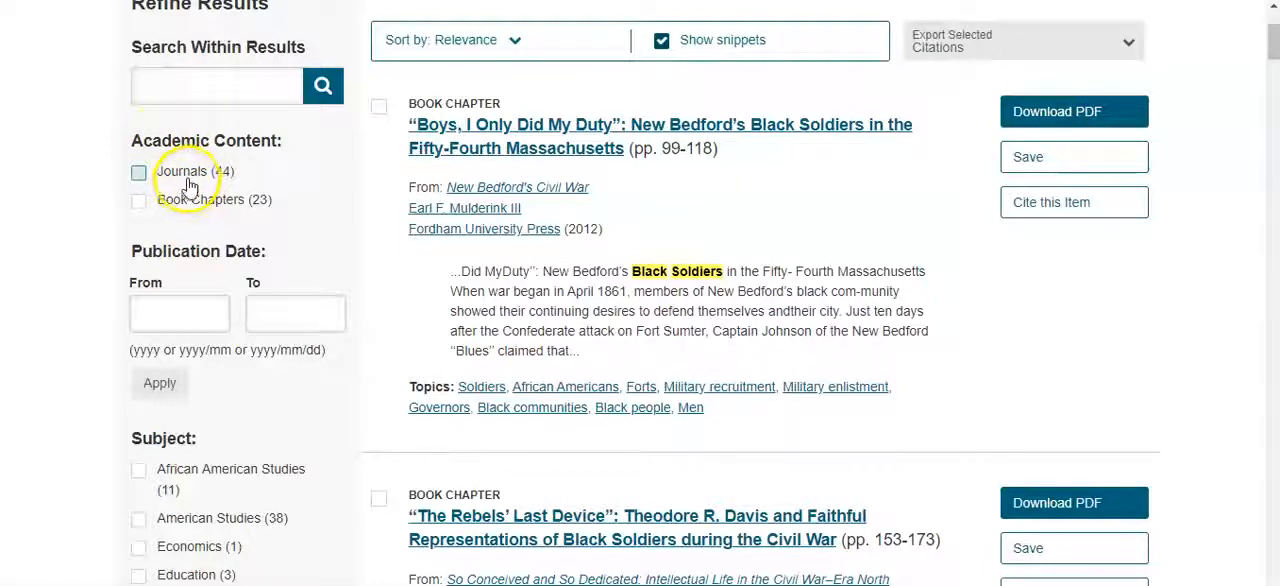
{"action": "scroll", "scroll_direction": "down", "scroll_amount": 3}
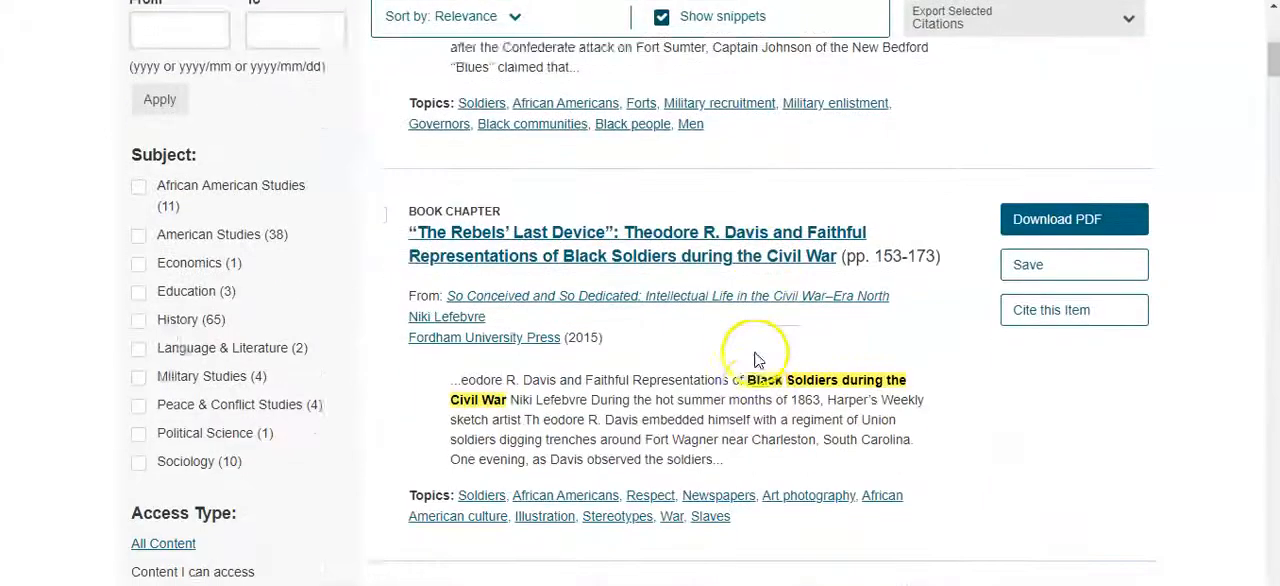
{"action": "scroll", "scroll_direction": "down", "scroll_amount": 3}
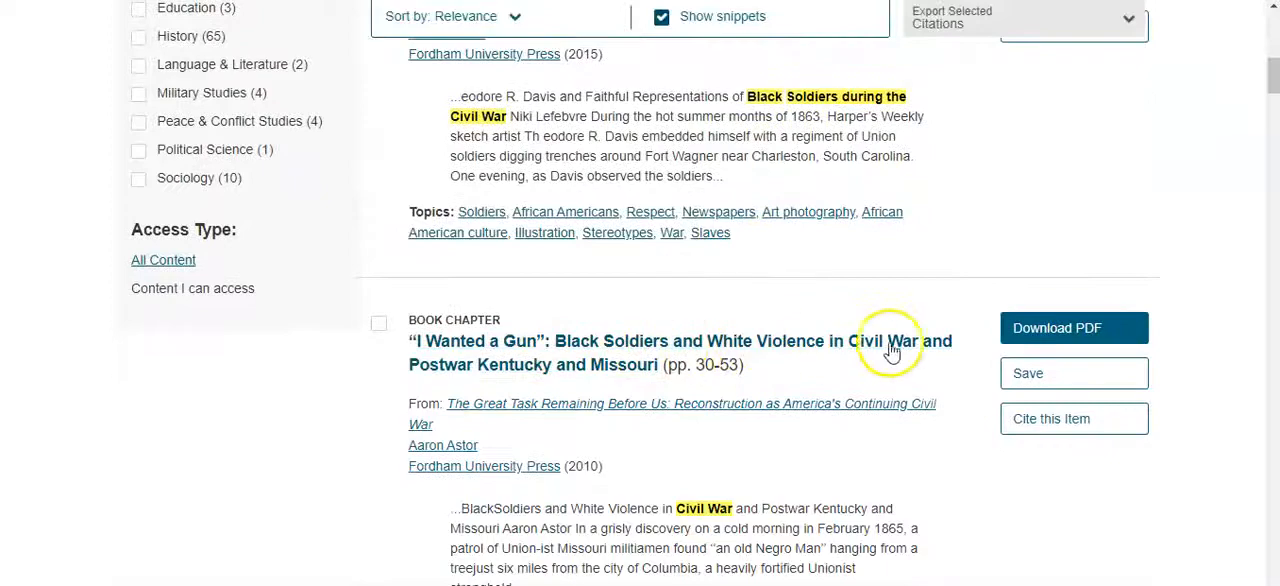
{"action": "scroll", "scroll_direction": "down", "scroll_amount": 3}
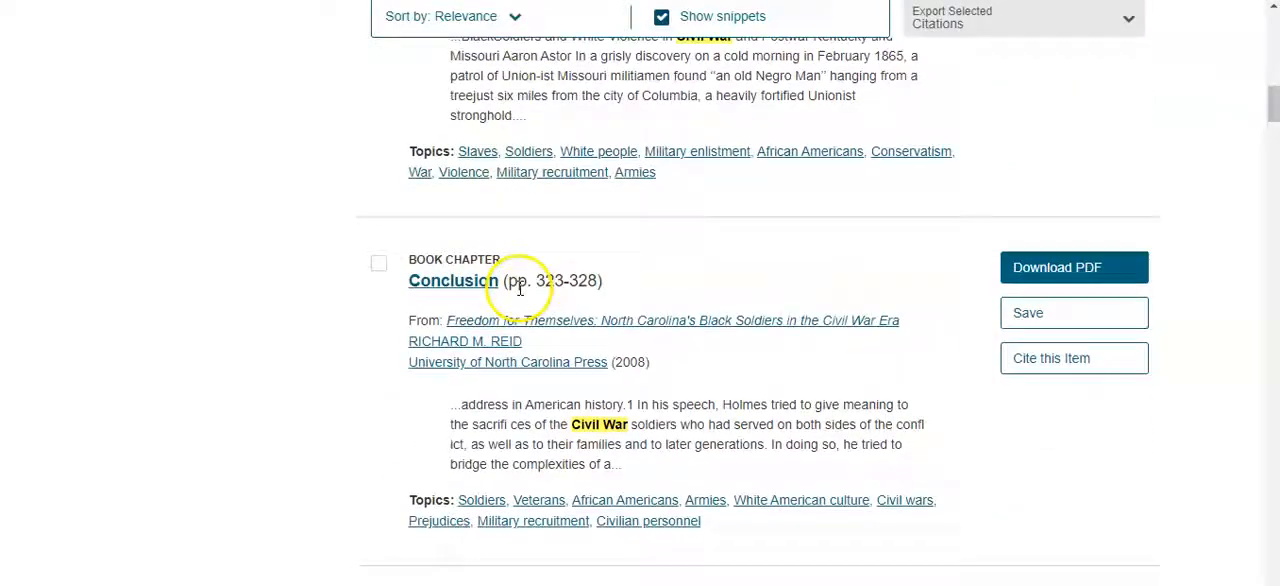
{"action": "scroll", "scroll_direction": "down", "scroll_amount": 3}
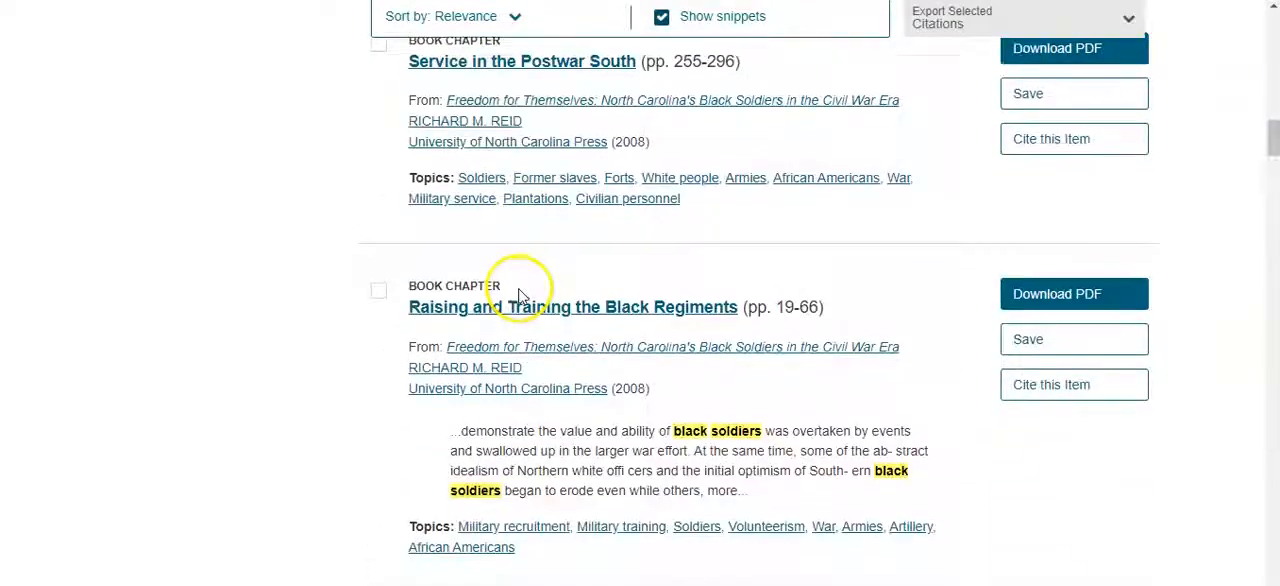
{"action": "scroll", "scroll_direction": "down", "scroll_amount": 3}
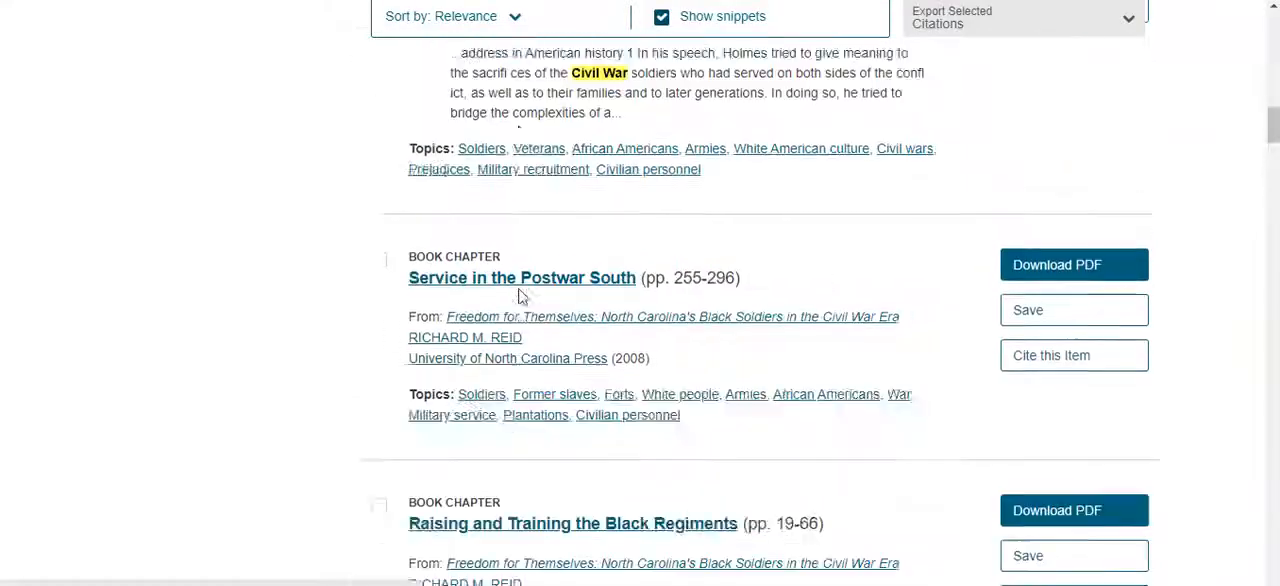
{"action": "scroll", "scroll_direction": "up", "scroll_amount": 3}
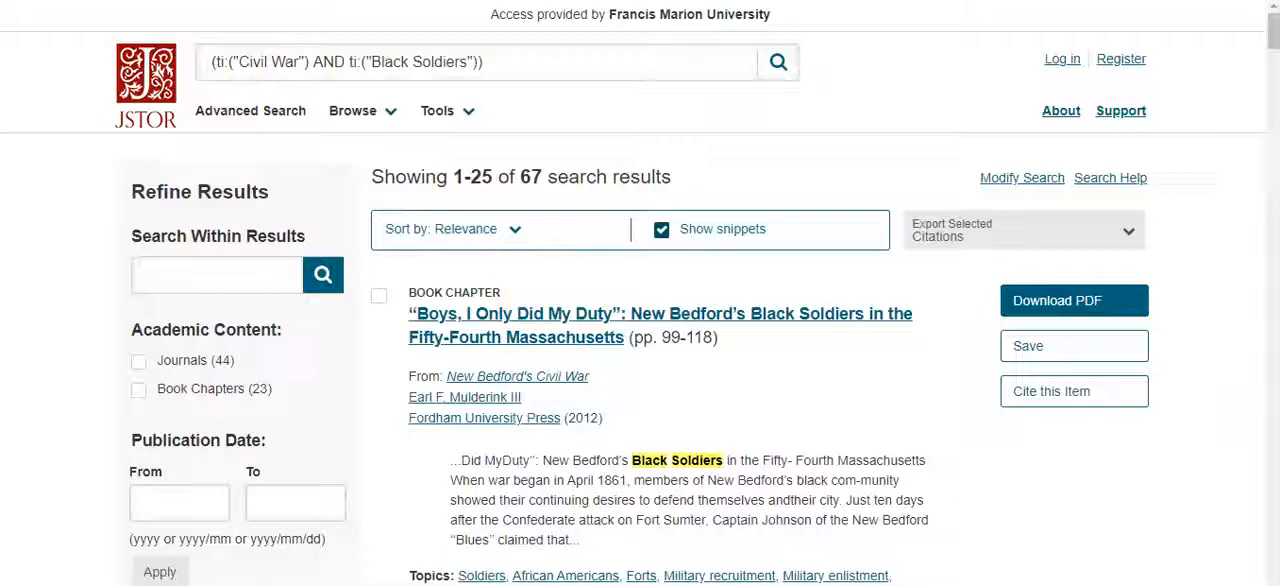
{"action": "mouse_move", "coordinate": [1020, 176]}
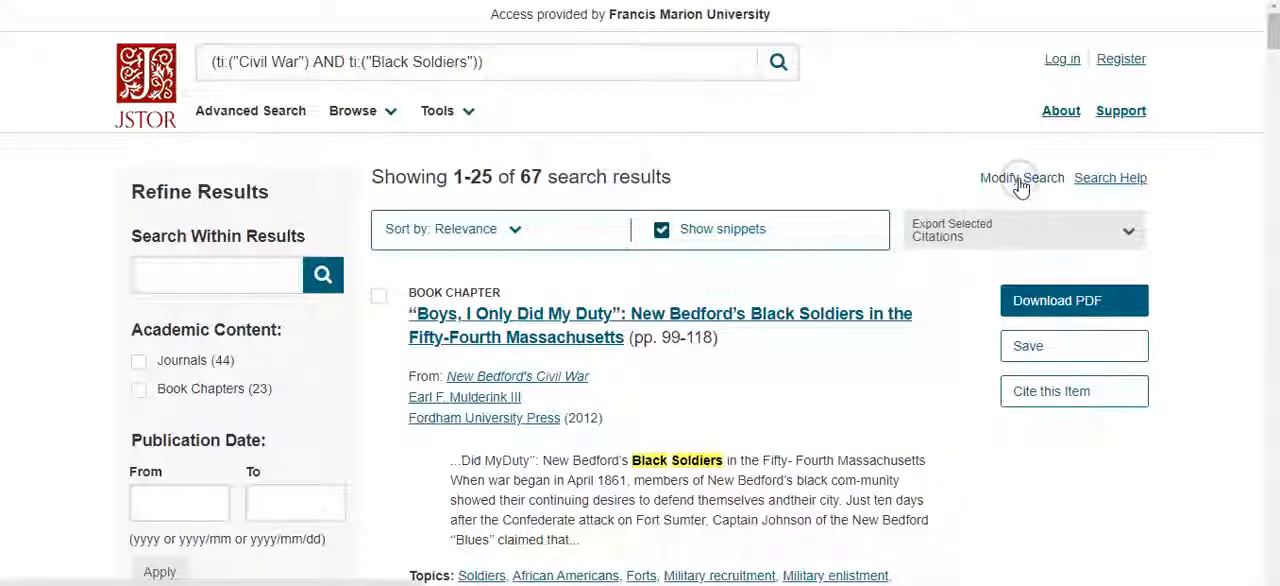
- Modify the search, replacing the first keyword with "Black Soldier"
{"action": "left_click", "coordinate": [1020, 176]}
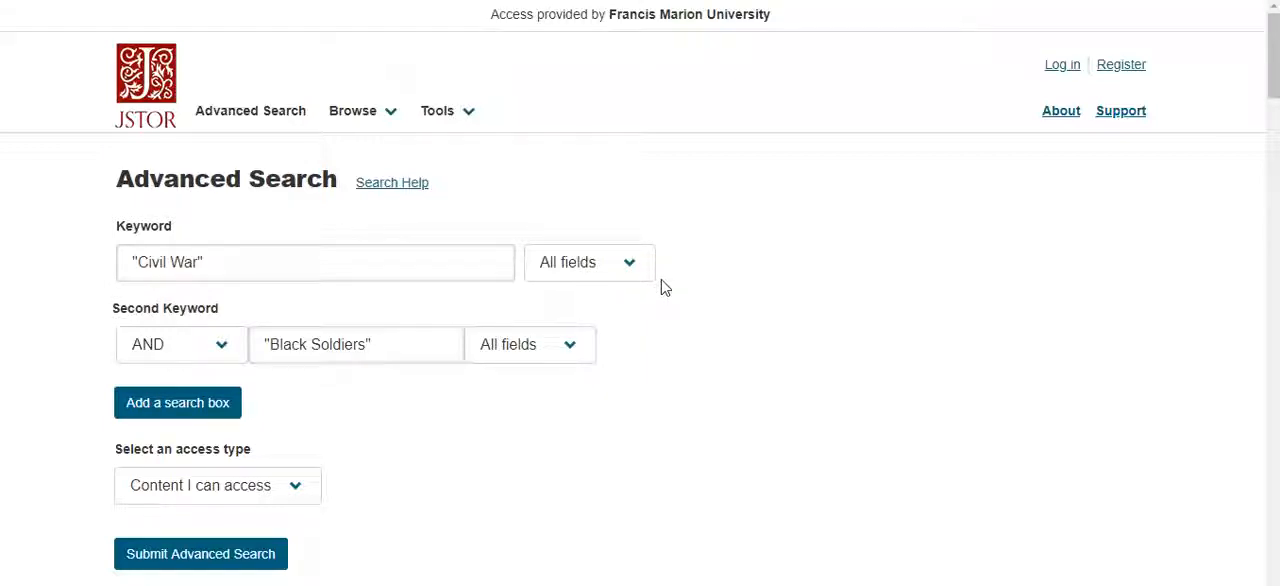
{"action": "left_click", "coordinate": [420, 262]}
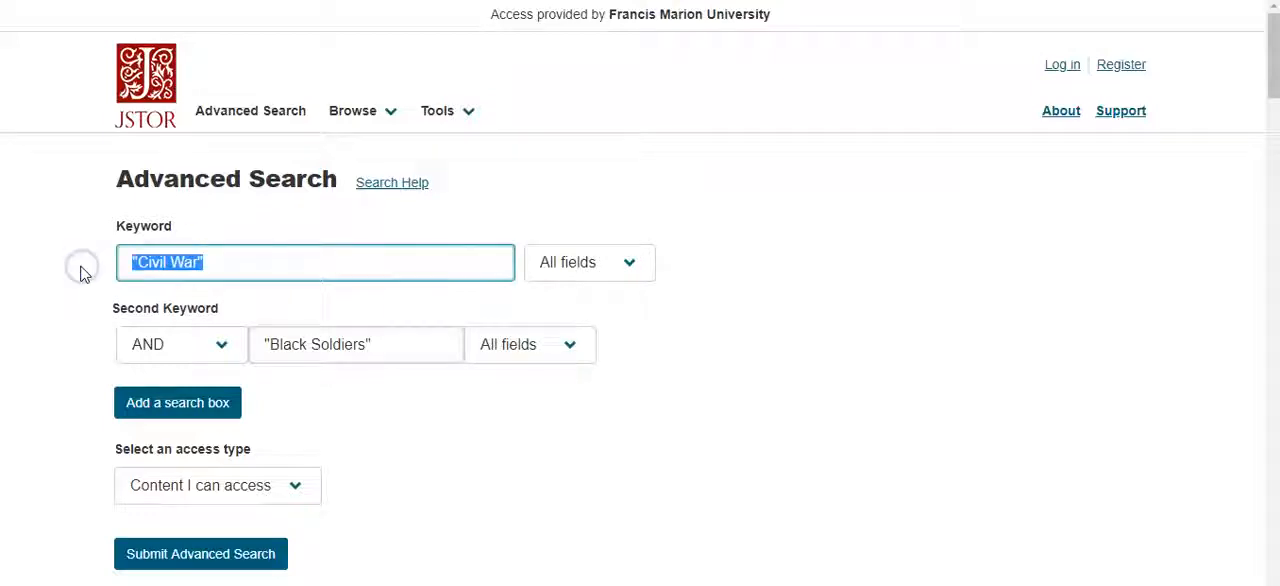
{"action": "type", "text": "Bl"}
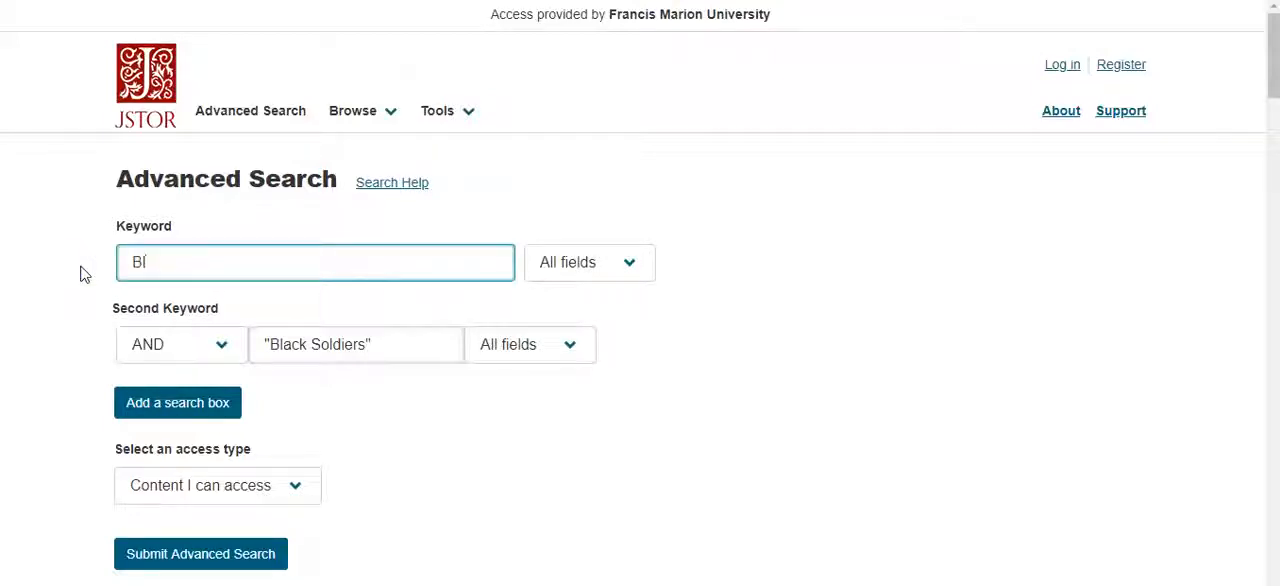
{"action": "type", "text": "\""}
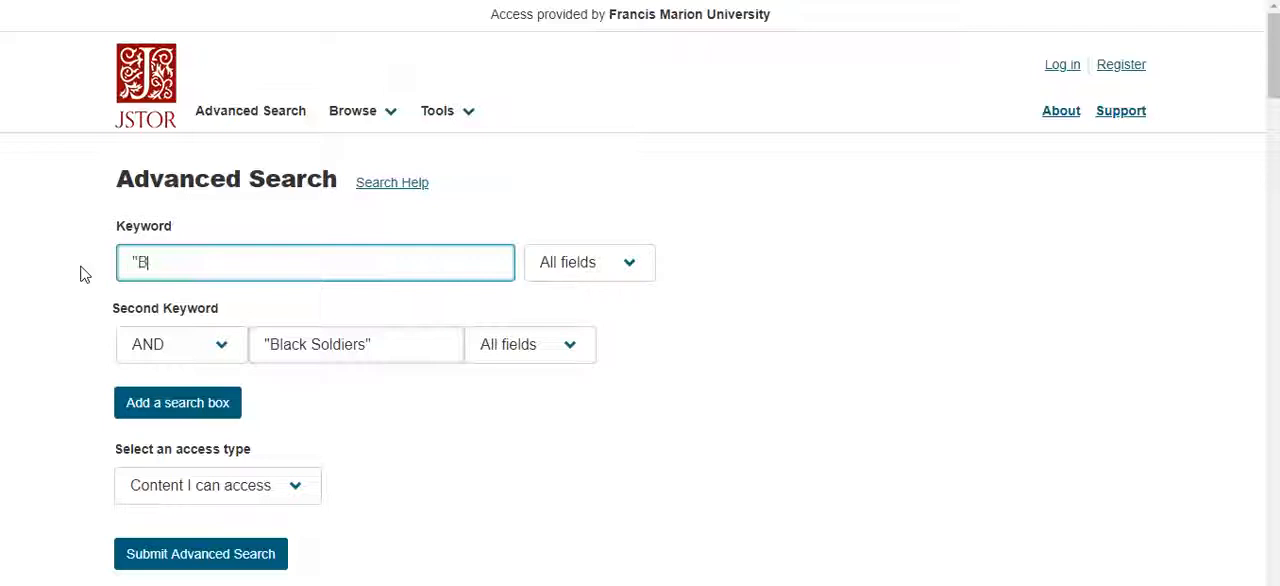
{"action": "type", "text": "Black Soli"}
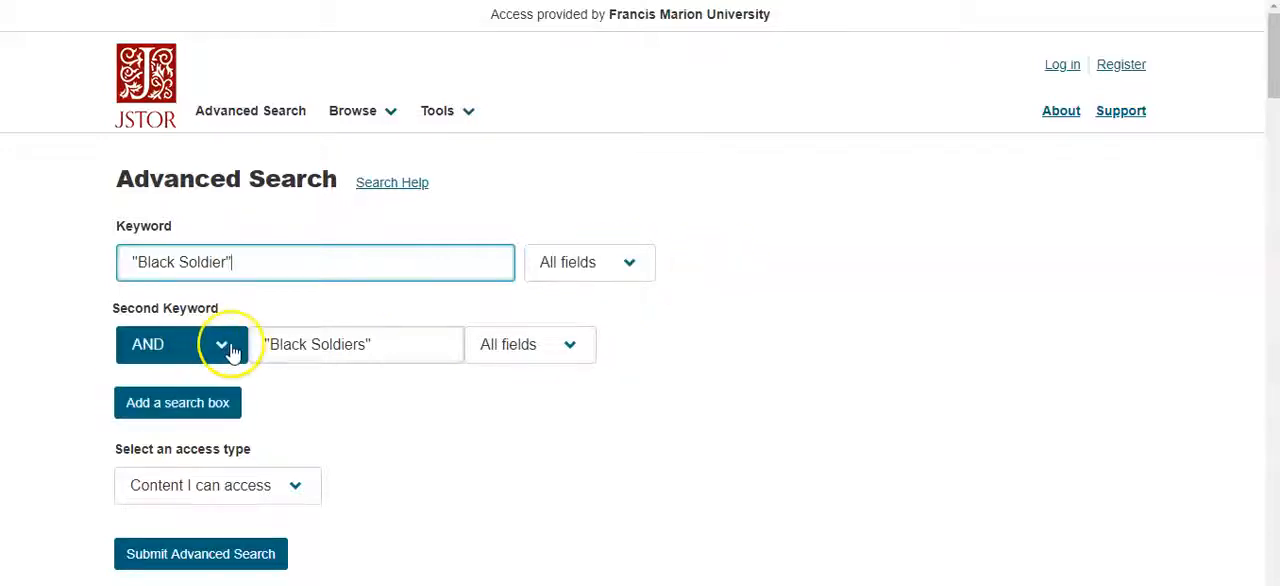
- Set the operator to OR and enter "Colored Infantry" as the second keyword
{"action": "left_click", "coordinate": [222, 344]}
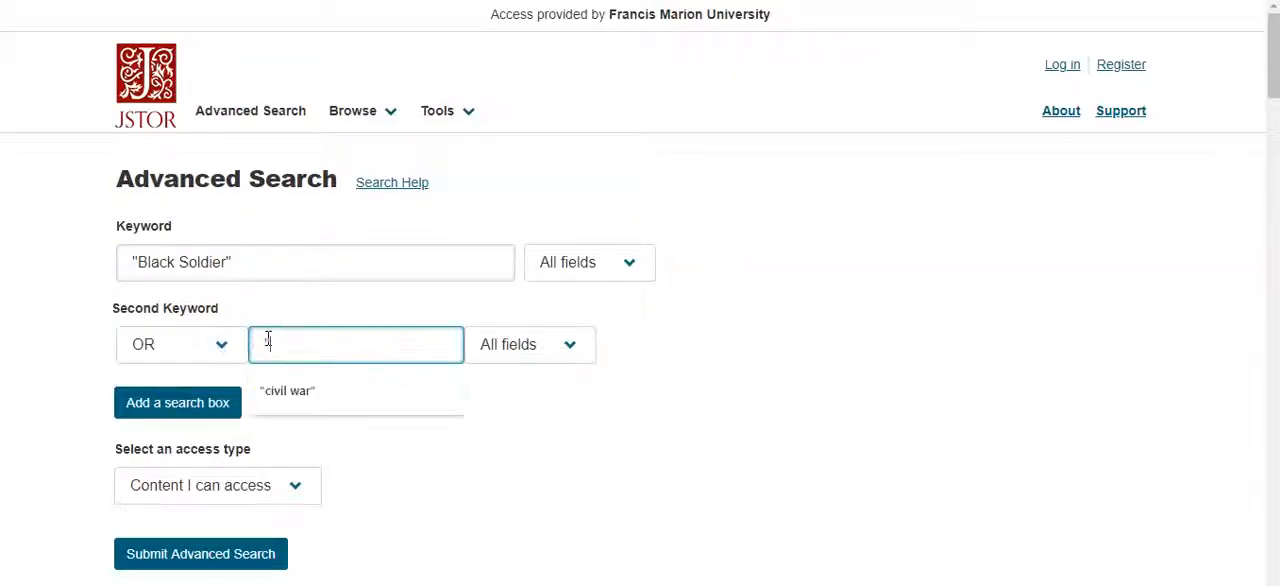
{"action": "type", "text": "c"}
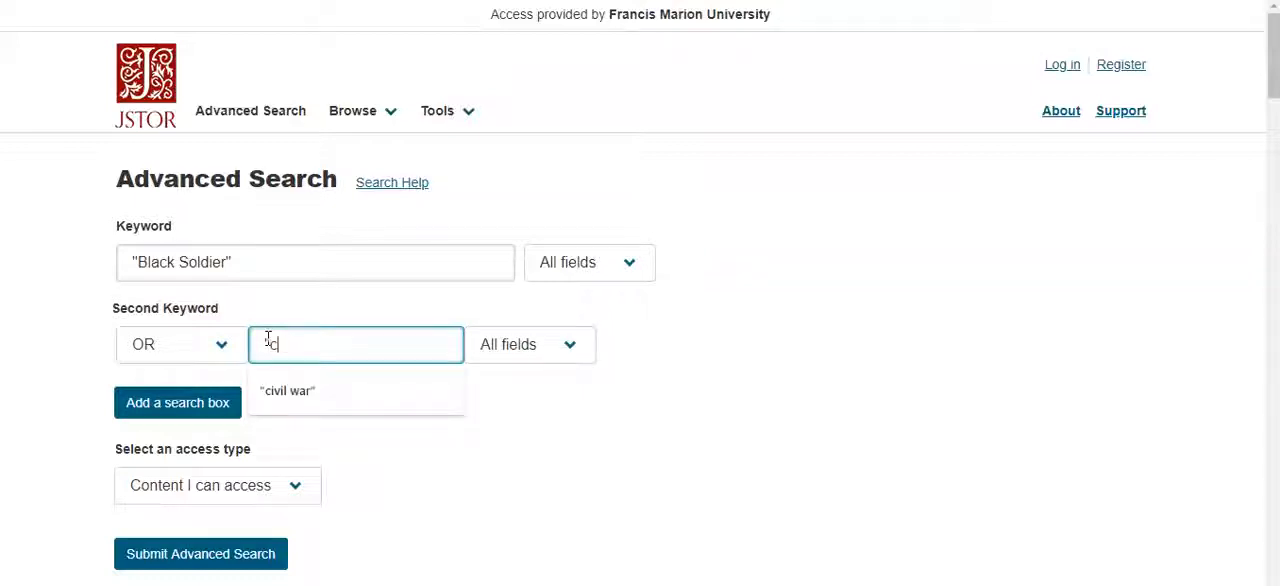
{"action": "type", "text": "Colored Infant"}
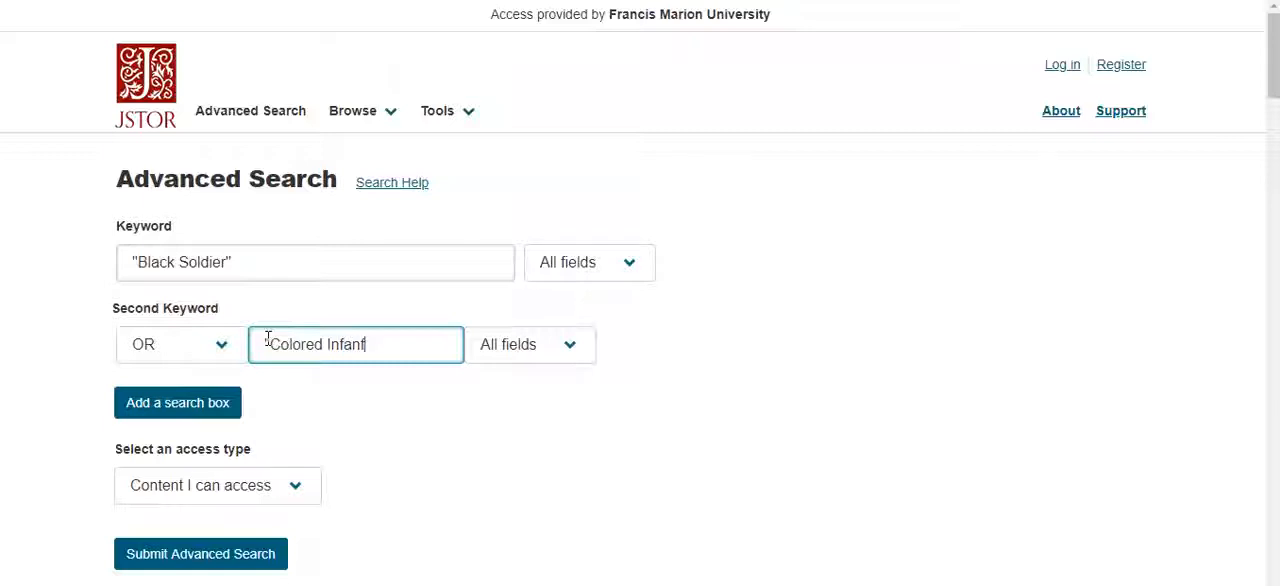
{"action": "type", "text": "\"Colored Infantry\""}
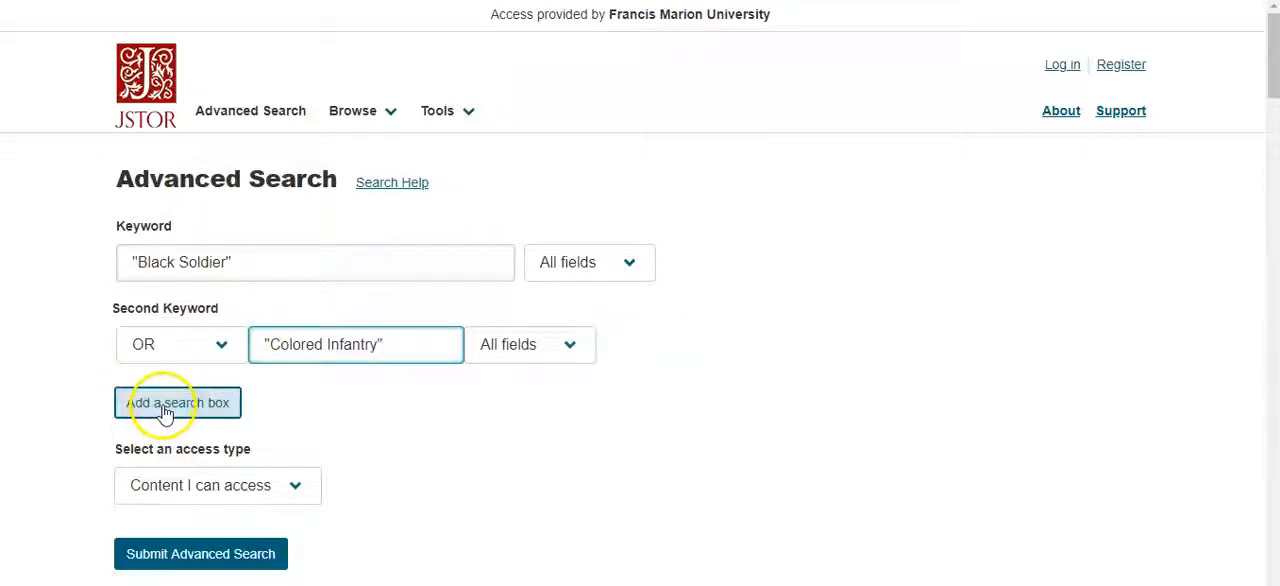
- Add a third search box and enter AND "Civil War"
{"action": "left_click", "coordinate": [176, 402]}
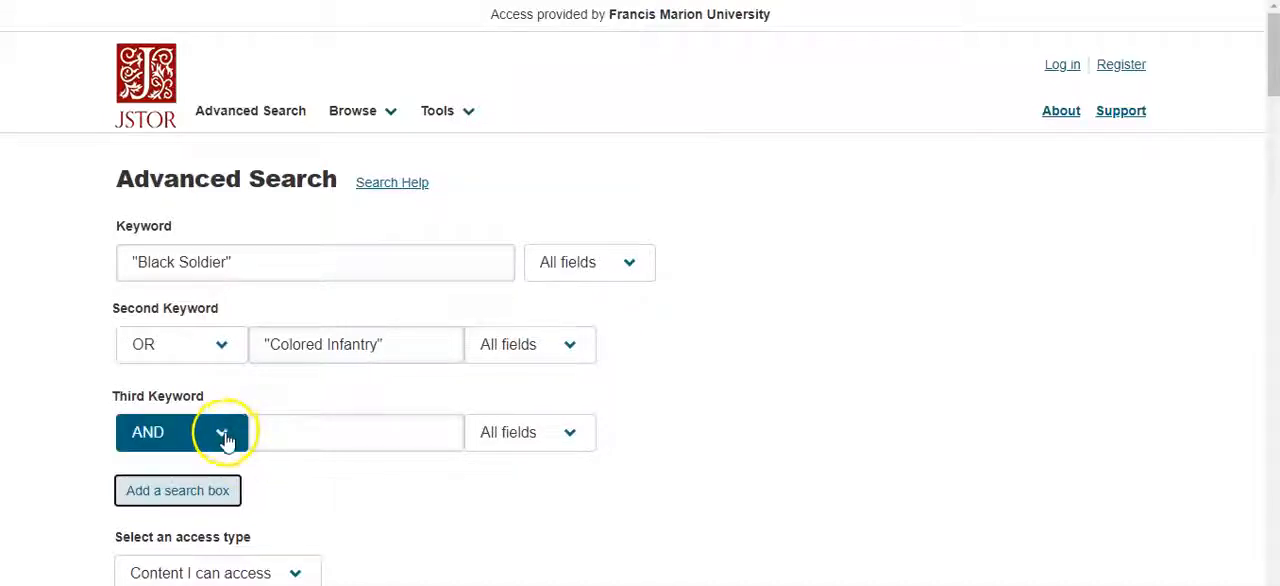
{"action": "type", "text": "\"c"}
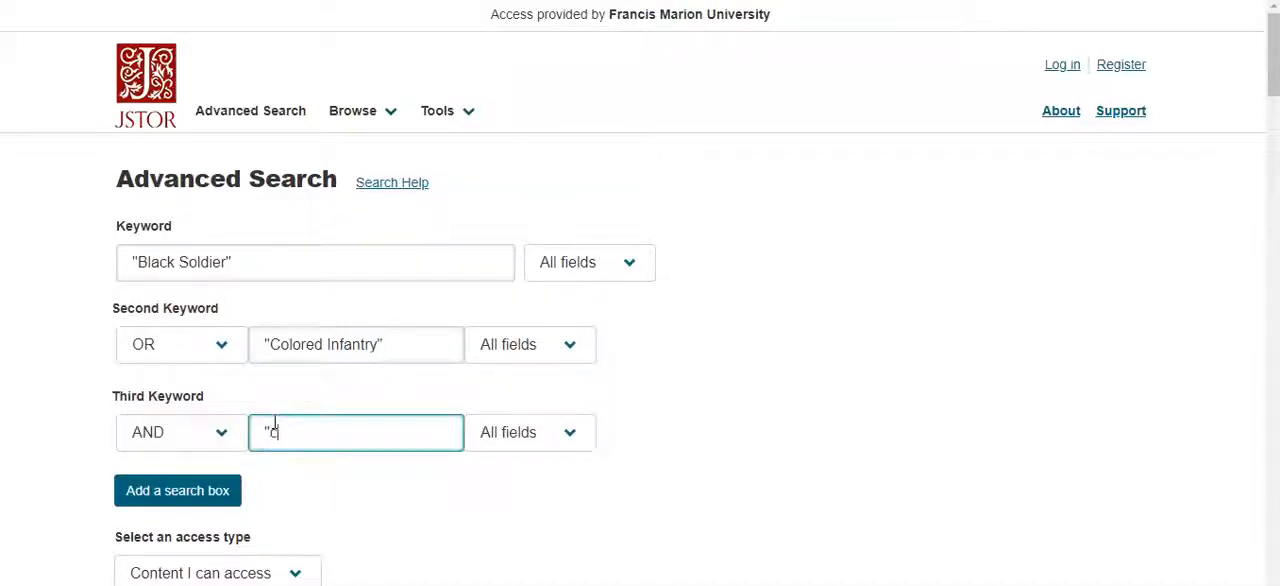
{"action": "type", "text": "Civil War"}
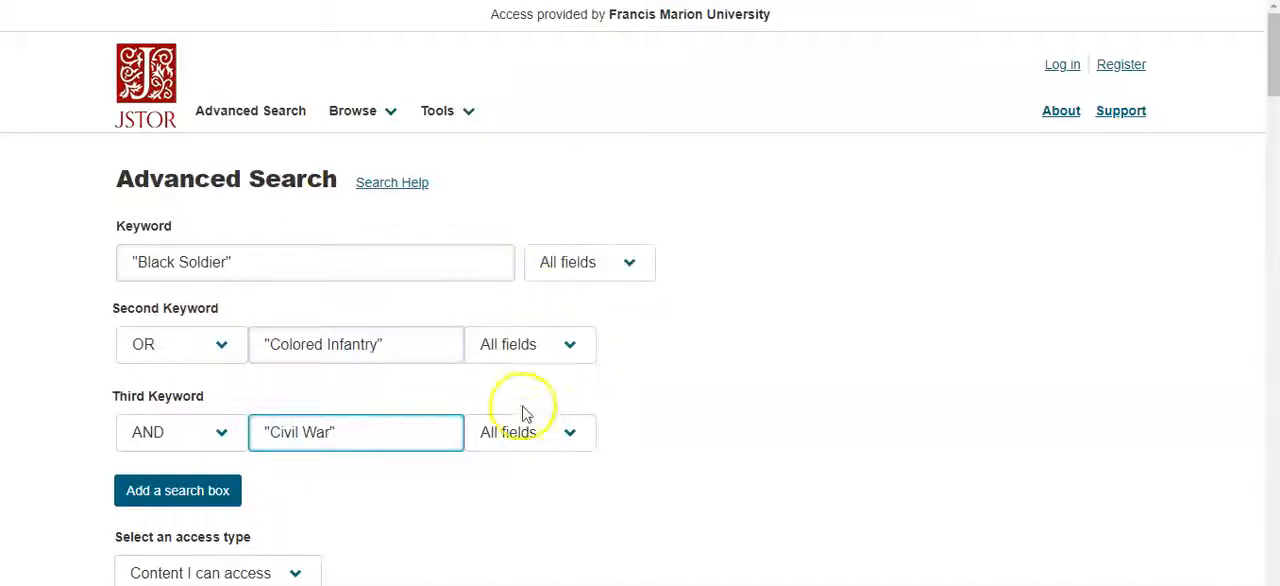
{"action": "mouse_move", "coordinate": [576, 316]}
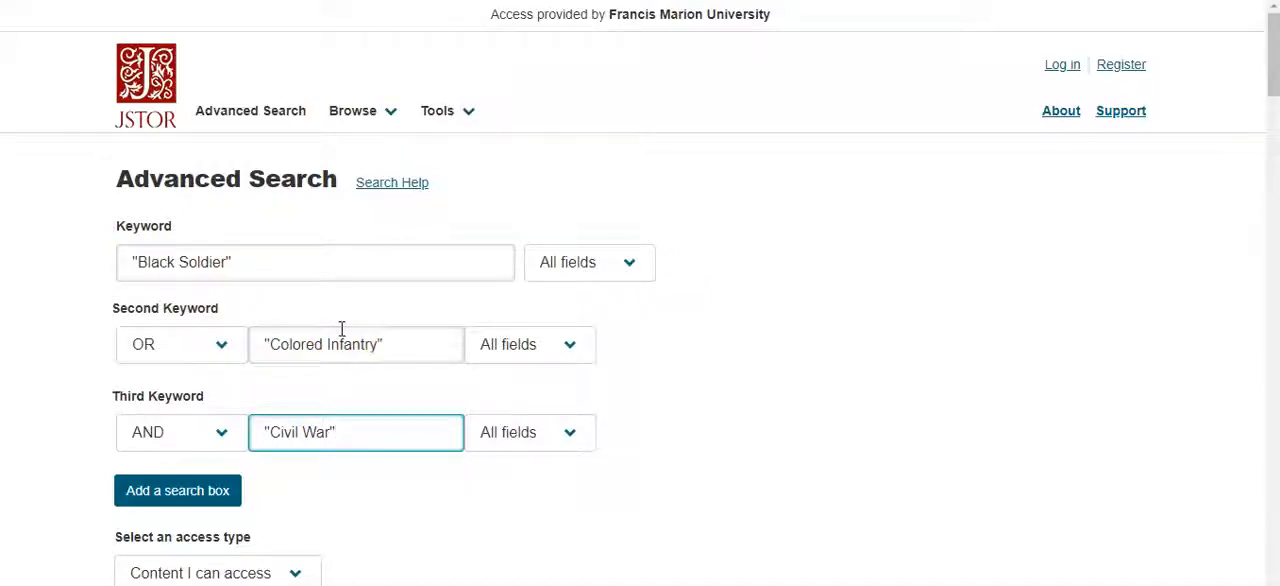
{"action": "scroll", "scroll_direction": "down", "scroll_amount": 3}
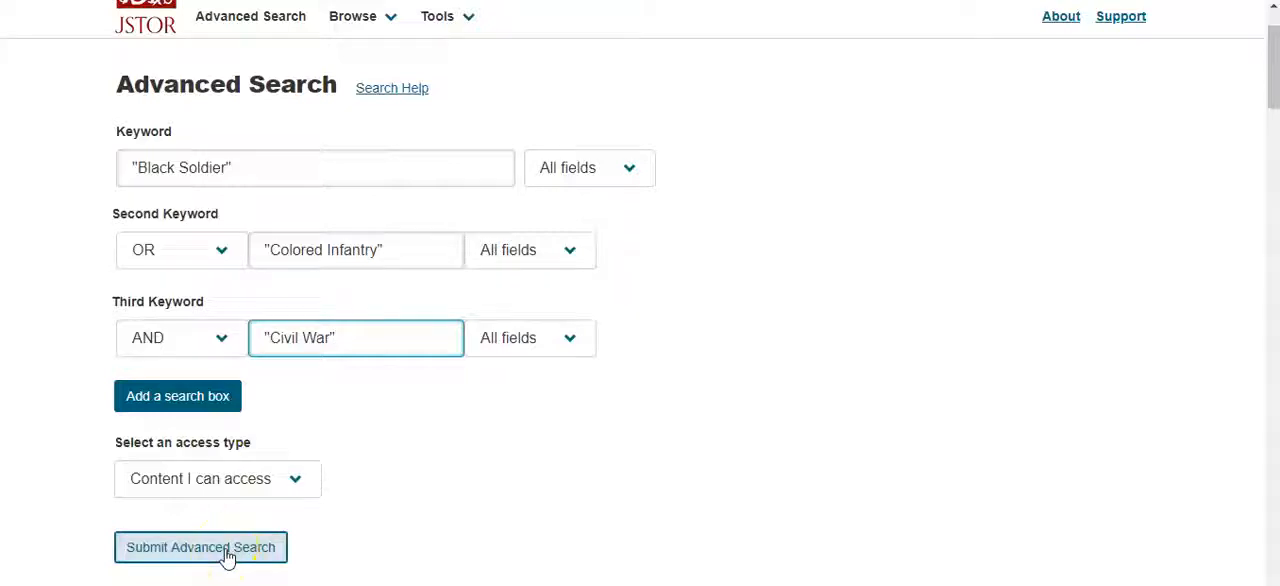
- Run the three-keyword search and browse its 1,603 results and the Refine Results sidebar
{"action": "left_click", "coordinate": [200, 548]}
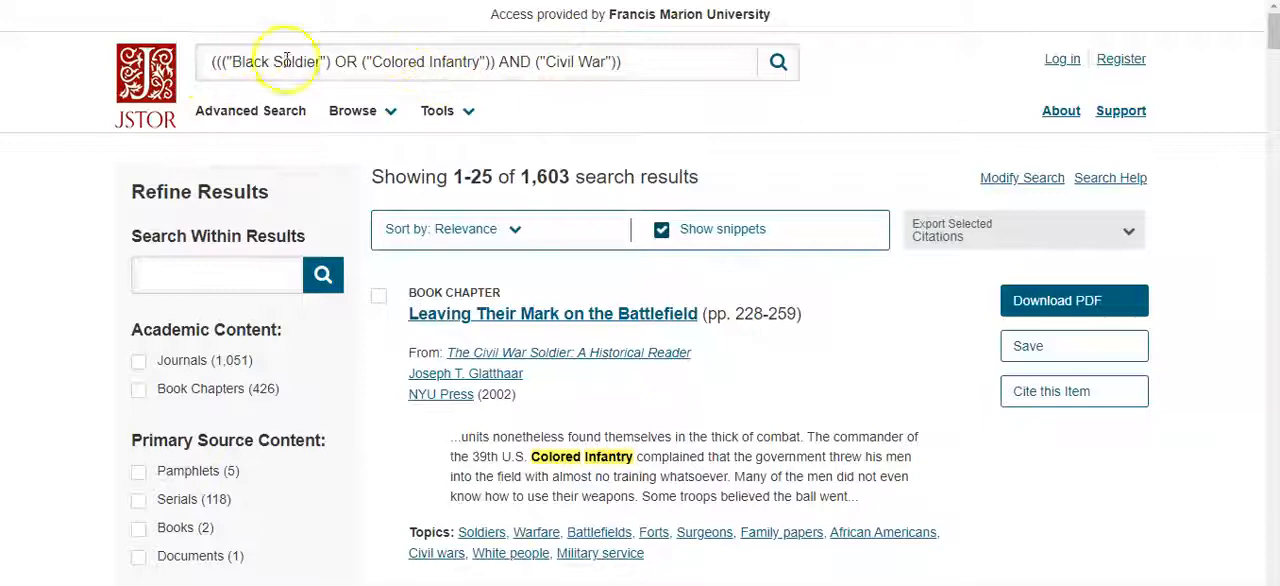
{"action": "mouse_move", "coordinate": [710, 410]}
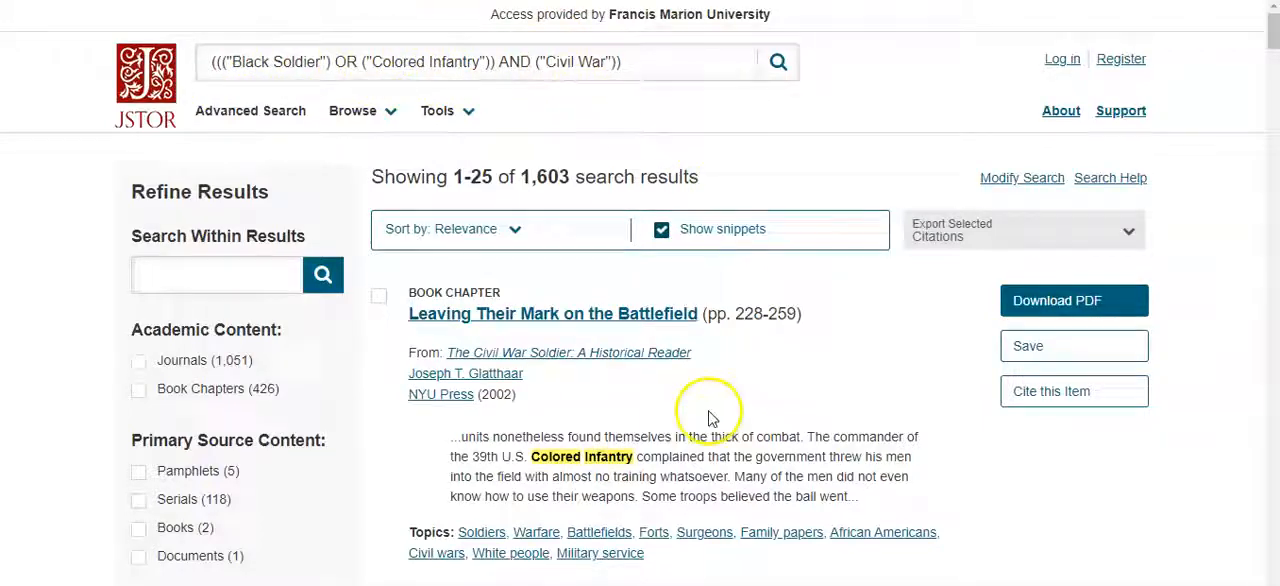
{"action": "scroll", "scroll_direction": "down", "scroll_amount": 3}
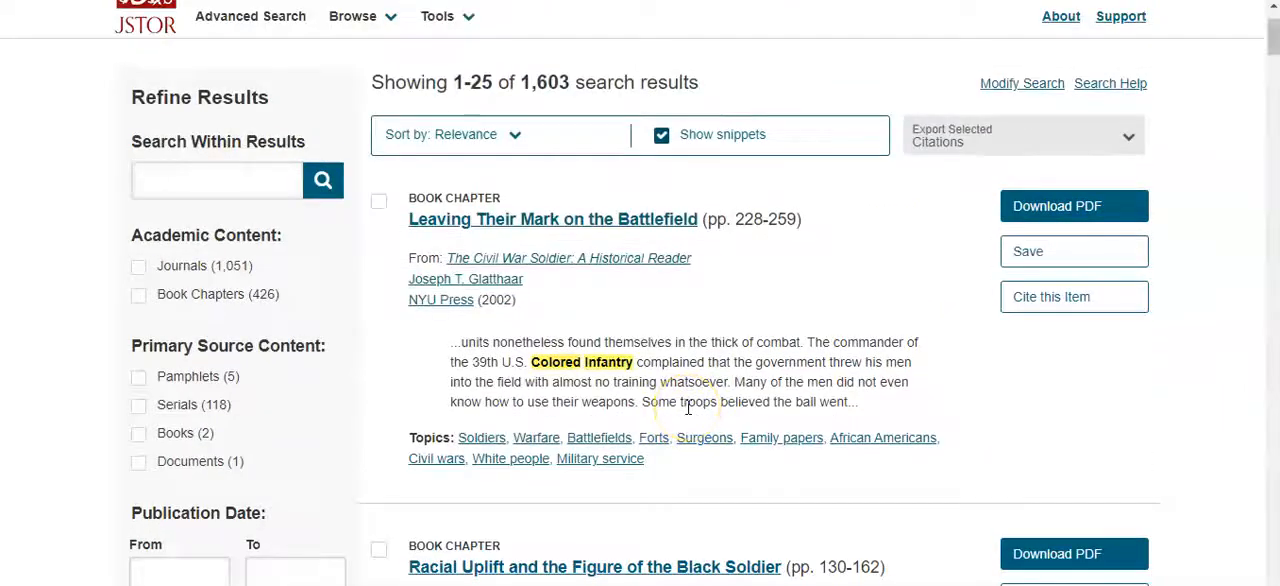
{"action": "scroll", "scroll_direction": "down", "scroll_amount": 3}
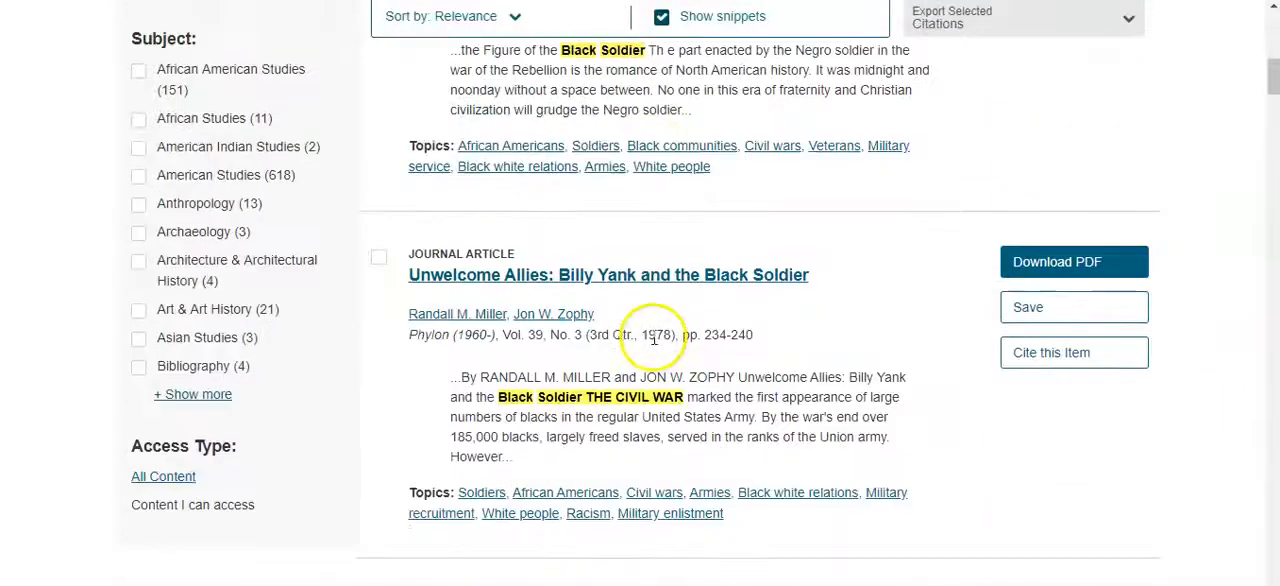
{"action": "scroll", "scroll_direction": "down", "scroll_amount": 3}
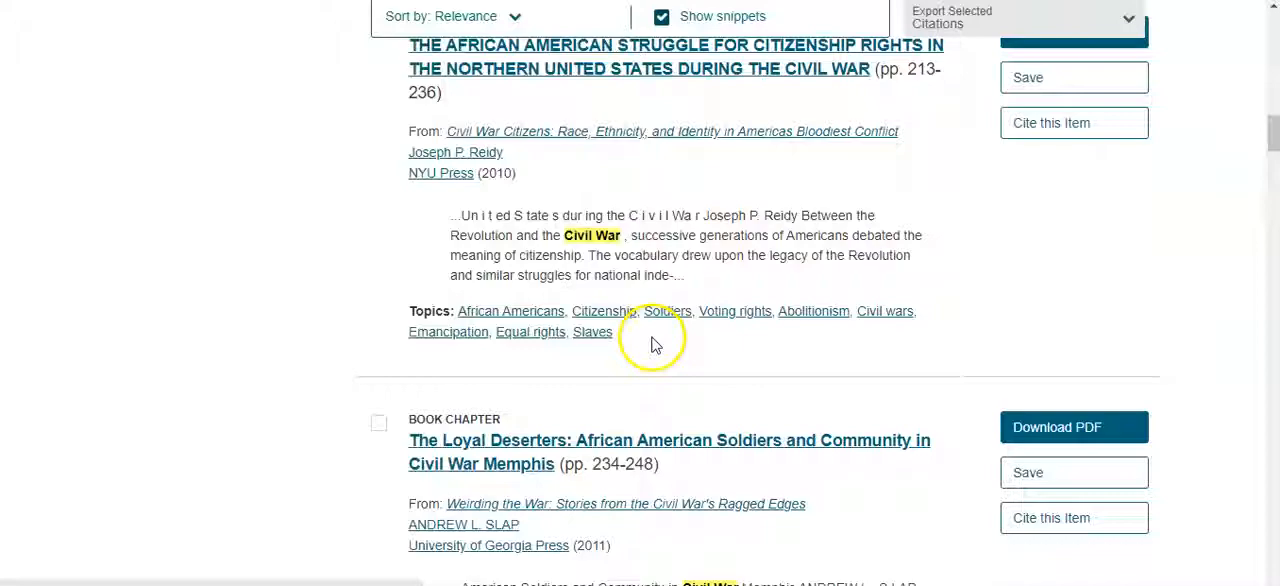
{"action": "scroll", "scroll_direction": "down", "scroll_amount": 3}
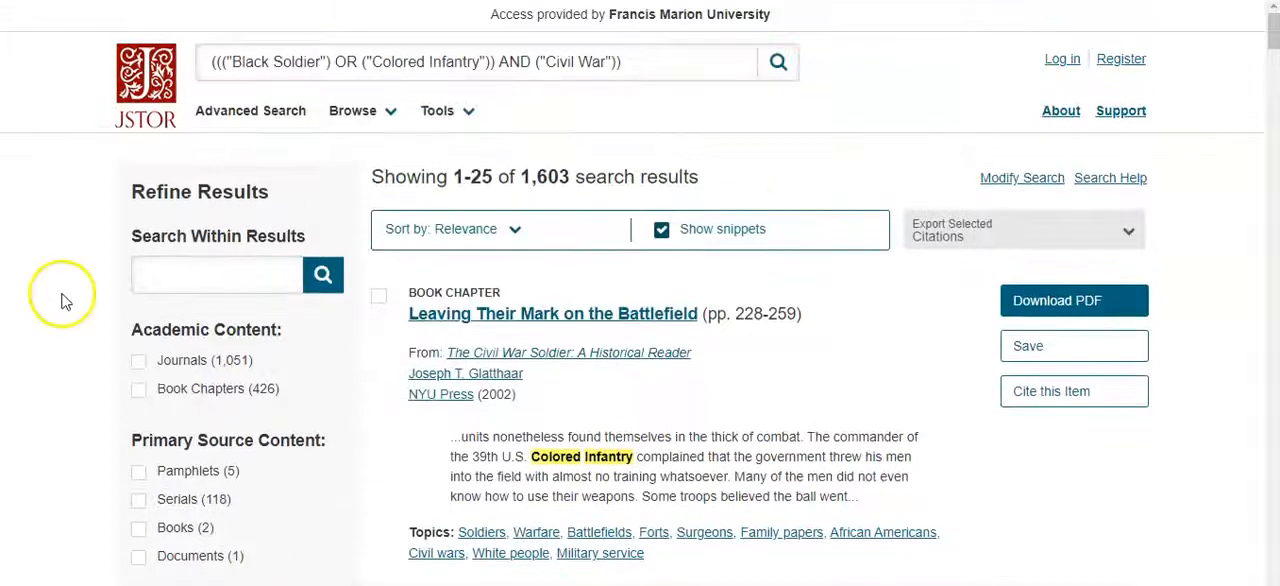
{"action": "scroll", "scroll_direction": "down", "scroll_amount": 3}
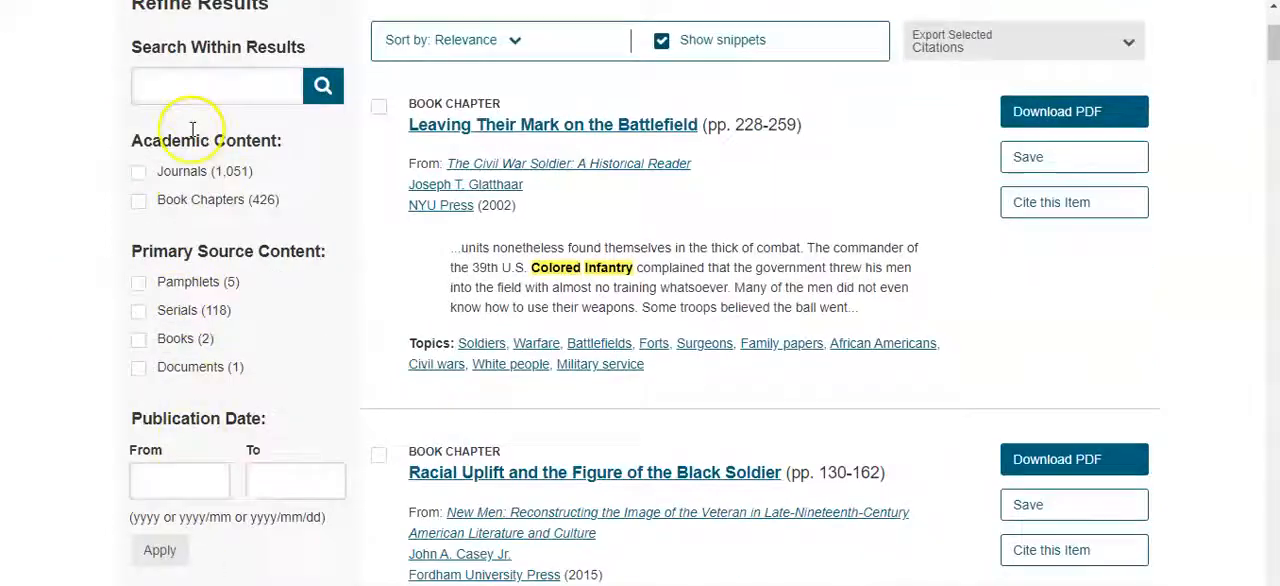
{"action": "mouse_move", "coordinate": [216, 144]}
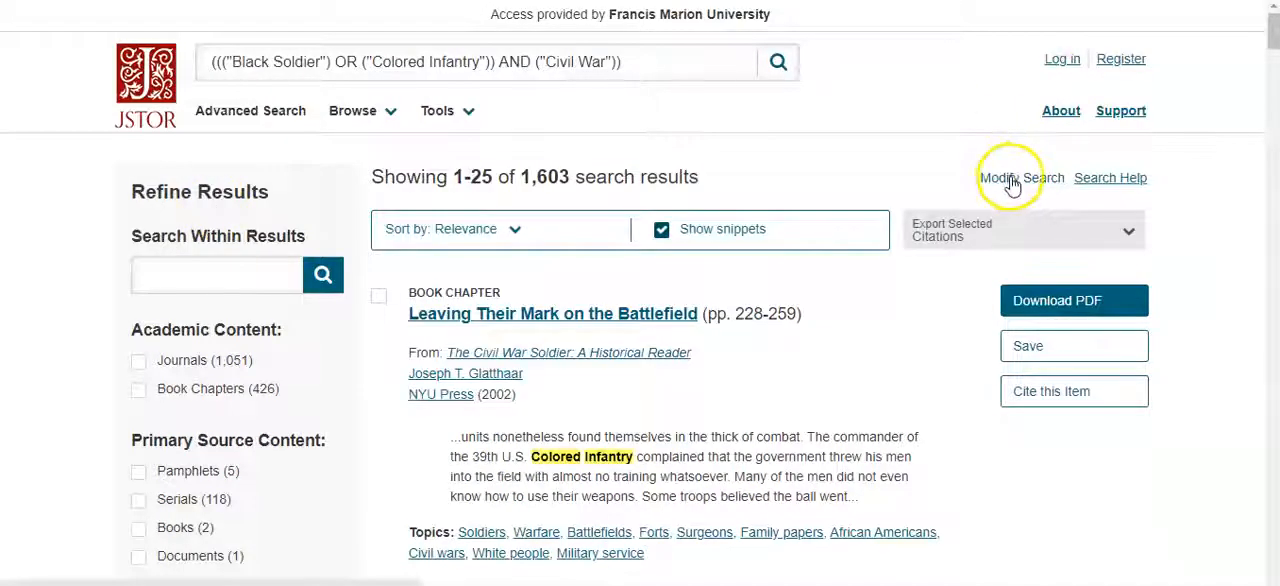
- Modify the search and review the Narrow Results options—item type, All Languages, dates, title and ISBN—leaving defaults
{"action": "left_click", "coordinate": [1020, 176]}
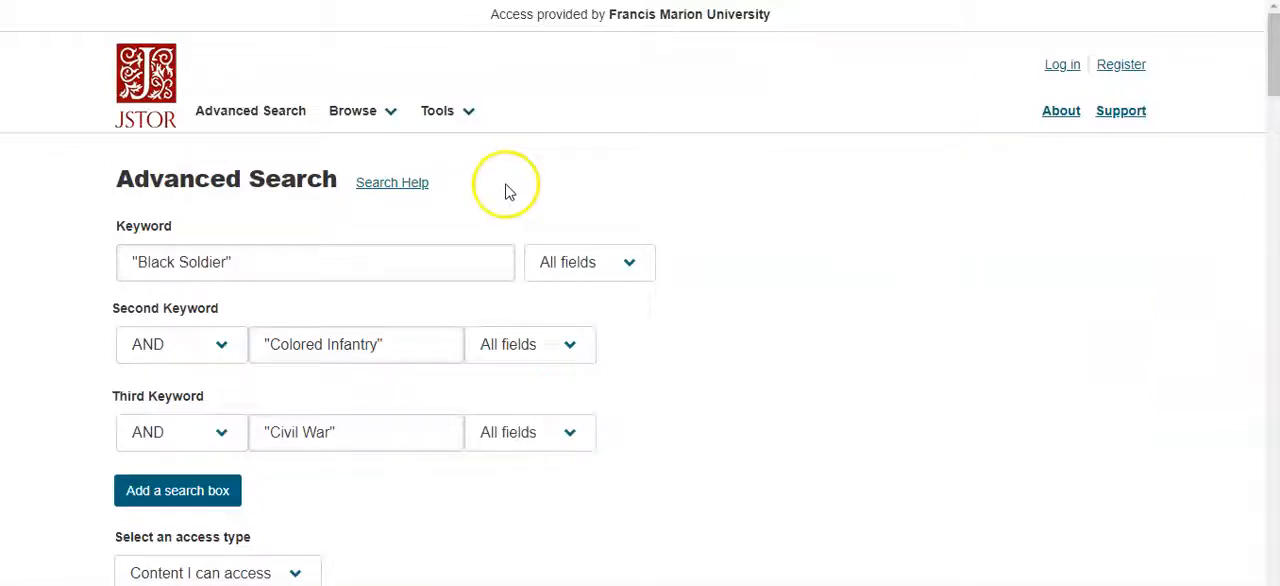
{"action": "scroll", "scroll_direction": "down", "scroll_amount": 3}
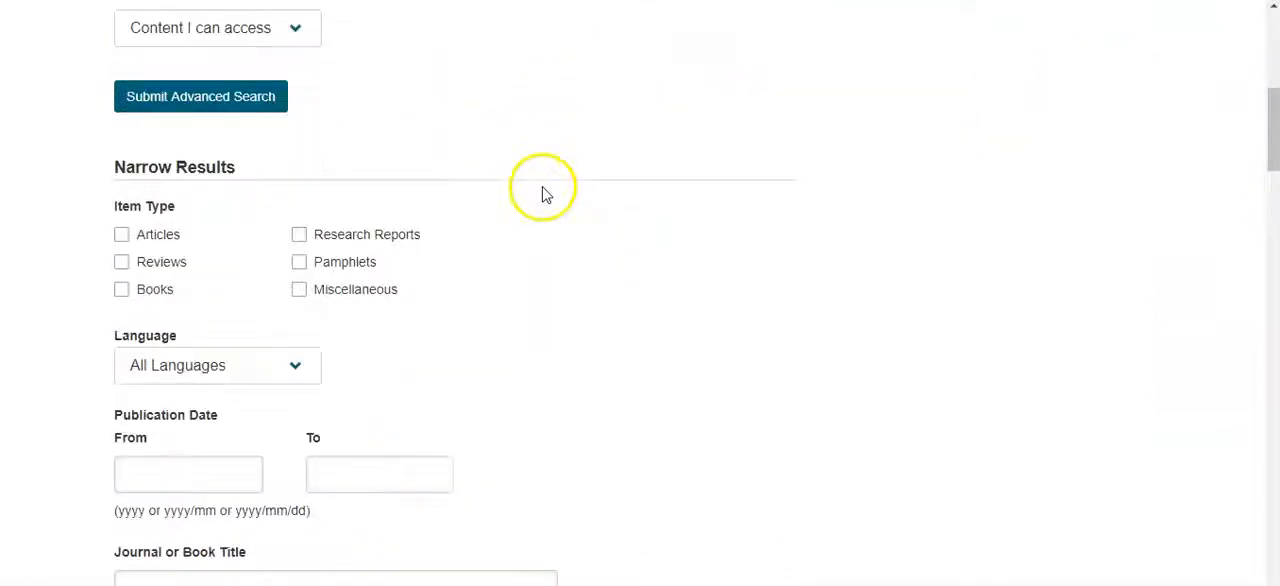
{"action": "scroll", "scroll_direction": "down", "scroll_amount": 3}
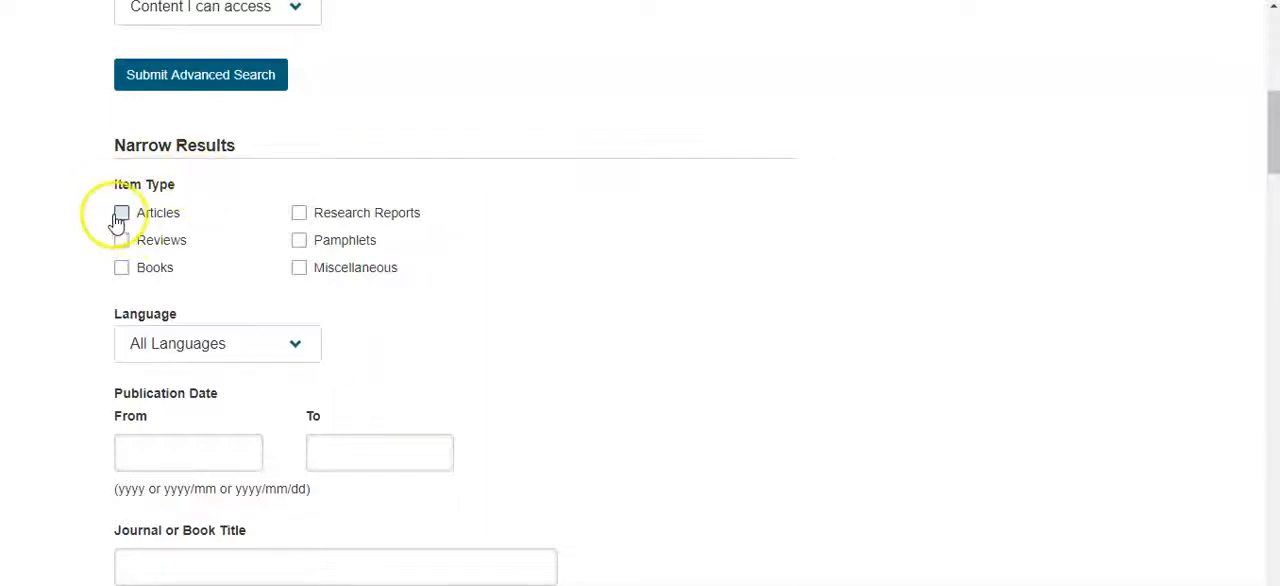
{"action": "left_click", "coordinate": [120, 212]}
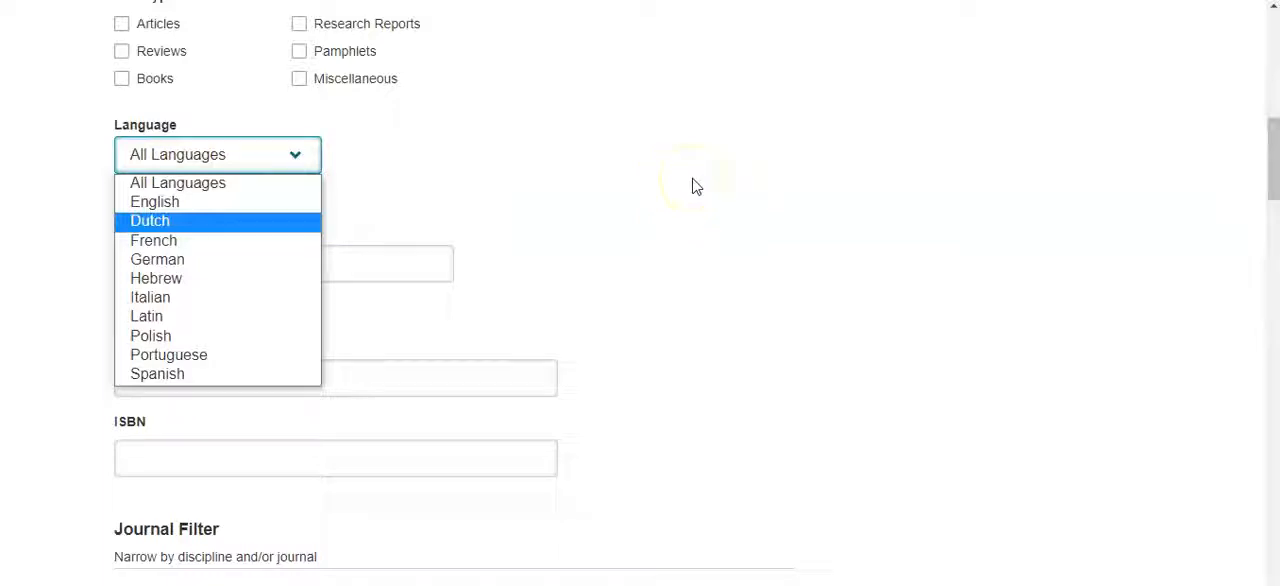
{"action": "left_click", "coordinate": [210, 154]}
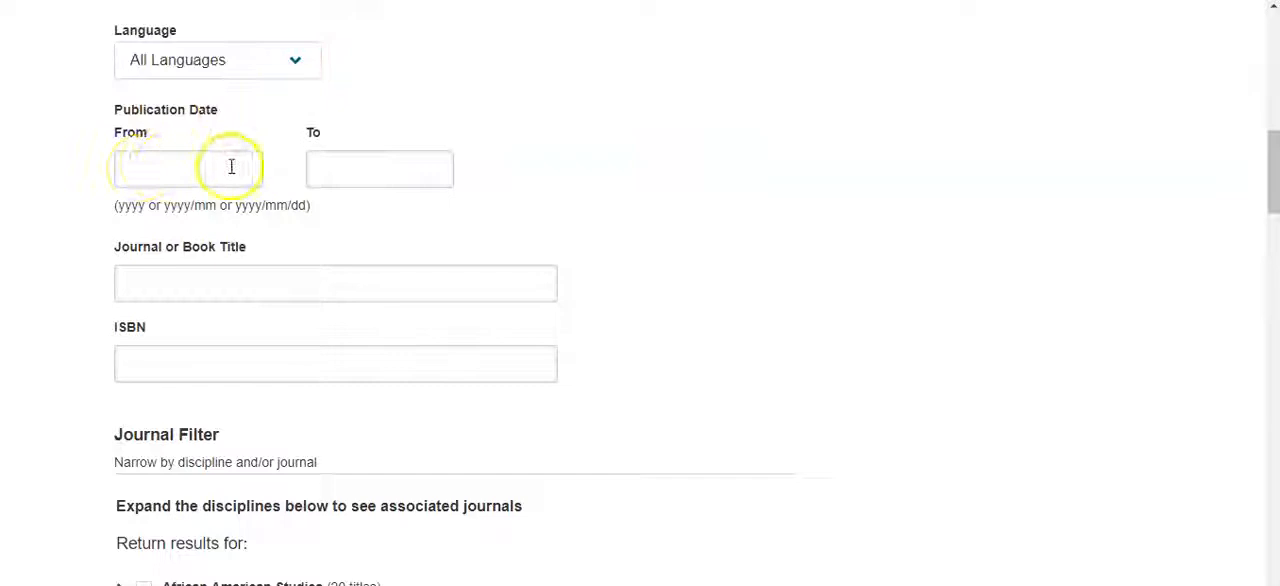
{"action": "mouse_move", "coordinate": [332, 148]}
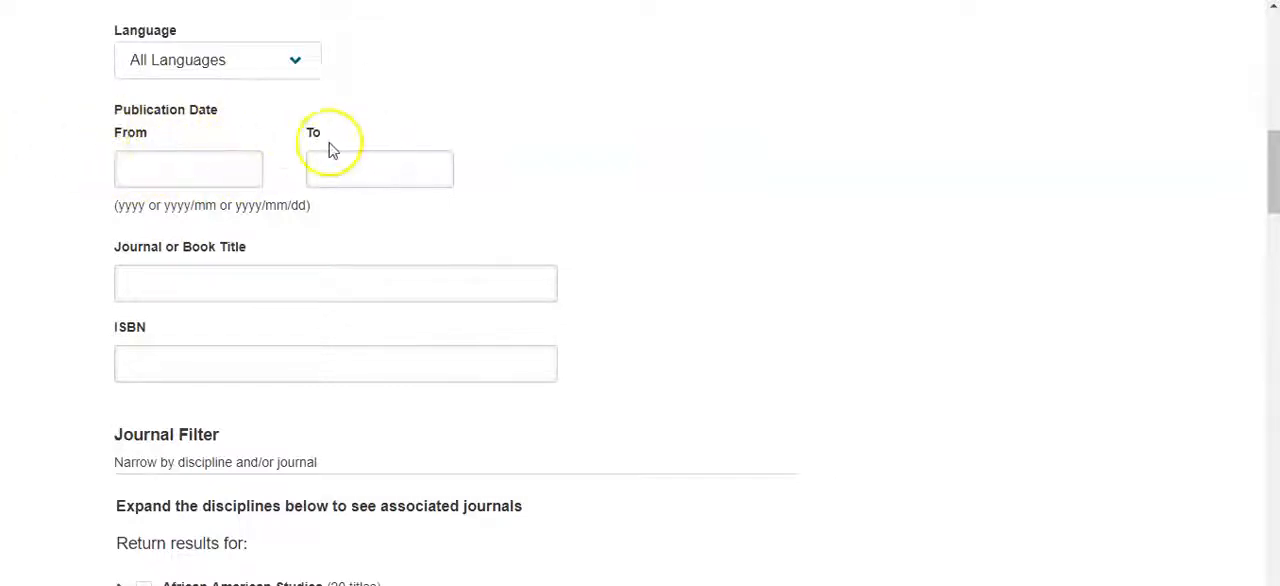
{"action": "mouse_move", "coordinate": [362, 140]}
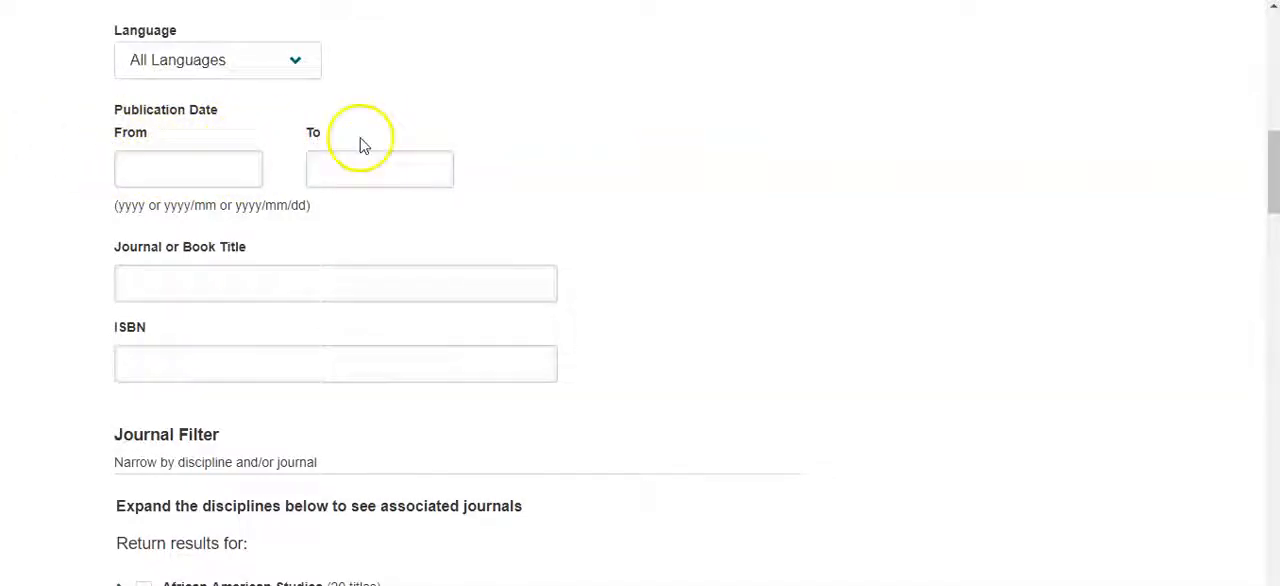
{"action": "scroll", "scroll_direction": "down", "scroll_amount": 3}
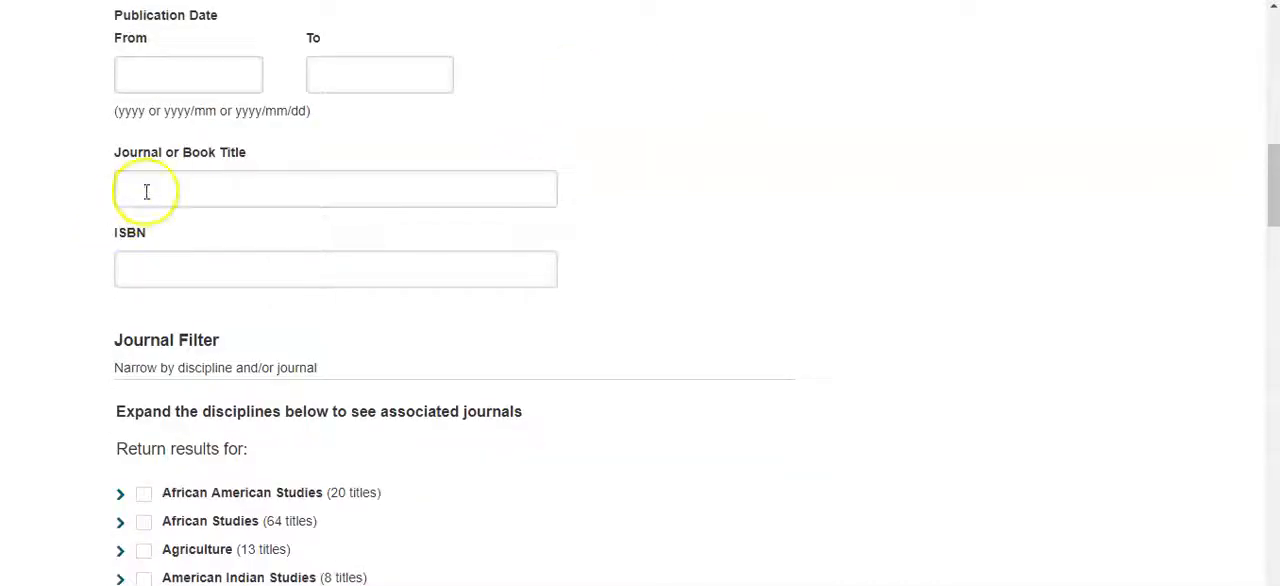
{"action": "mouse_move", "coordinate": [72, 164]}
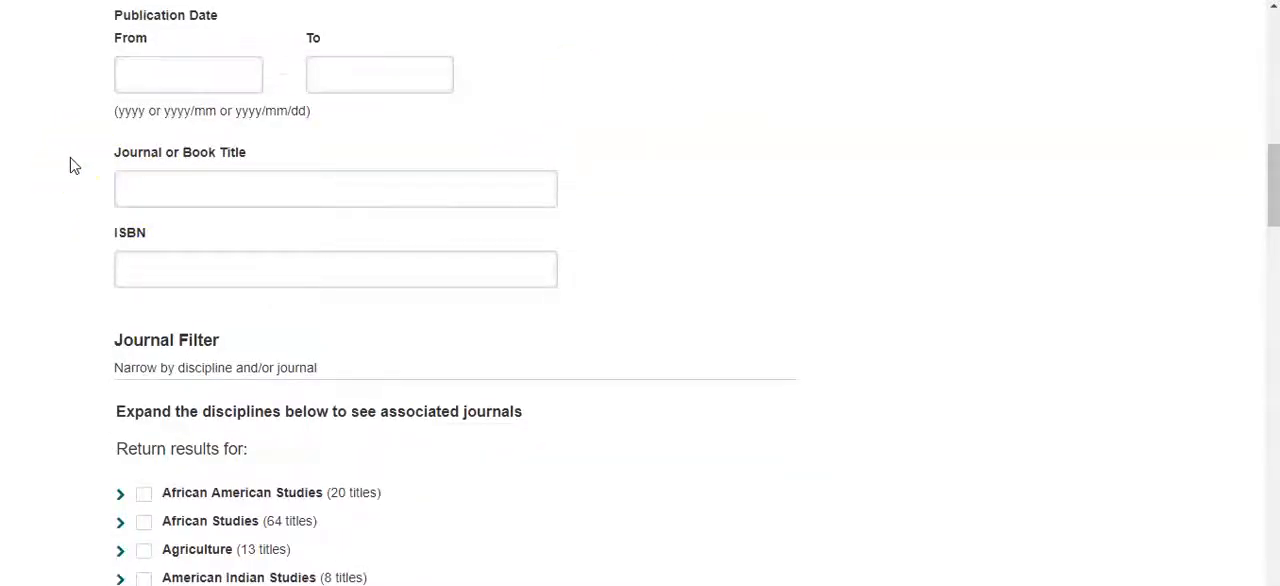
{"action": "left_click", "coordinate": [336, 188]}
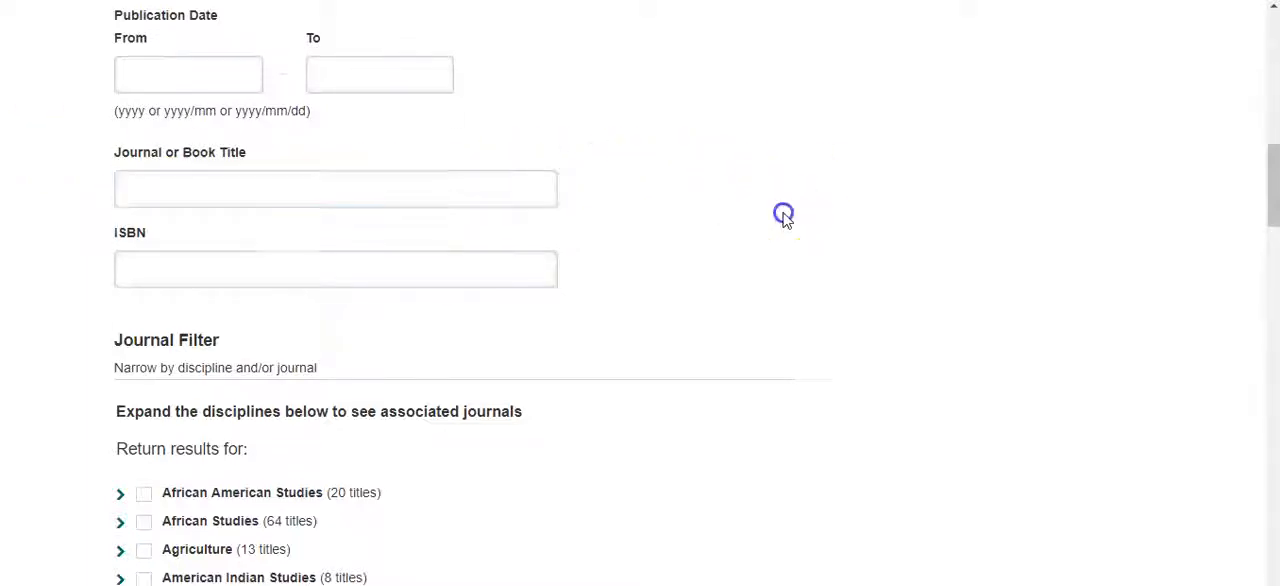
- Expand African American Studies in the journal filter to see its journals, then reveal the Browse menu
{"action": "scroll", "scroll_direction": "down", "scroll_amount": 3}
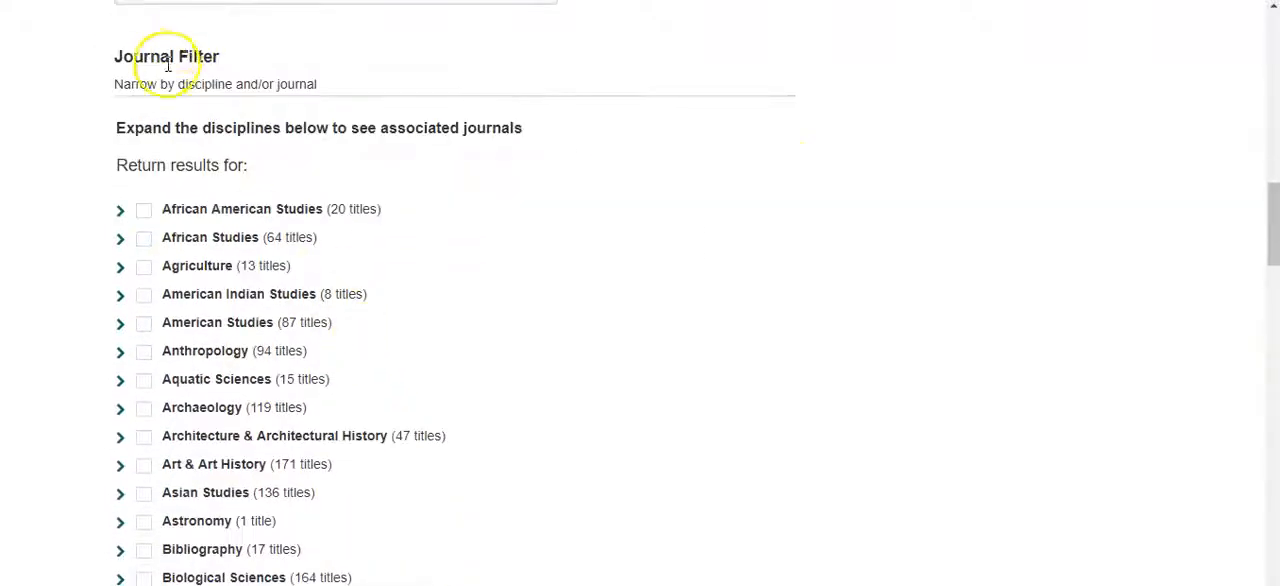
{"action": "mouse_move", "coordinate": [268, 84]}
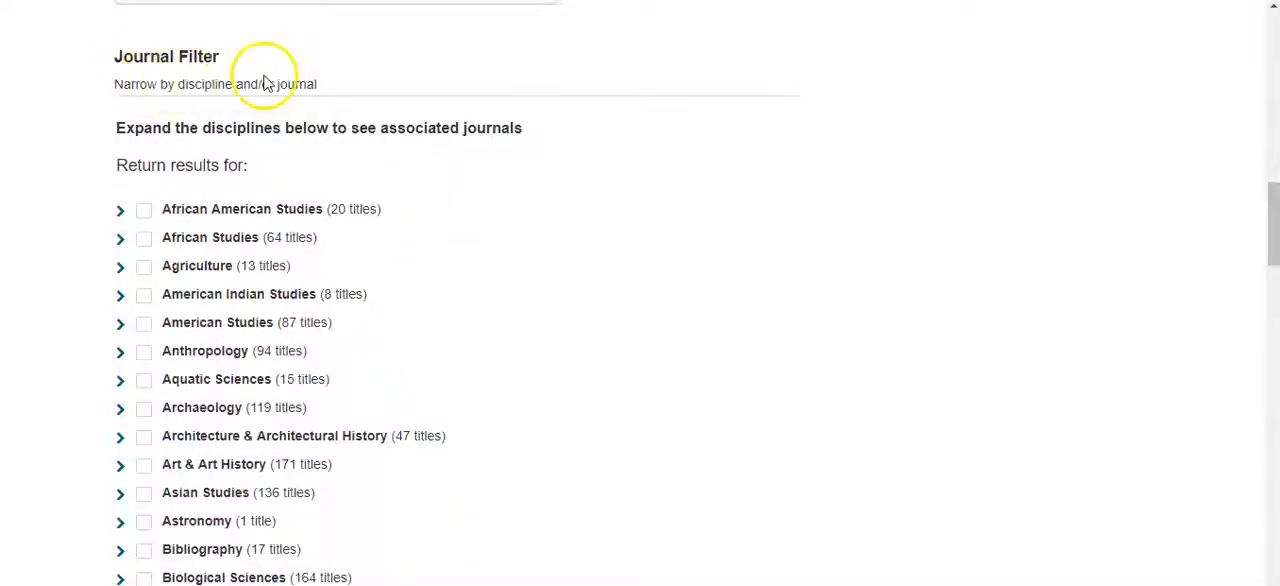
{"action": "scroll", "scroll_direction": "down", "scroll_amount": 3}
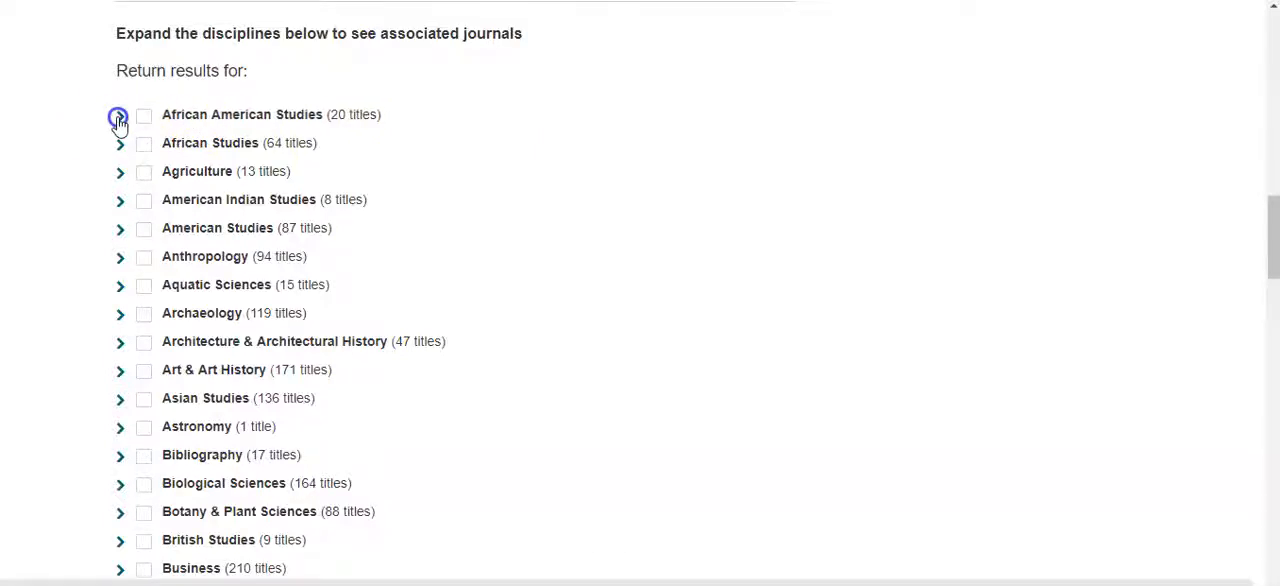
{"action": "left_click", "coordinate": [120, 116]}
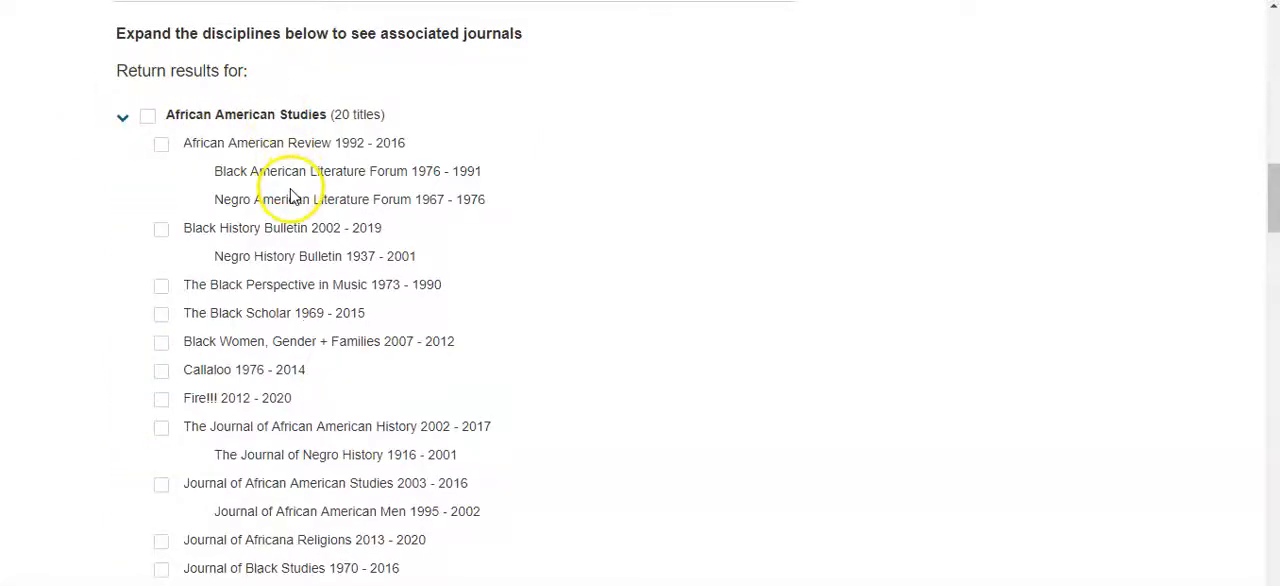
{"action": "scroll", "scroll_direction": "down", "scroll_amount": 3}
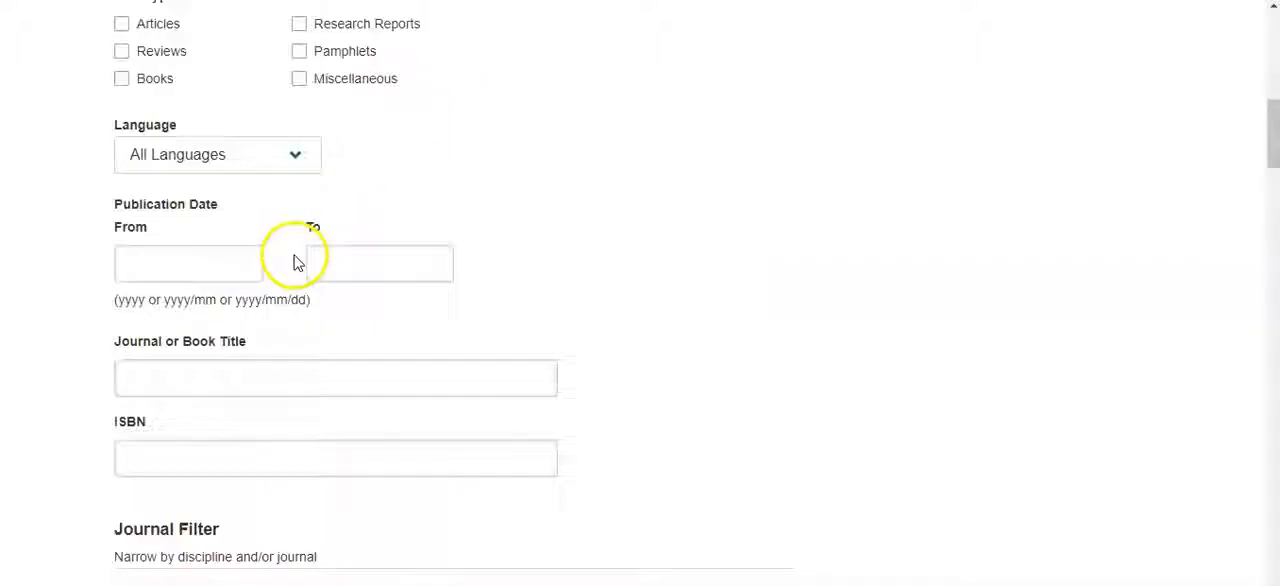
{"action": "left_click", "coordinate": [352, 110]}
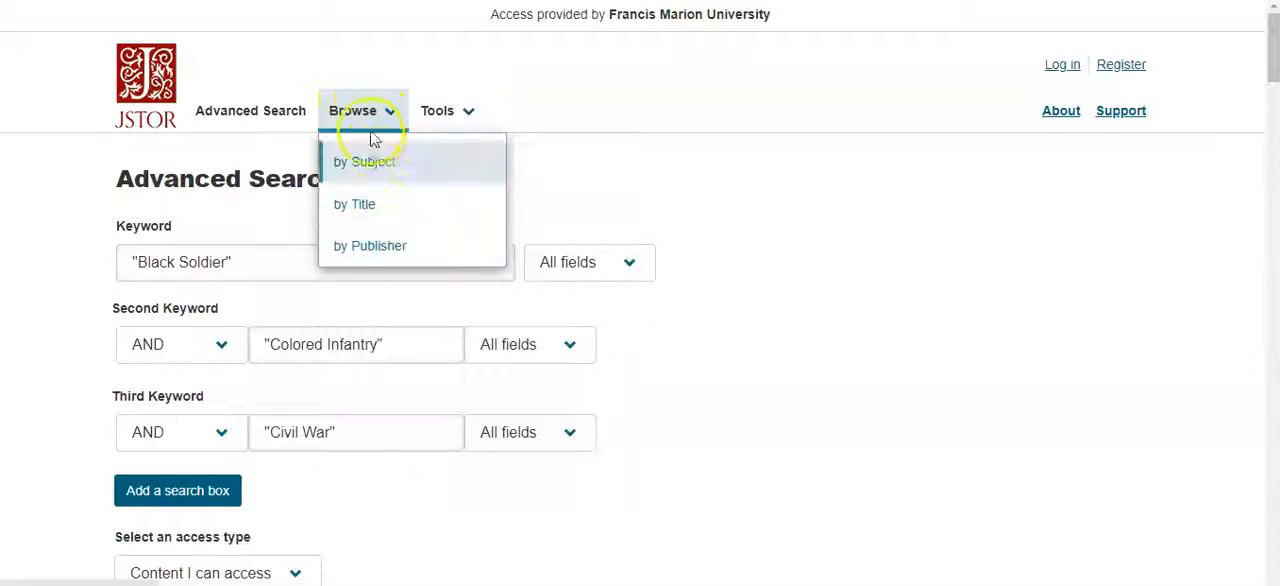
- Browse by subject and choose History, listing its 351 journals
{"action": "left_click", "coordinate": [364, 168]}
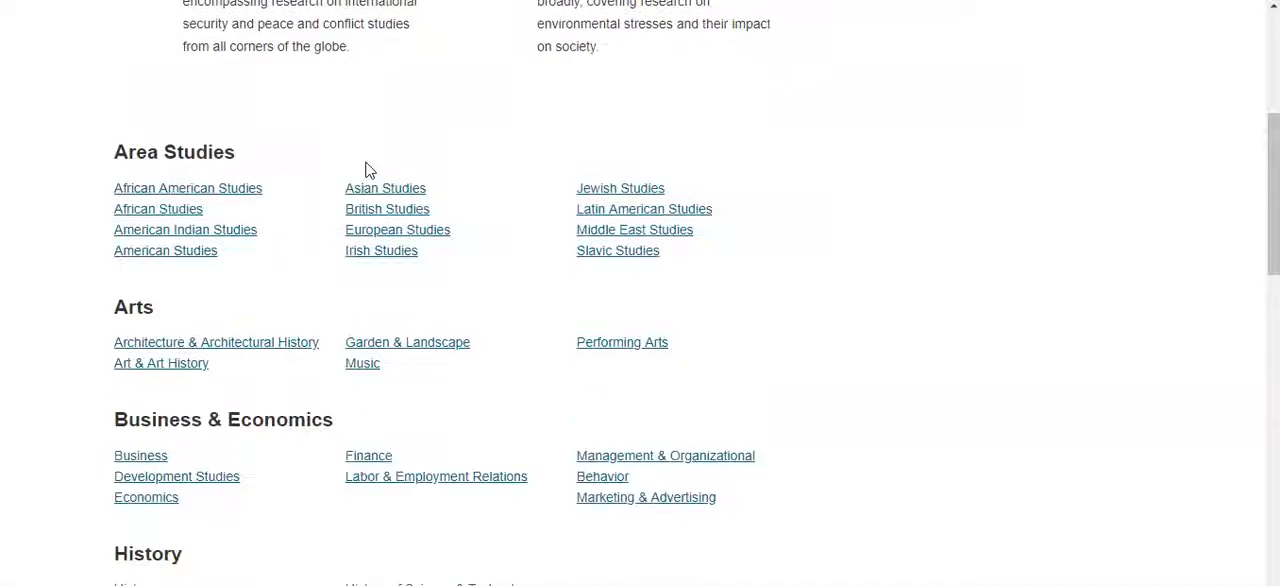
{"action": "scroll", "scroll_direction": "down", "scroll_amount": 3}
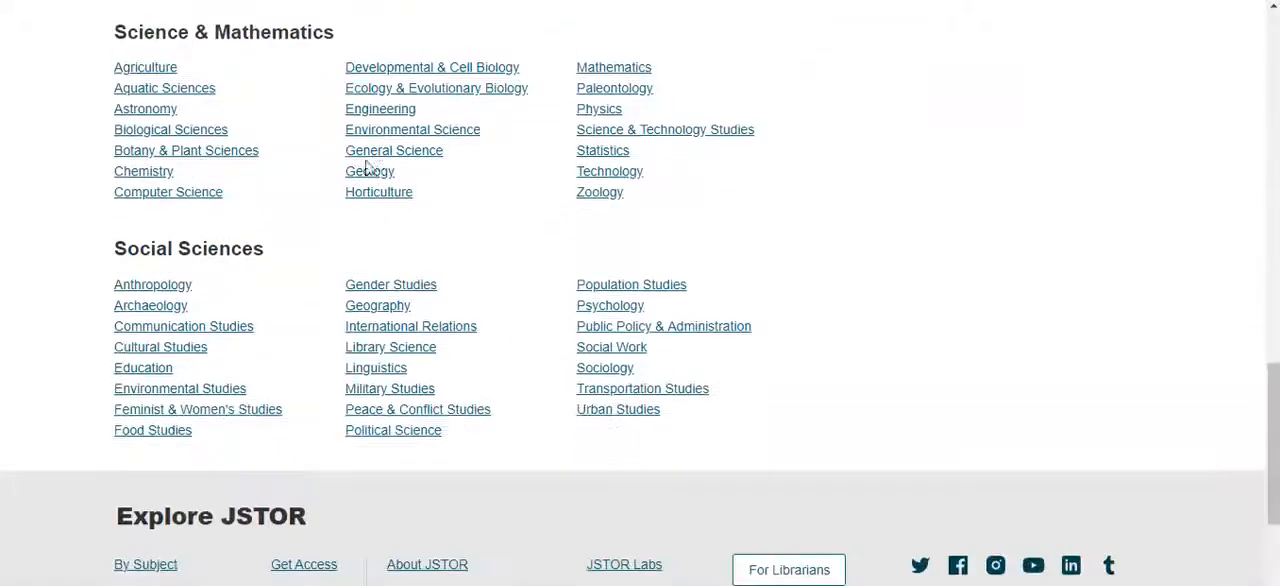
{"action": "scroll", "scroll_direction": "up", "scroll_amount": 3}
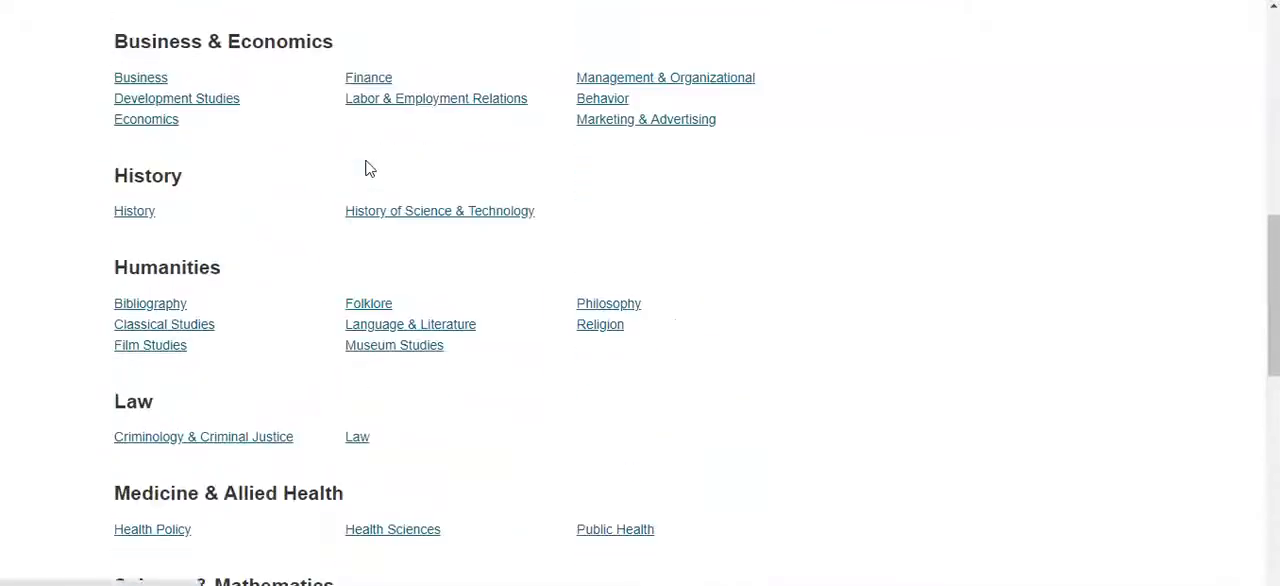
{"action": "scroll", "scroll_direction": "up", "scroll_amount": 3}
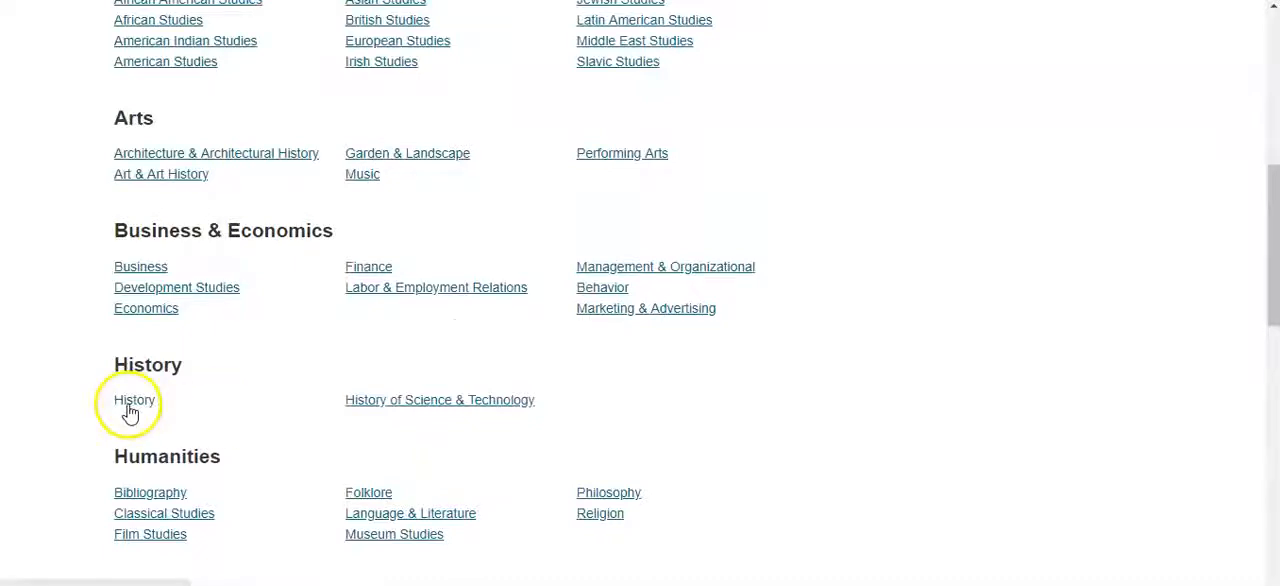
{"action": "left_click", "coordinate": [134, 400]}
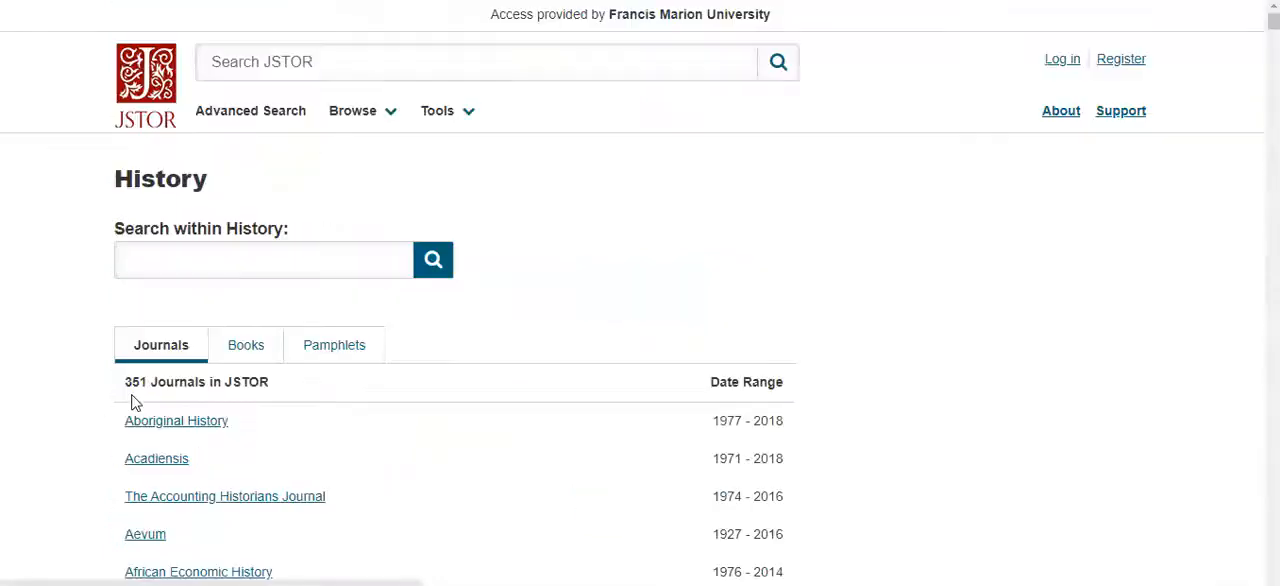
- Show History's 34,021 books, then move on to its pamphlets listing
{"action": "scroll", "scroll_direction": "down", "scroll_amount": 3}
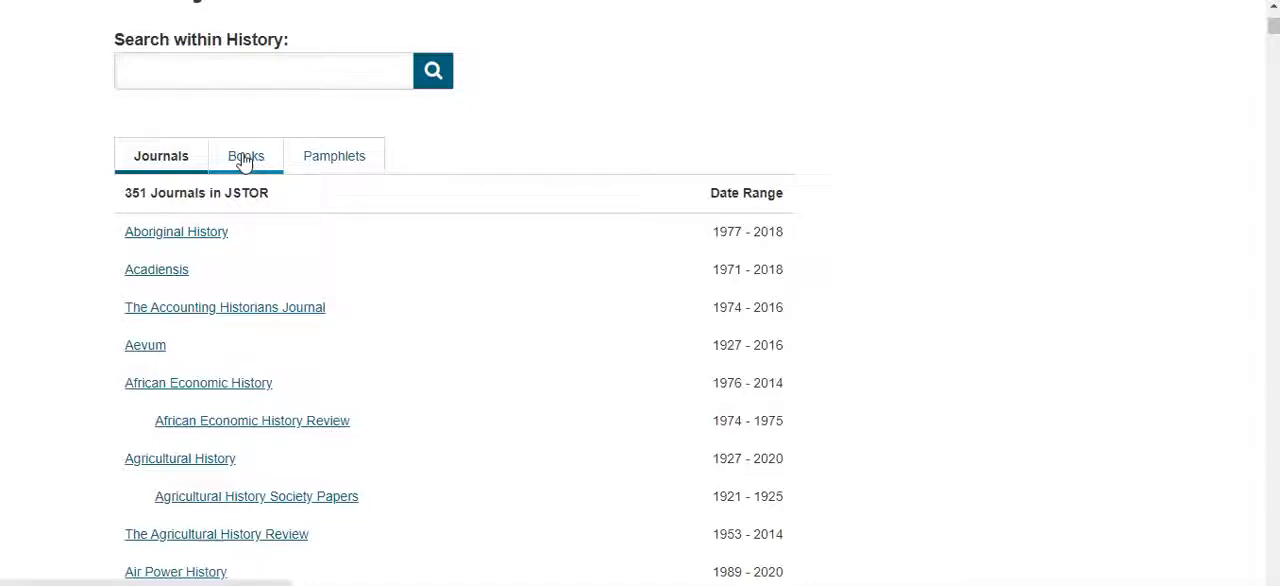
{"action": "left_click", "coordinate": [242, 156]}
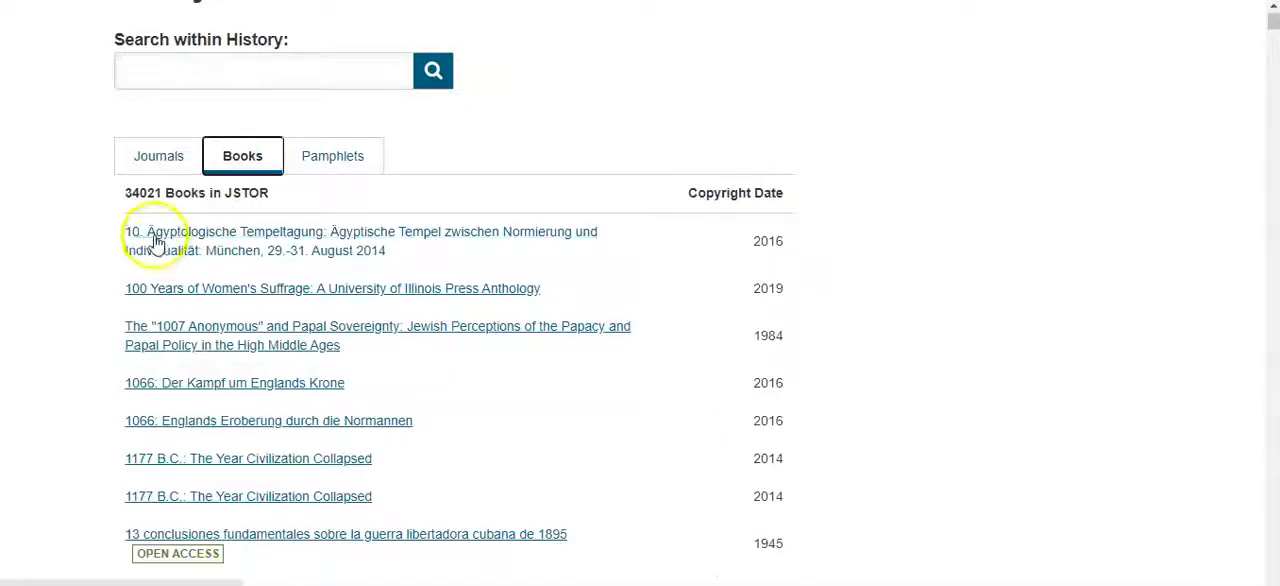
{"action": "mouse_move", "coordinate": [236, 450]}
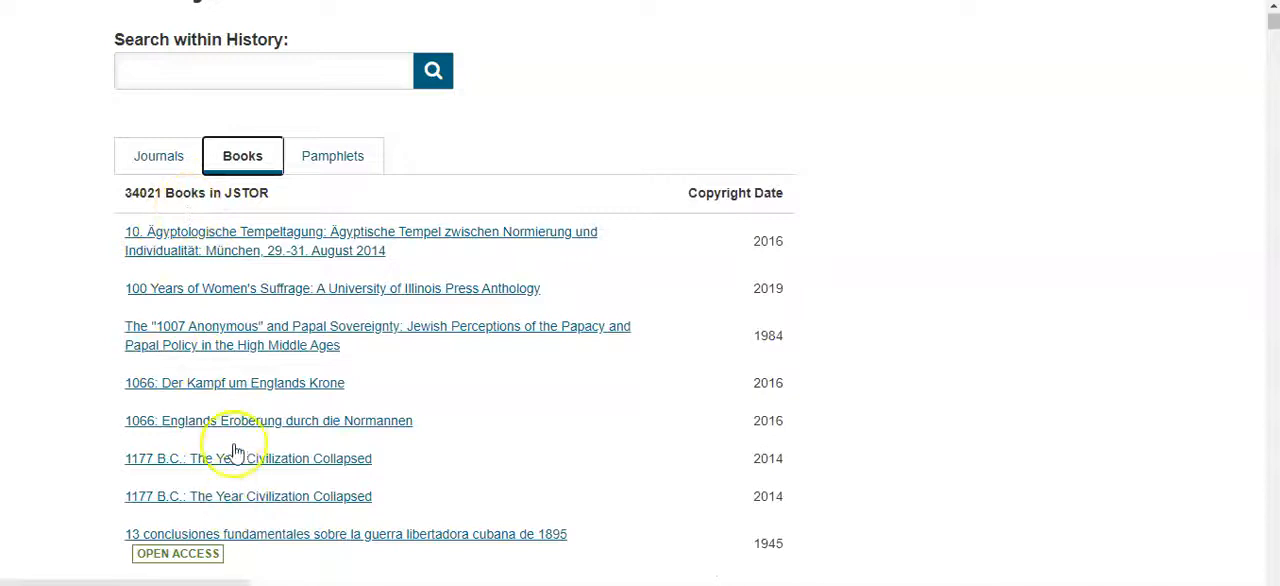
{"action": "scroll", "scroll_direction": "up", "scroll_amount": 3}
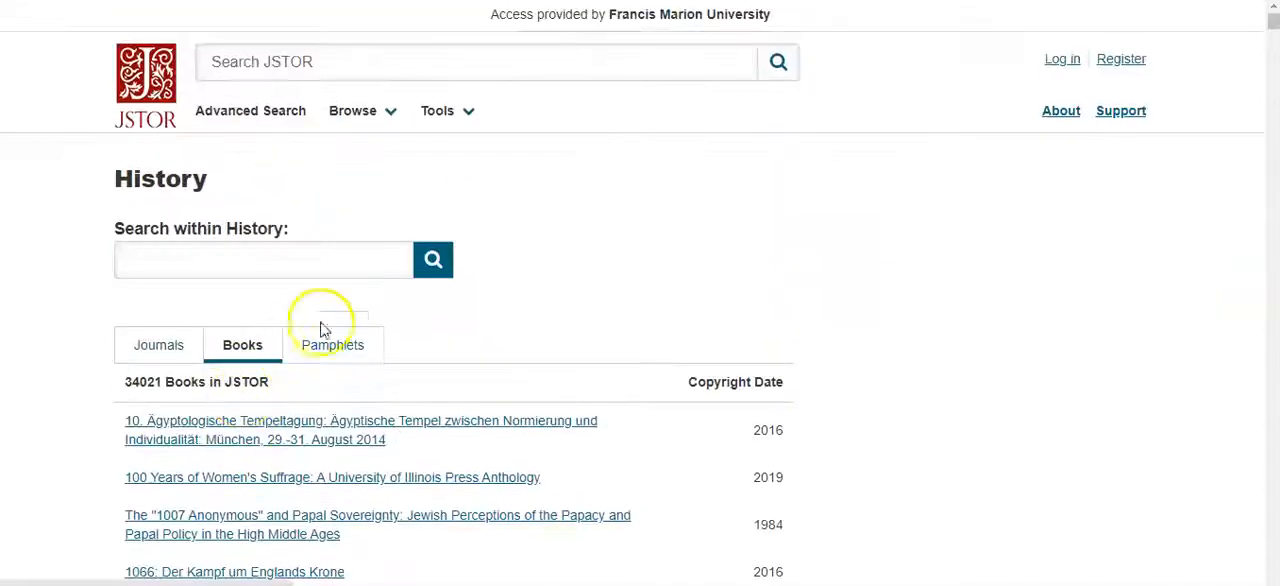
{"action": "left_click", "coordinate": [332, 344]}
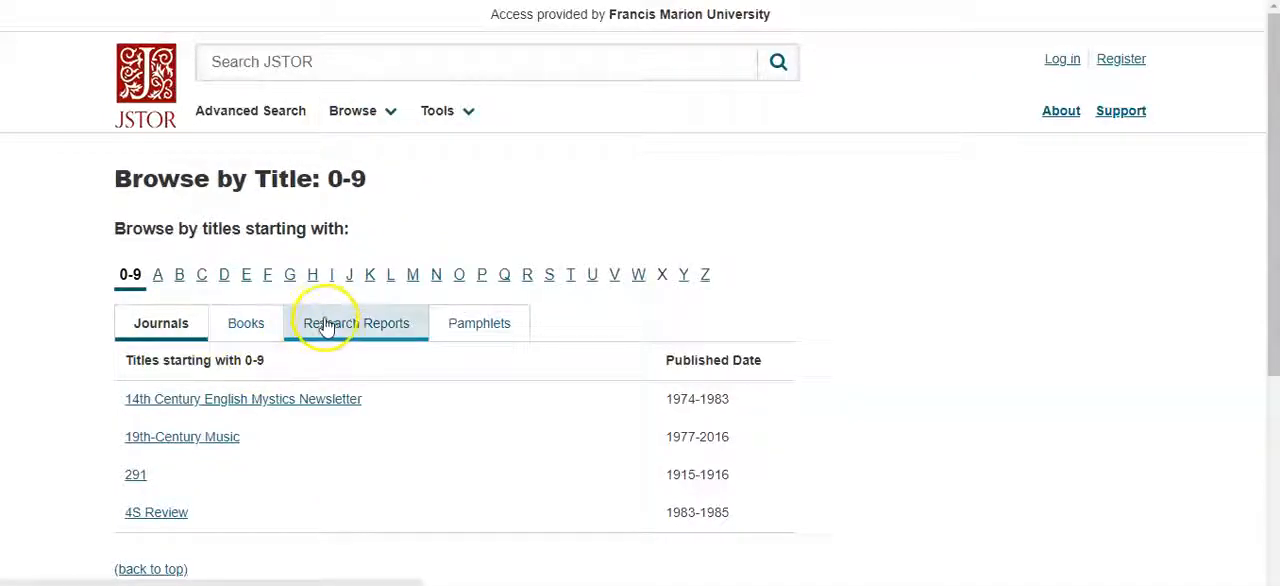
{"action": "mouse_move", "coordinate": [480, 322]}
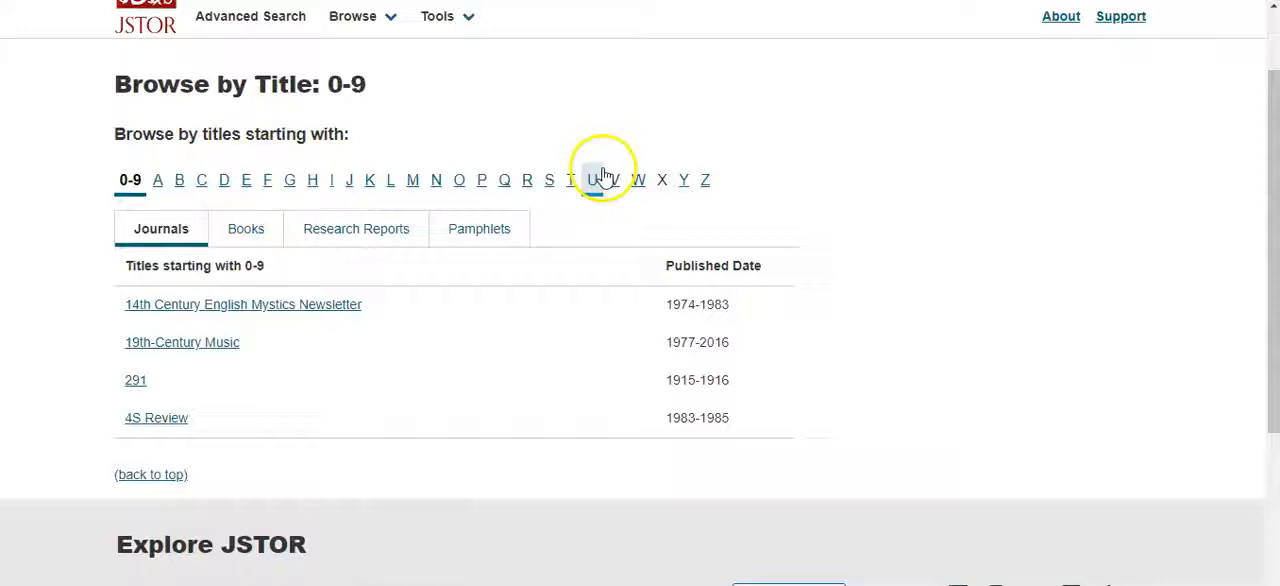
- Browse titles starting with L, switch the list from journals to books, then reach the Browse menu
{"action": "left_click", "coordinate": [446, 16]}
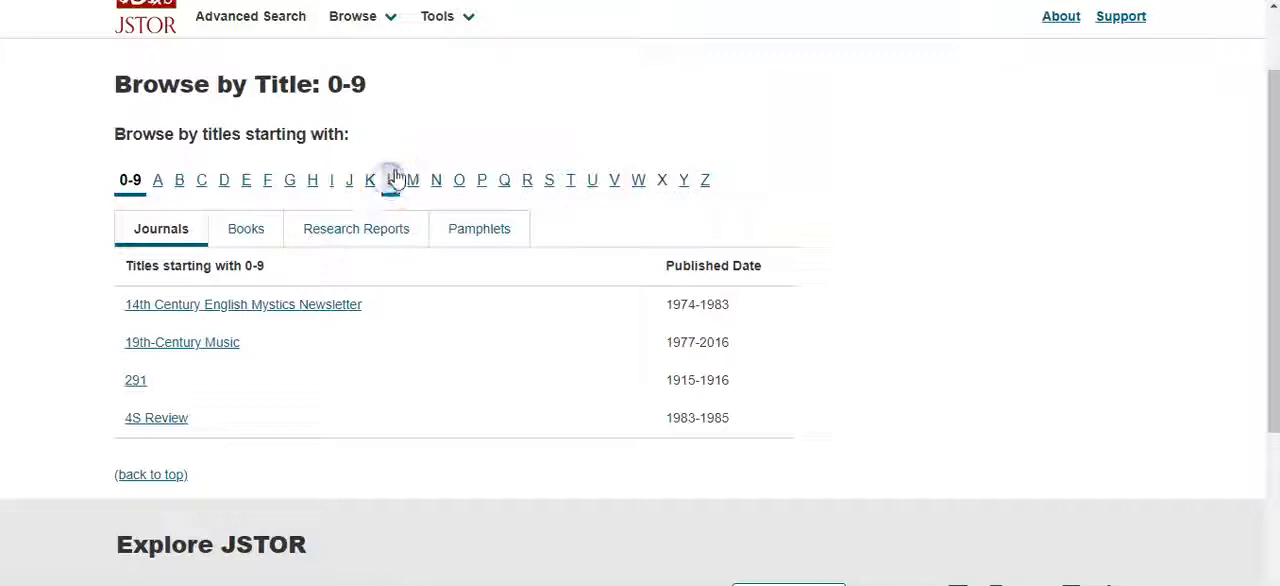
{"action": "left_click", "coordinate": [392, 180]}
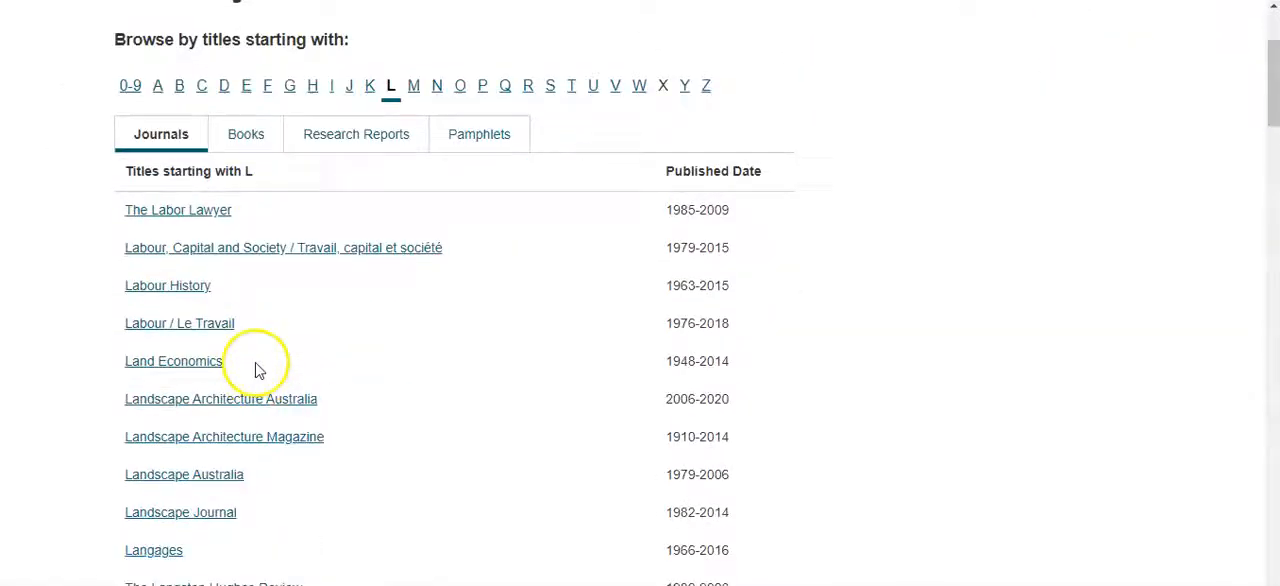
{"action": "scroll", "scroll_direction": "down", "scroll_amount": 3}
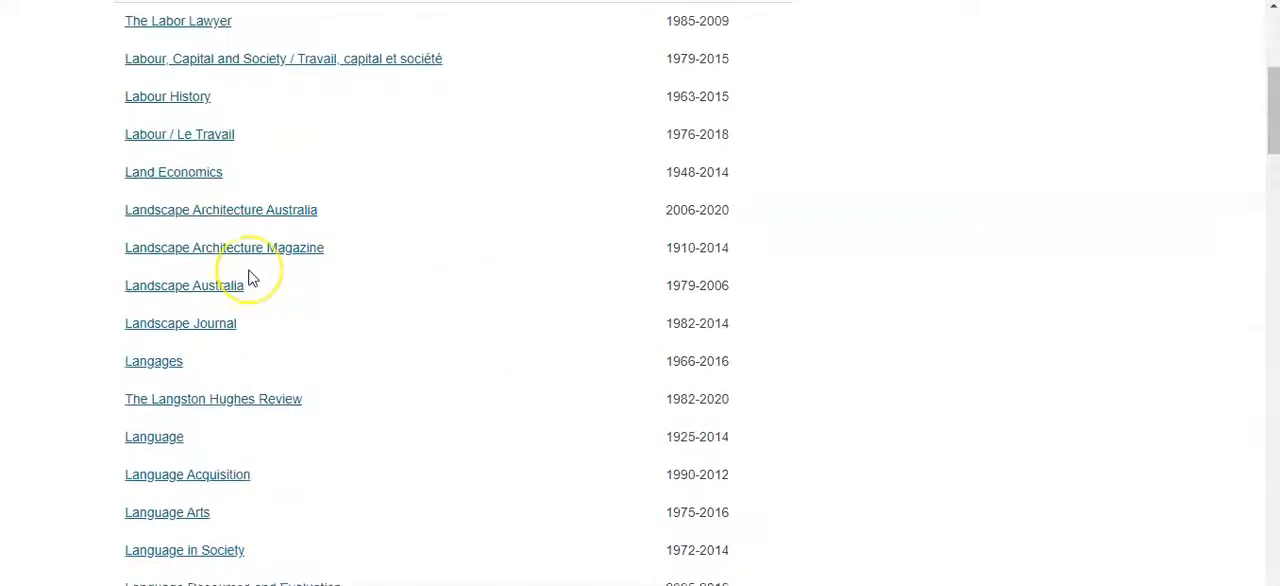
{"action": "scroll", "scroll_direction": "up", "scroll_amount": 3}
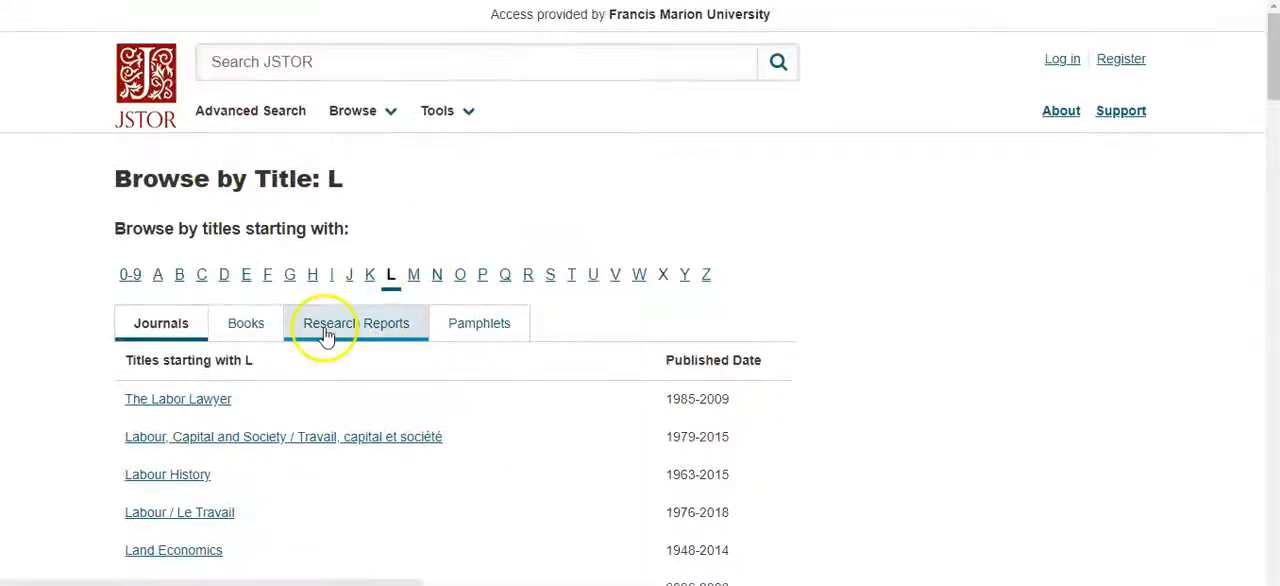
{"action": "left_click", "coordinate": [244, 324]}
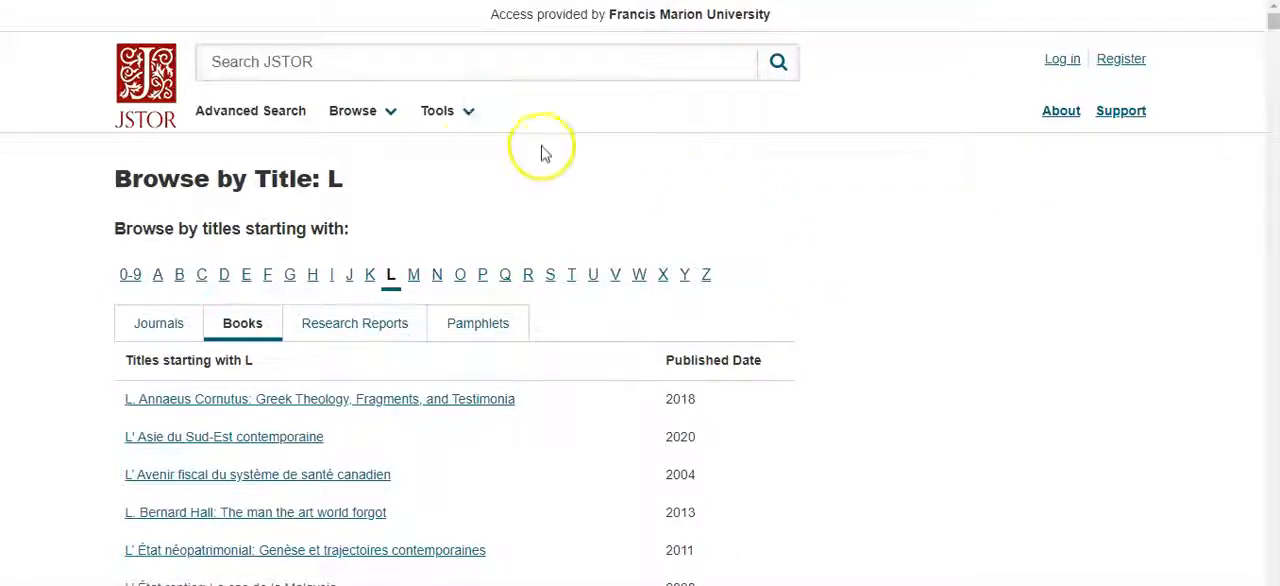
{"action": "left_click", "coordinate": [352, 110]}
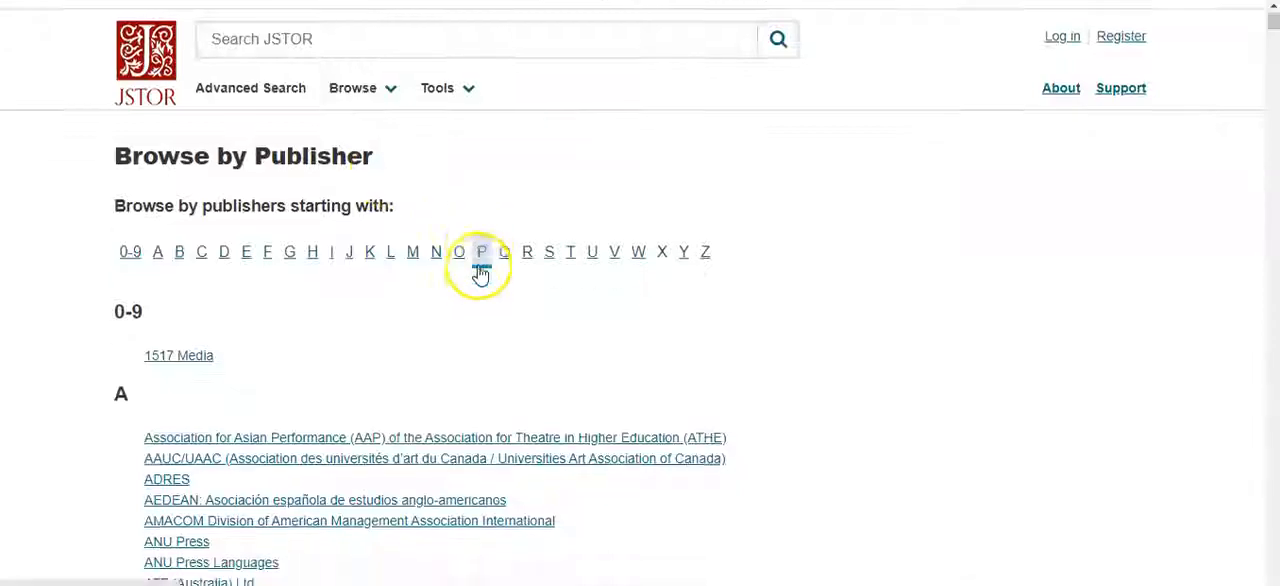
- Scroll the publisher A list down toward Academy of Management
{"action": "scroll", "scroll_direction": "down", "scroll_amount": 3}
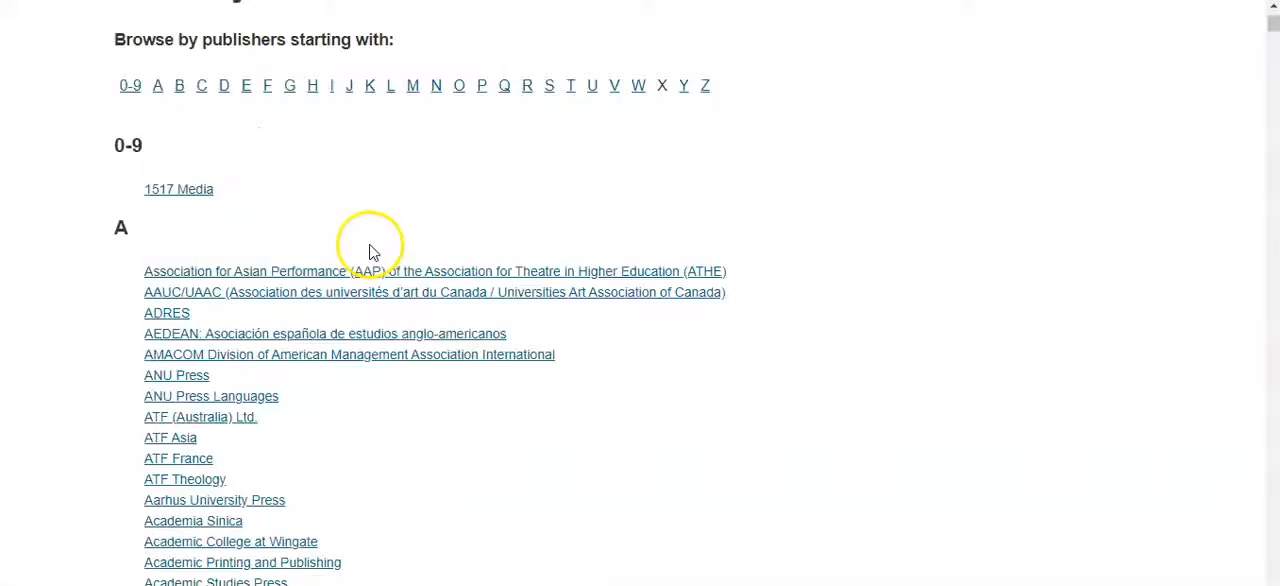
{"action": "scroll", "scroll_direction": "down", "scroll_amount": 3}
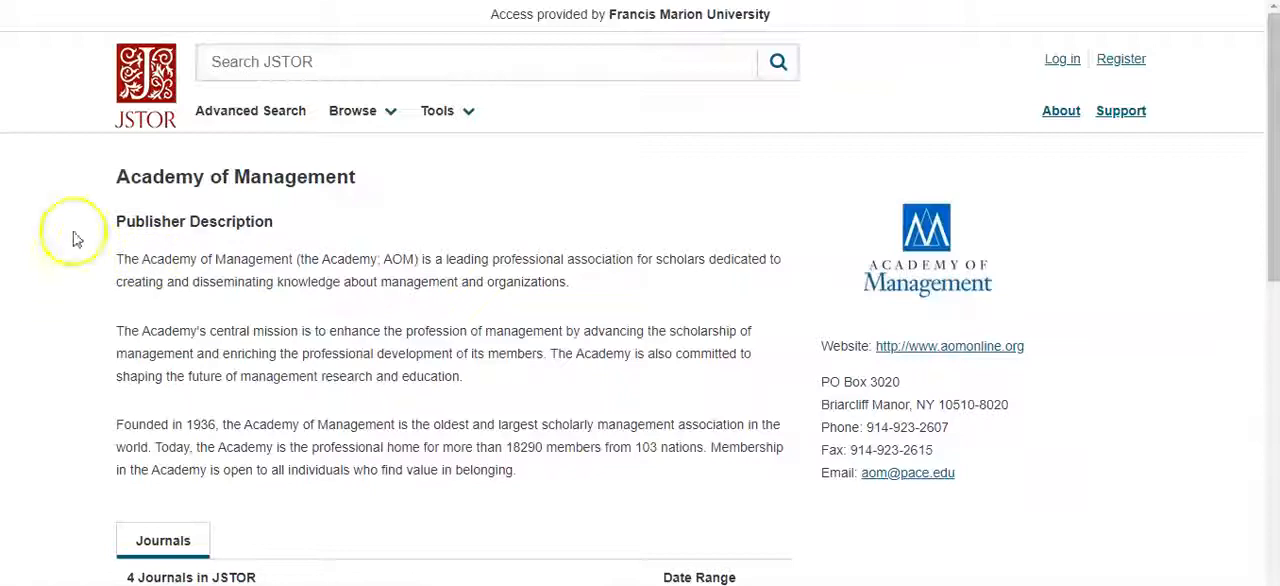
{"action": "mouse_move", "coordinate": [304, 210]}
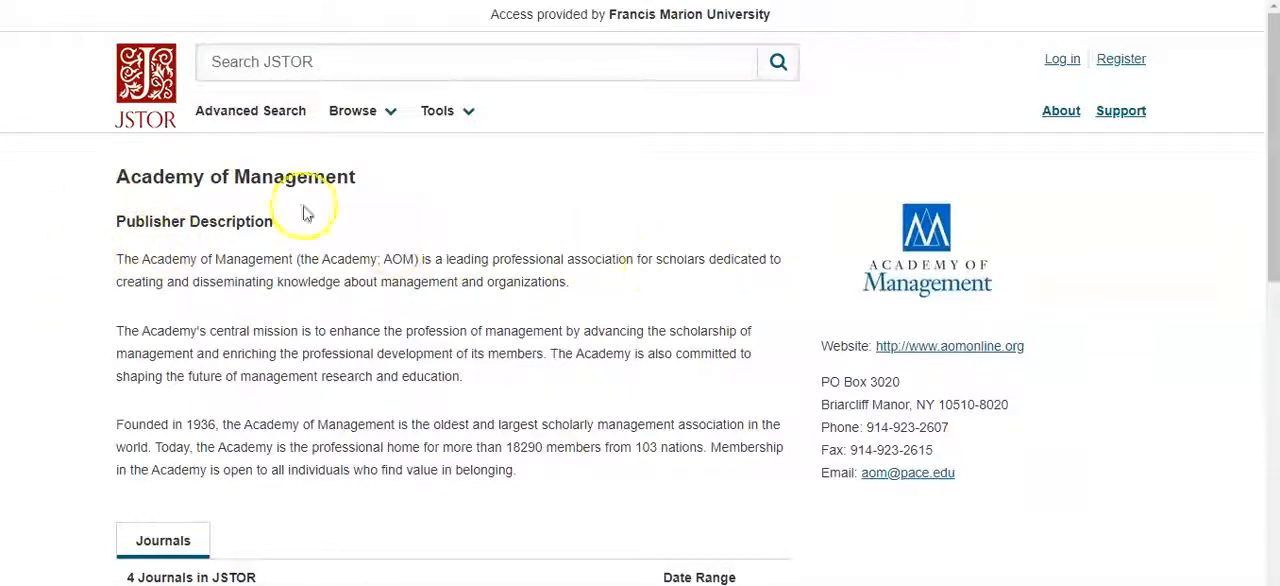
{"action": "mouse_move", "coordinate": [880, 468]}
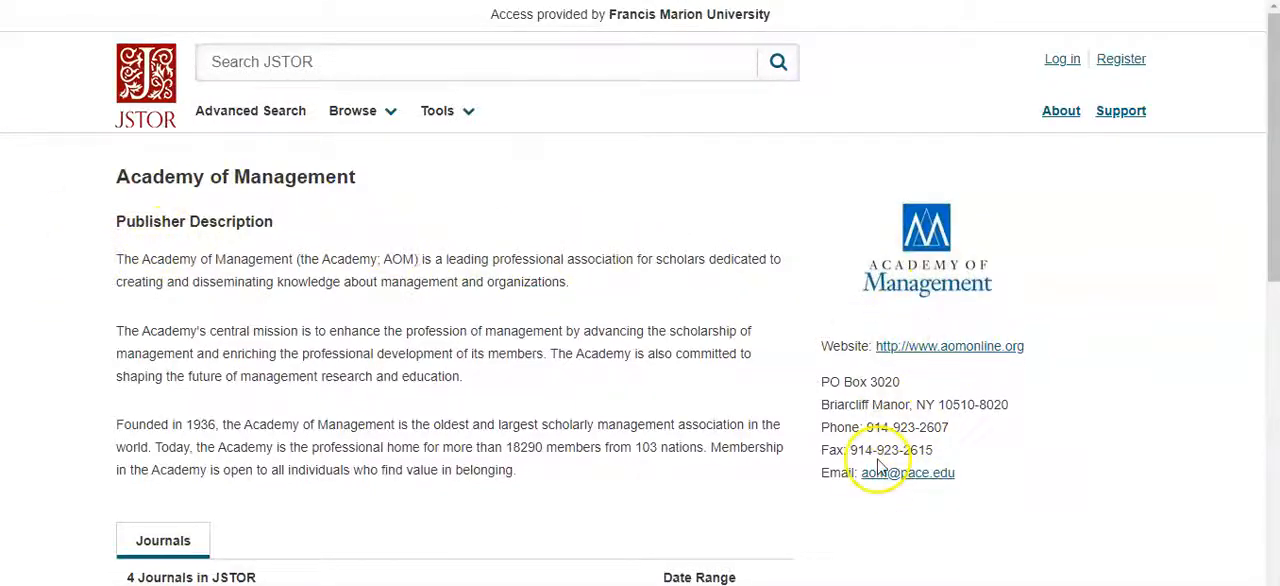
{"action": "scroll", "scroll_direction": "down", "scroll_amount": 3}
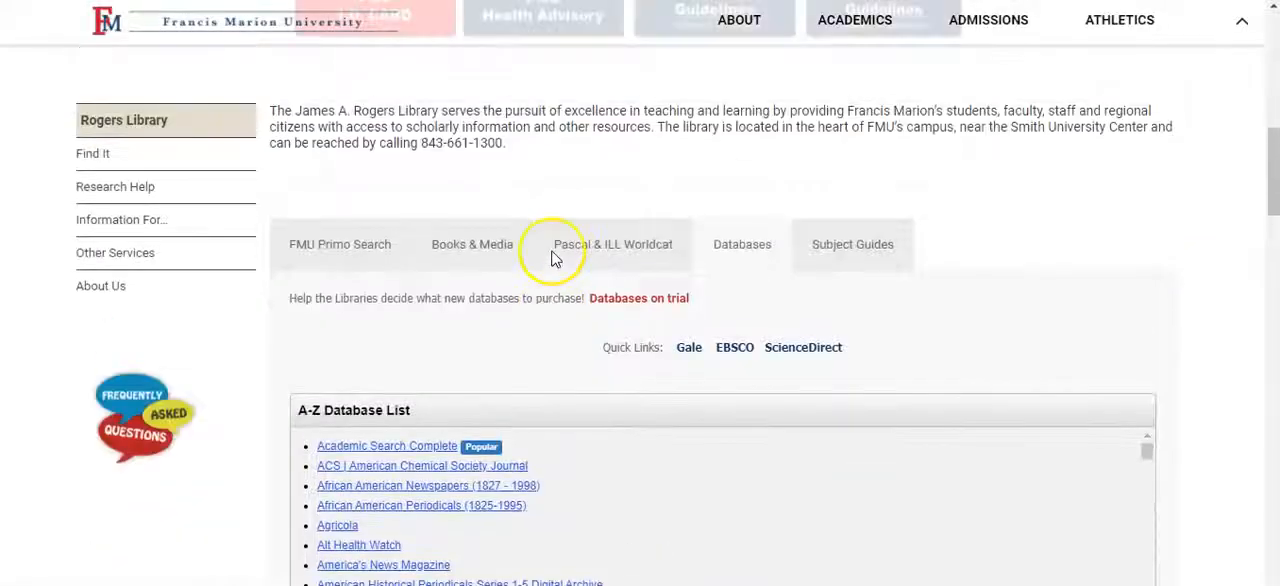
- Scroll past the A-Z Database List to the library hours calendar and FMU Librarian chat box
{"action": "scroll", "scroll_direction": "down", "scroll_amount": 3}
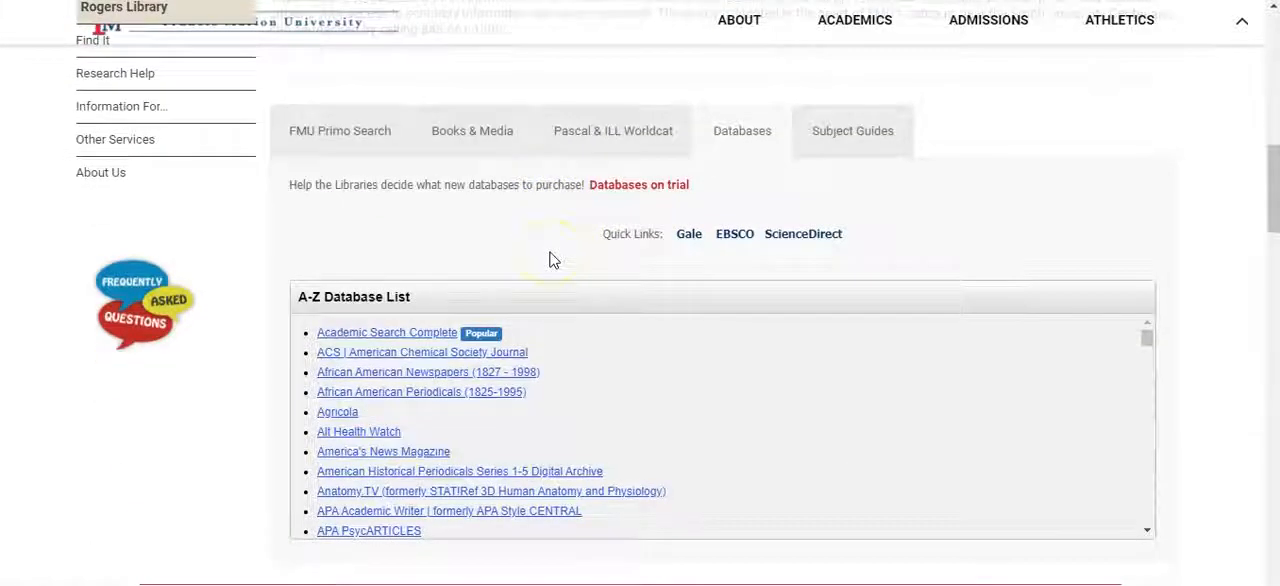
{"action": "scroll", "scroll_direction": "down", "scroll_amount": 3}
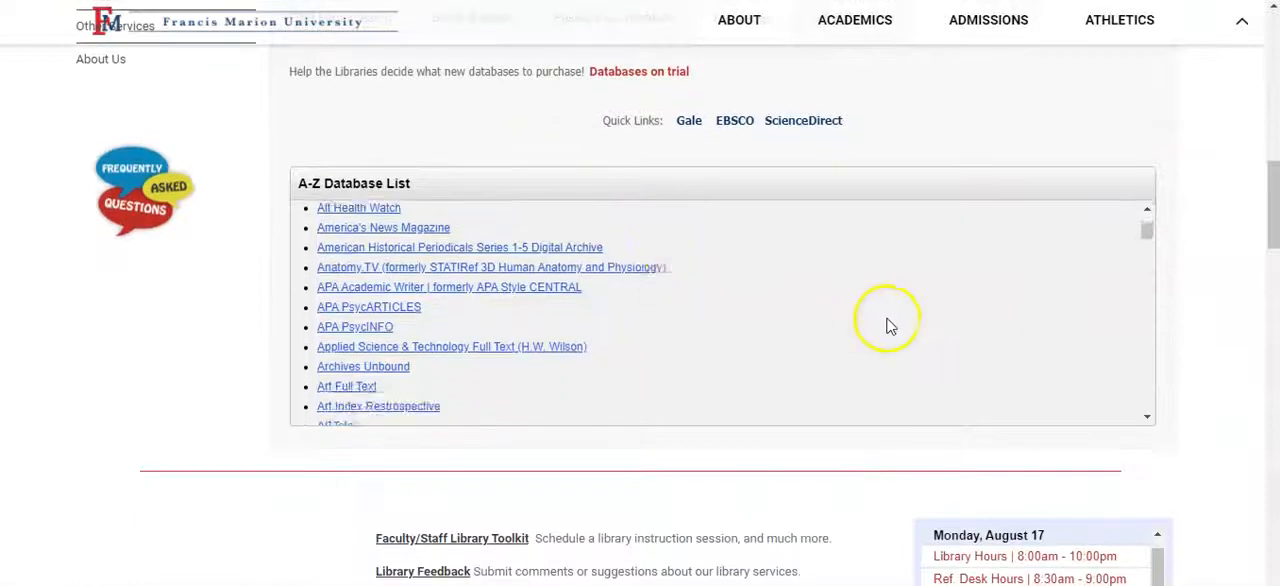
{"action": "scroll", "scroll_direction": "down", "scroll_amount": 3}
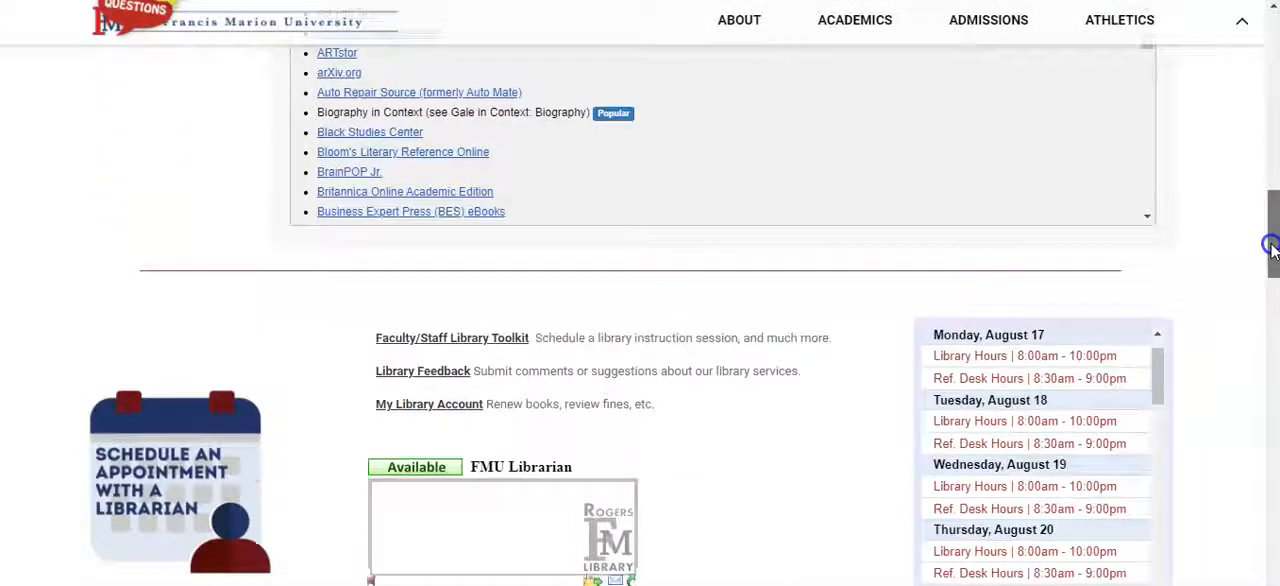
{"action": "scroll", "scroll_direction": "down", "scroll_amount": 3}
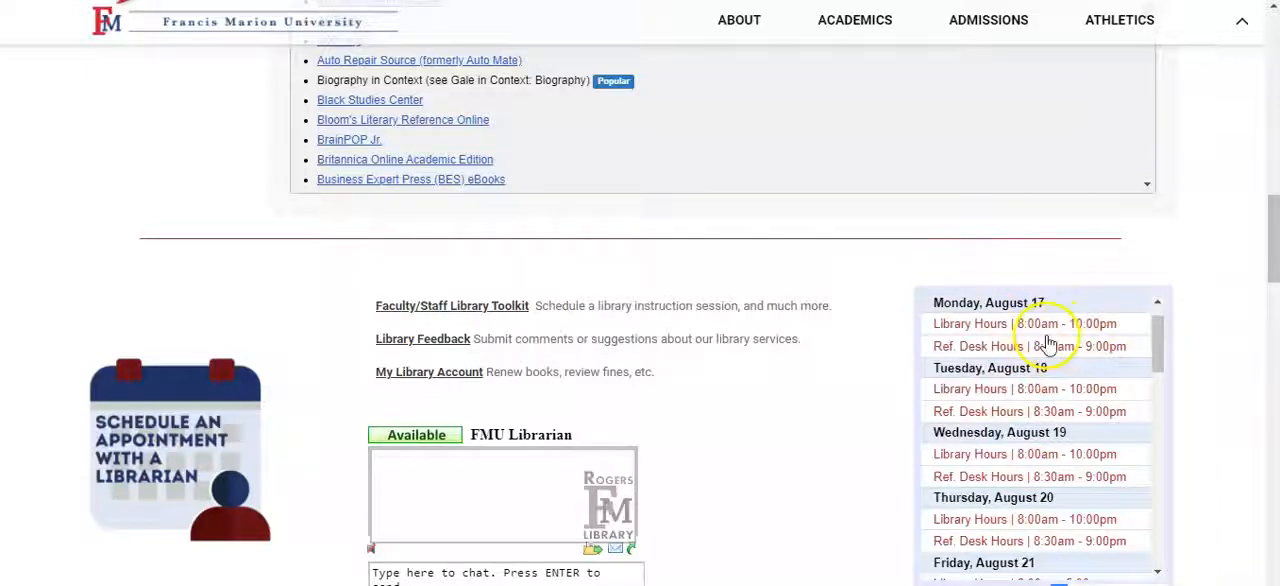
{"action": "scroll", "scroll_direction": "down", "scroll_amount": 3}
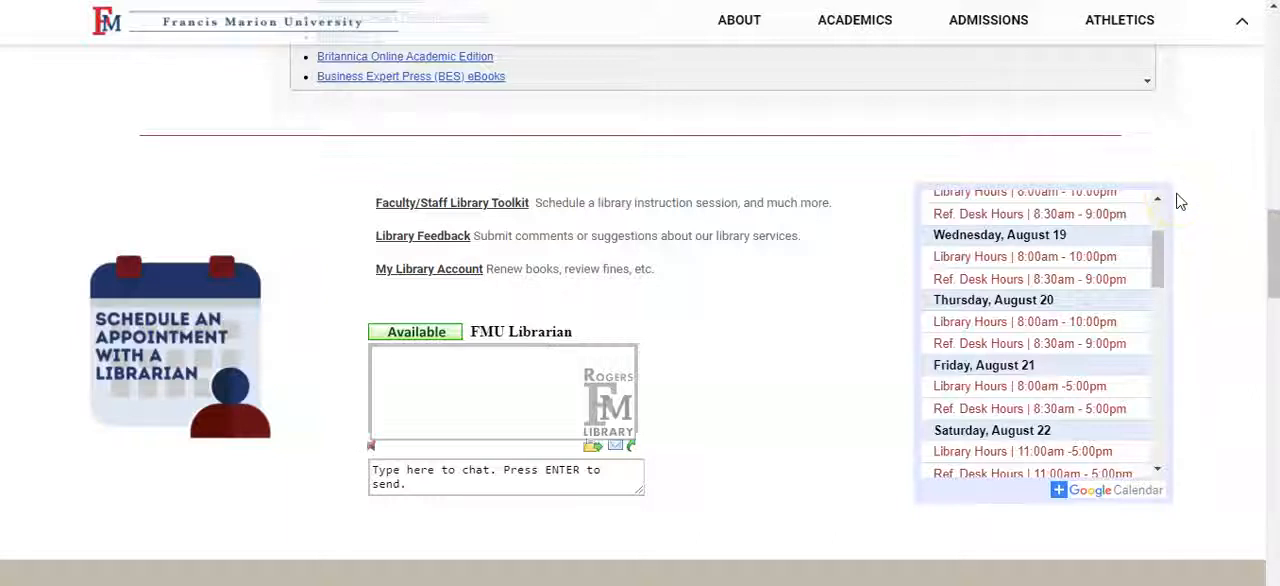
{"action": "mouse_move", "coordinate": [1164, 250]}
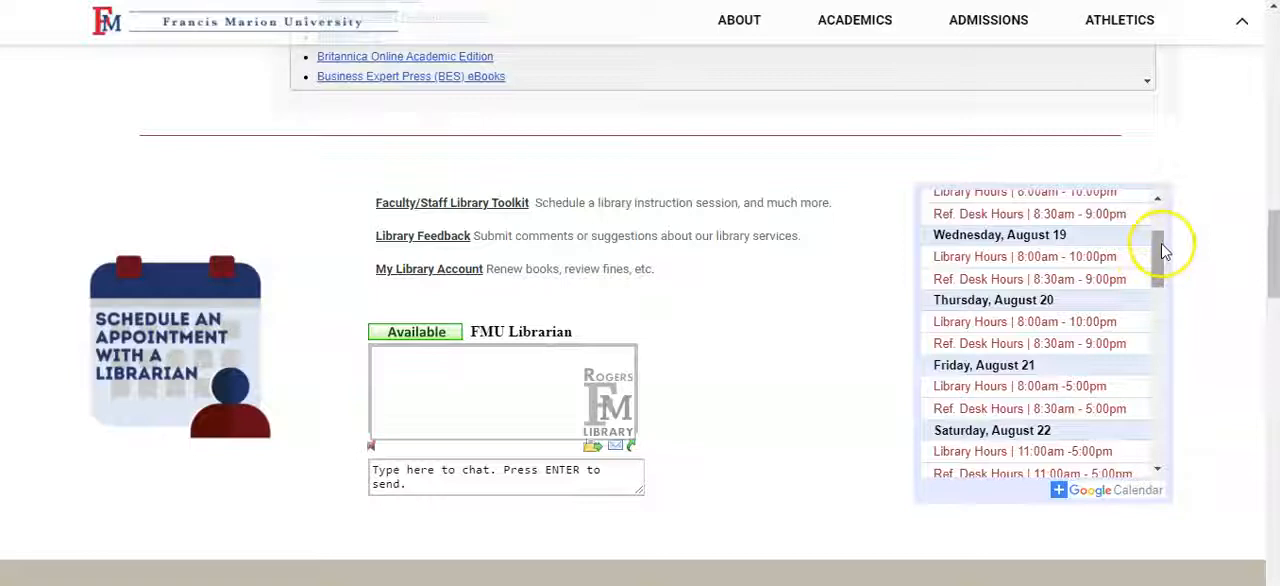
{"action": "scroll", "scroll_direction": "down", "scroll_amount": 3}
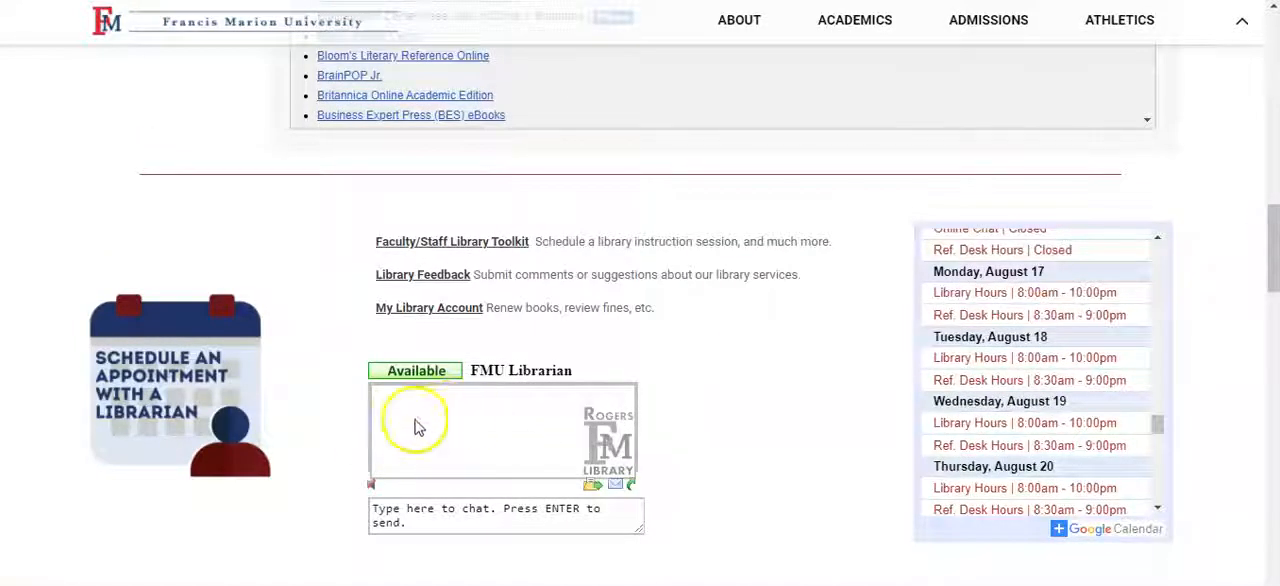
{"action": "mouse_move", "coordinate": [510, 462]}
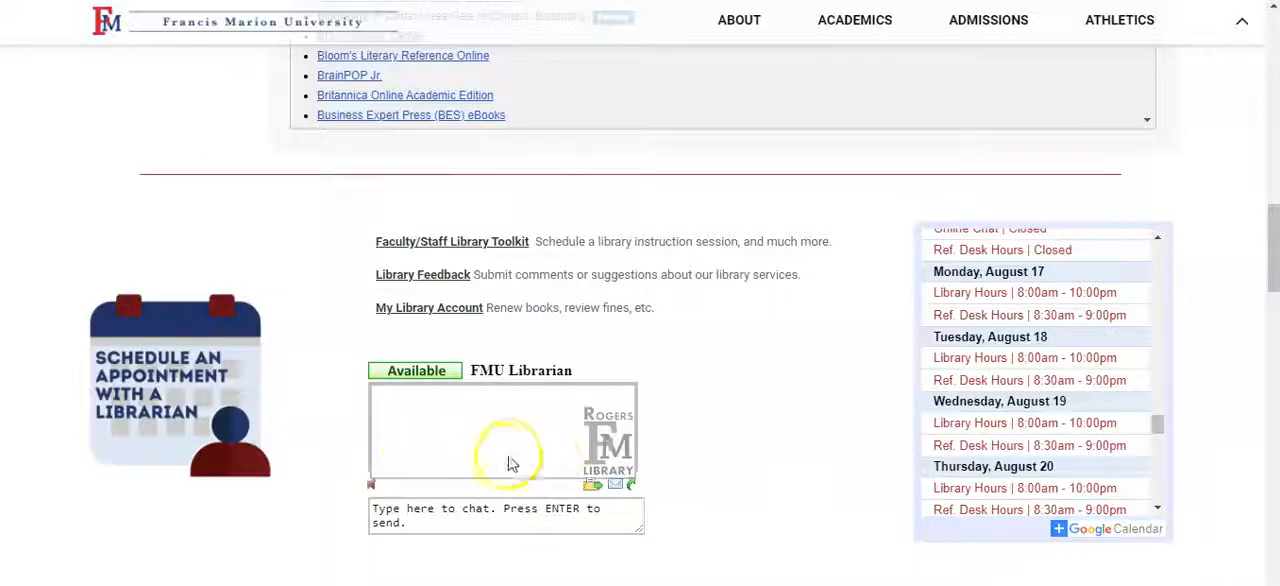
{"action": "mouse_move", "coordinate": [444, 392]}
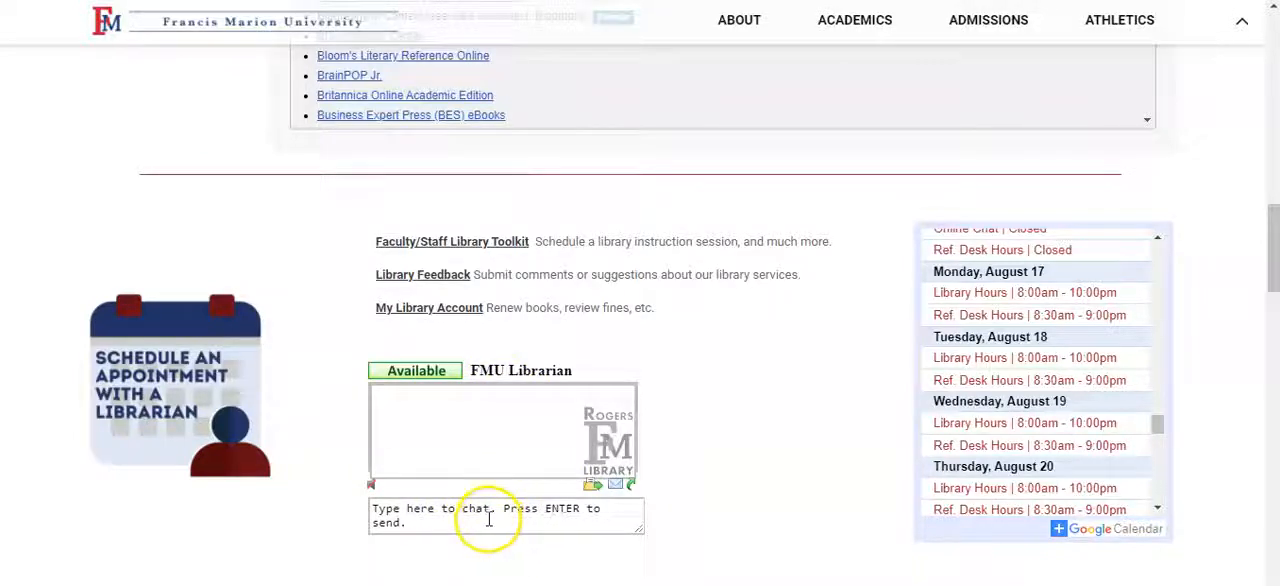
{"action": "mouse_move", "coordinate": [104, 336]}
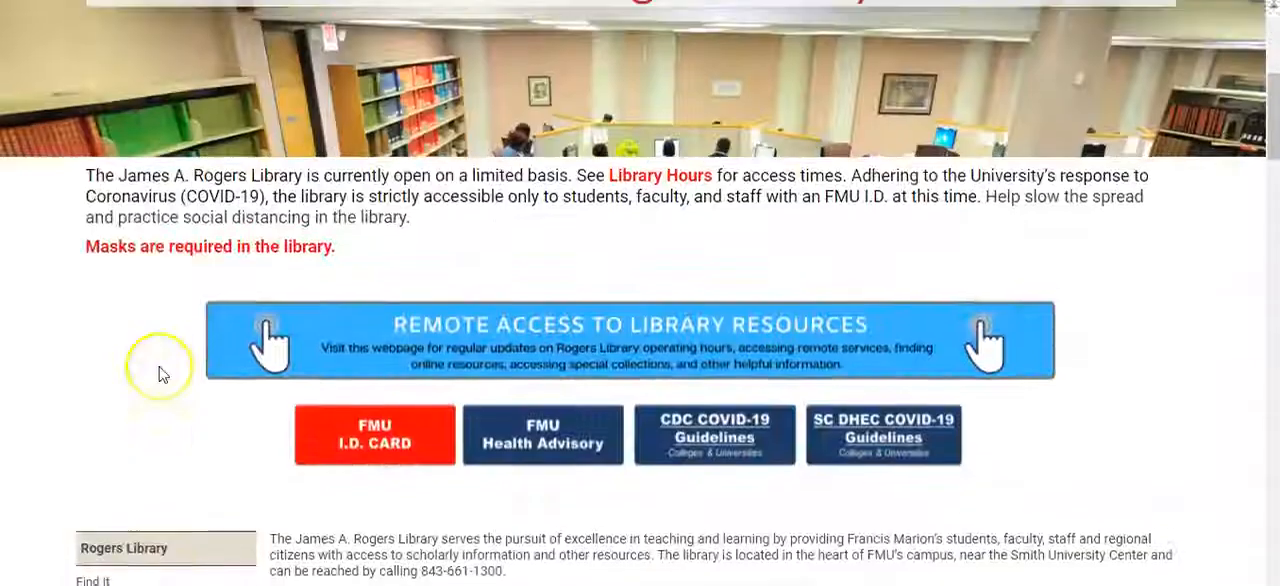
- Scroll the homepage to show the limited-opening notice and remote access banner
{"action": "scroll", "scroll_direction": "down", "scroll_amount": 3}
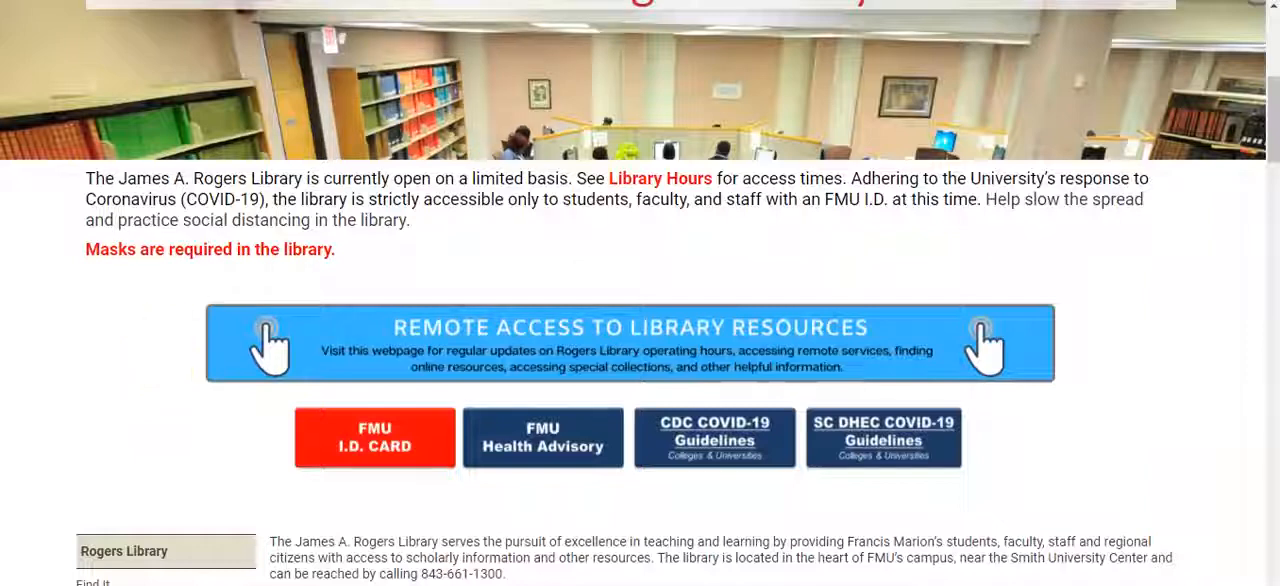